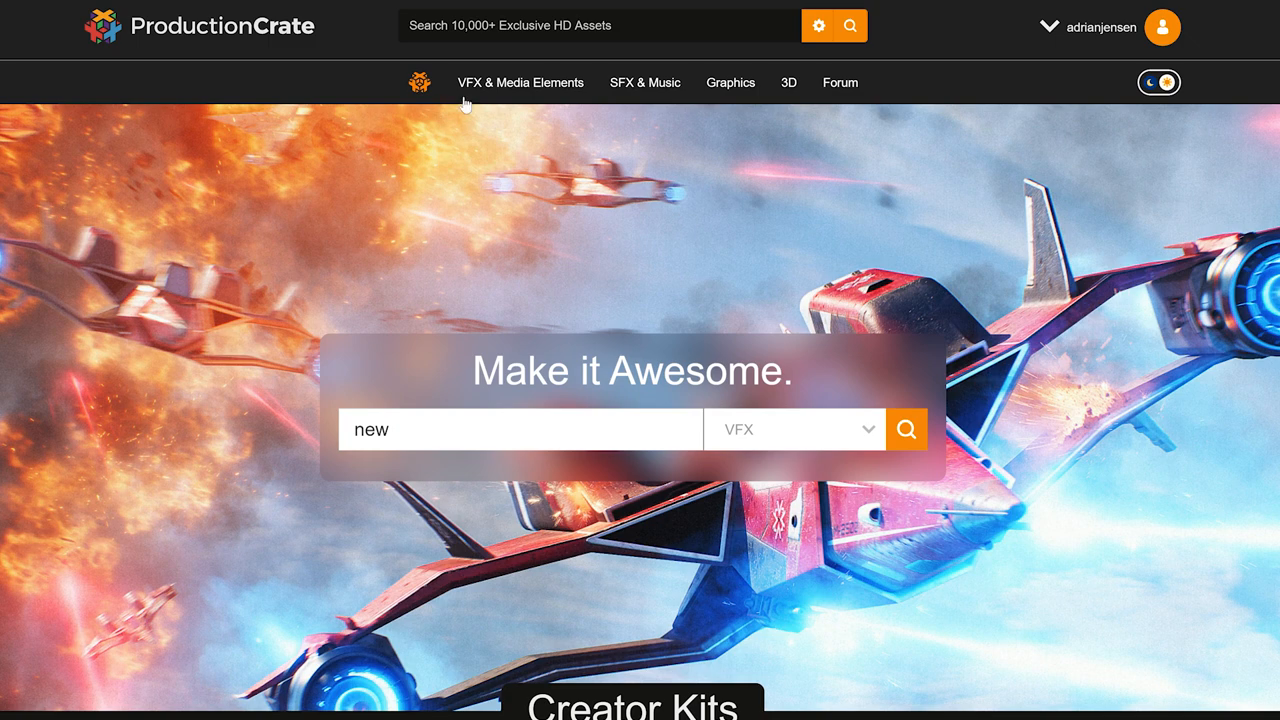
# Browse FootageCrate's Neon Typography kits and read the TypeKit script article.
pyautogui.click(520, 82)
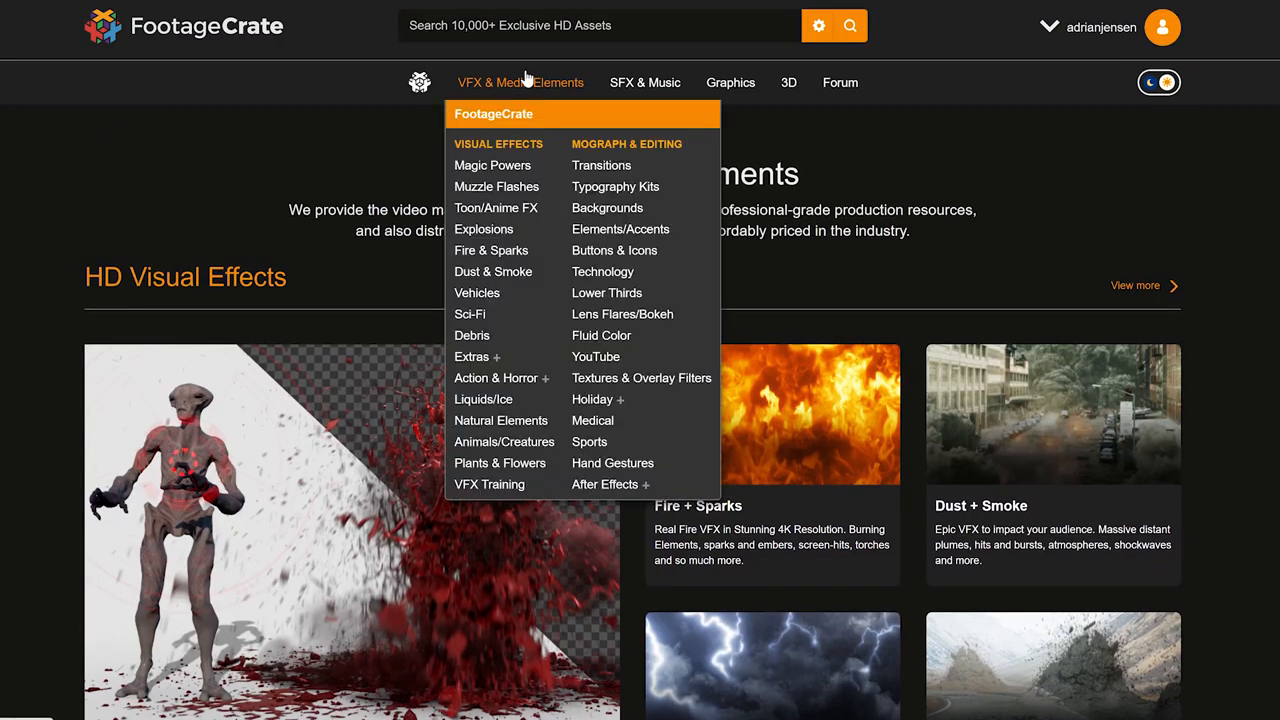
pyautogui.moveTo(615, 186)
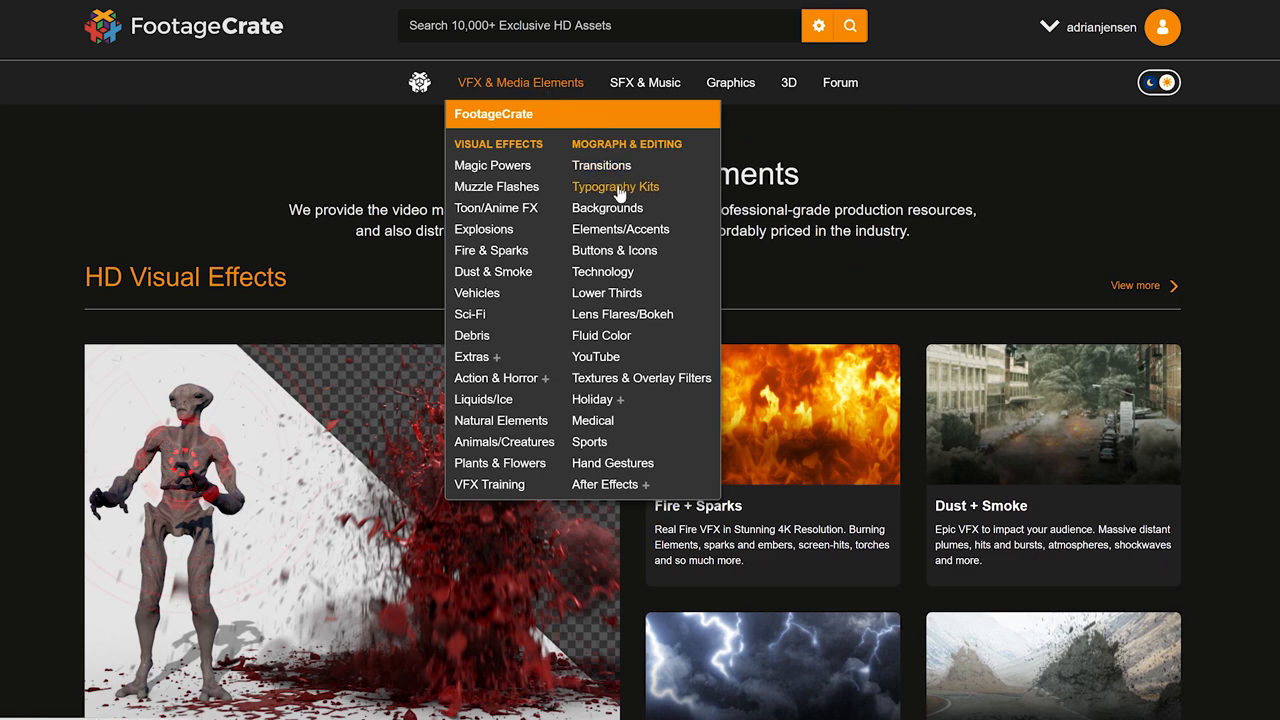
pyautogui.click(616, 186)
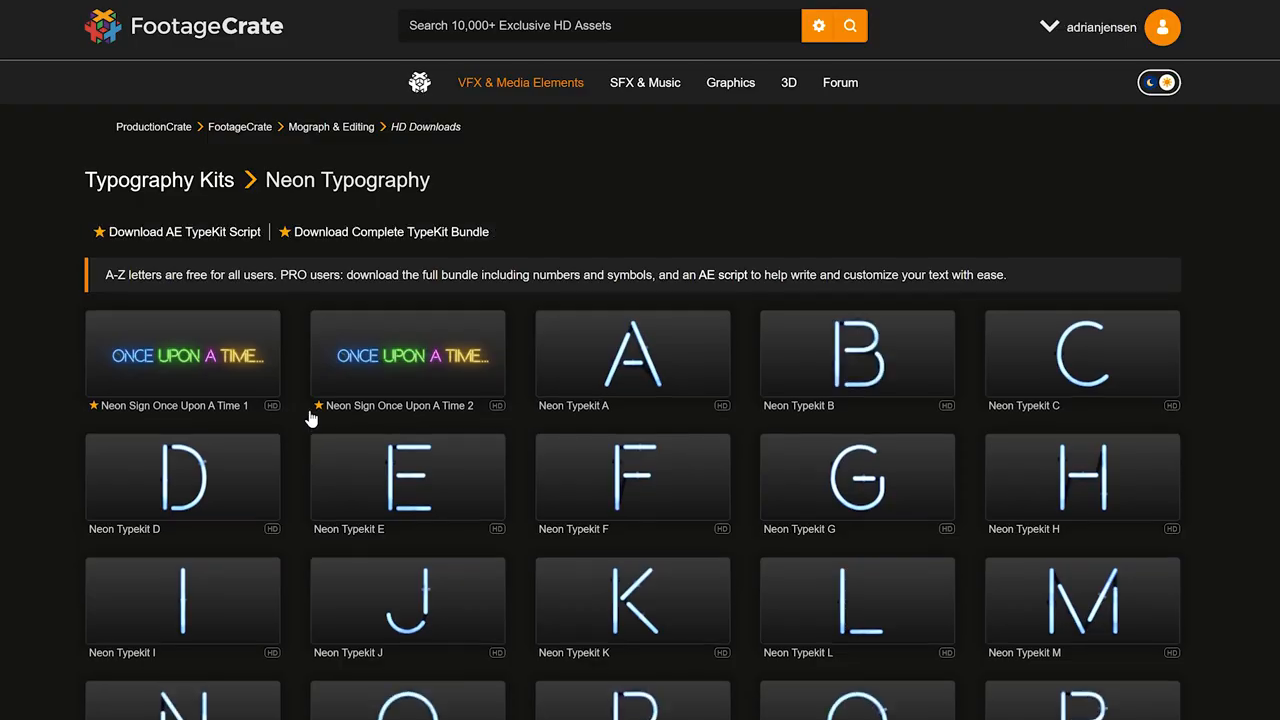
pyautogui.scroll(-3)
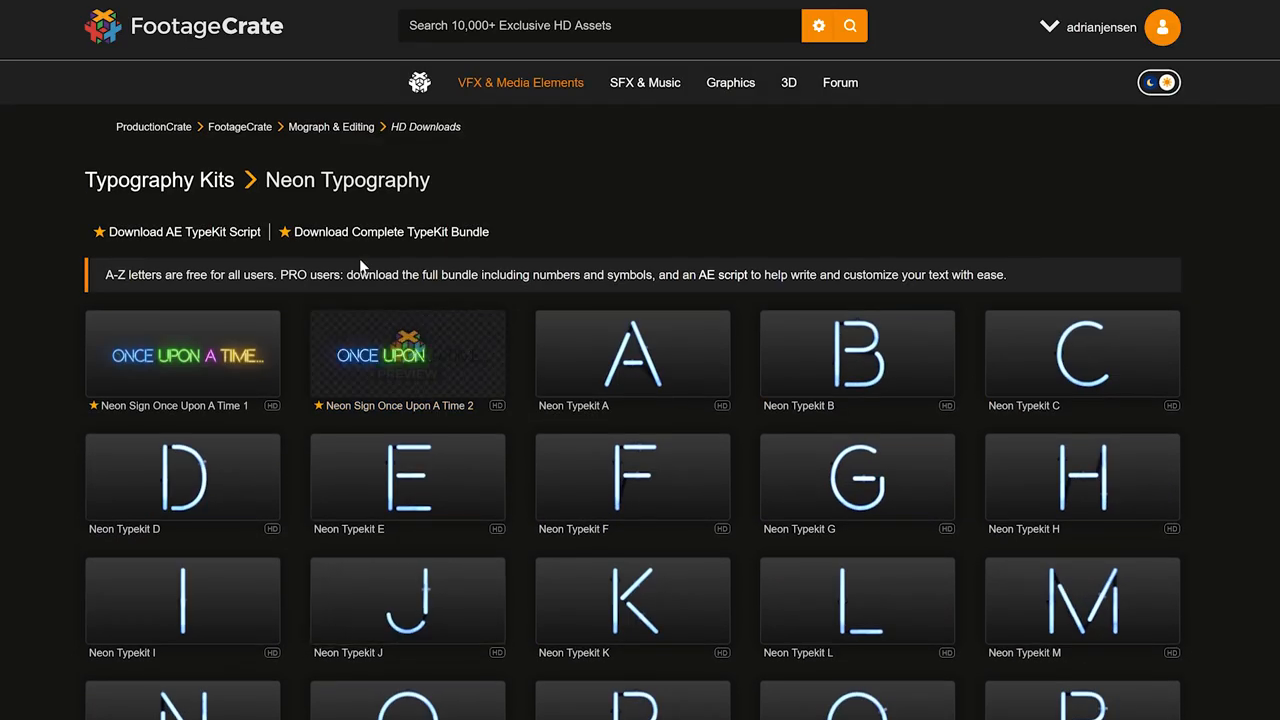
pyautogui.moveTo(170, 247)
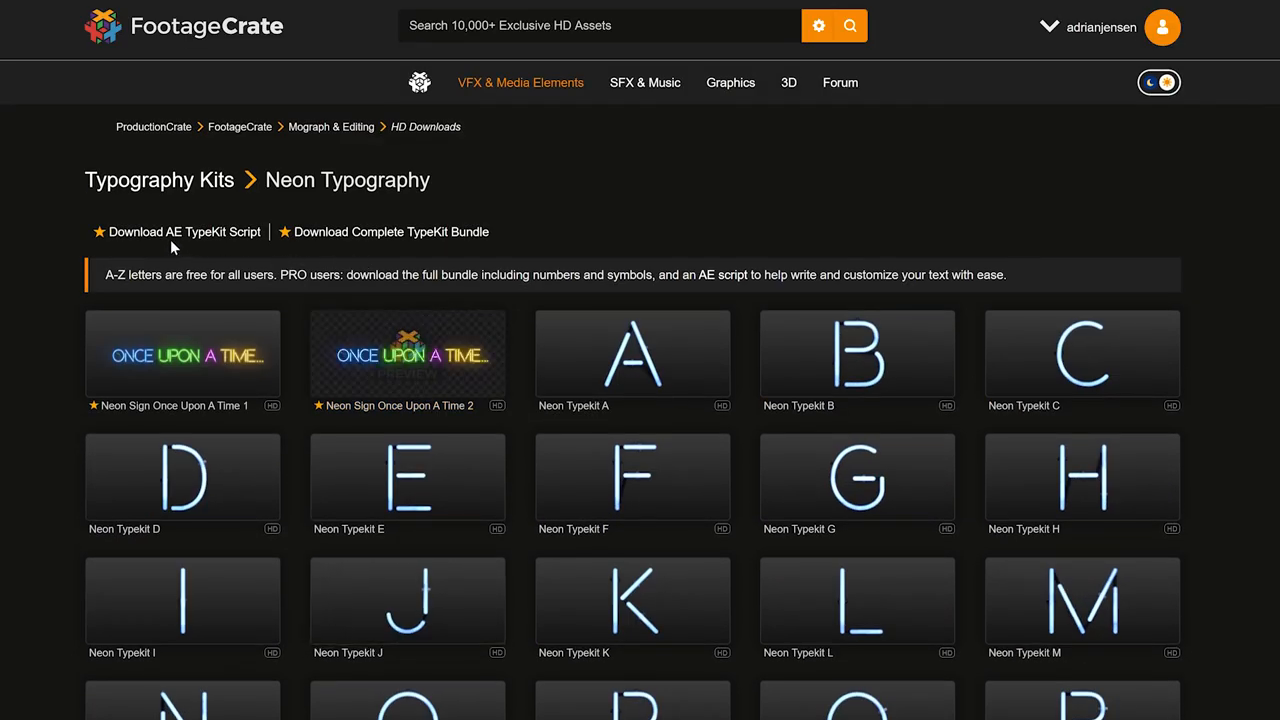
pyautogui.moveTo(183, 231)
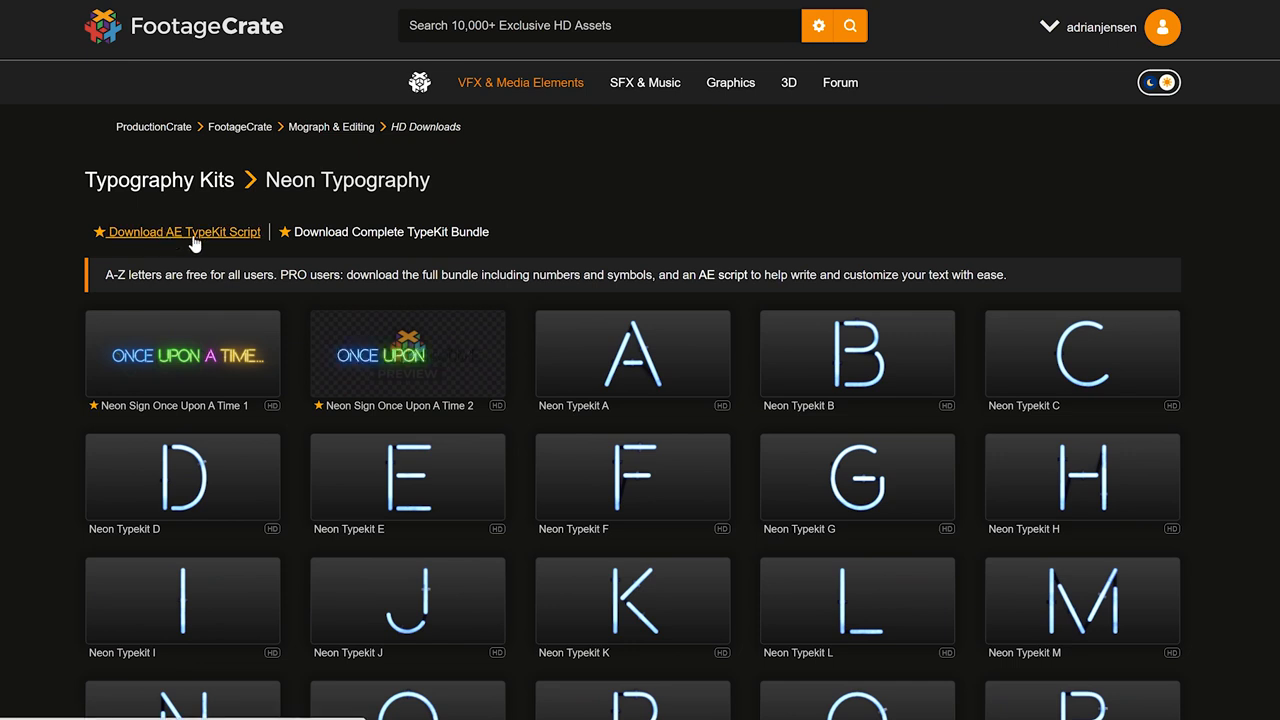
pyautogui.moveTo(350, 231)
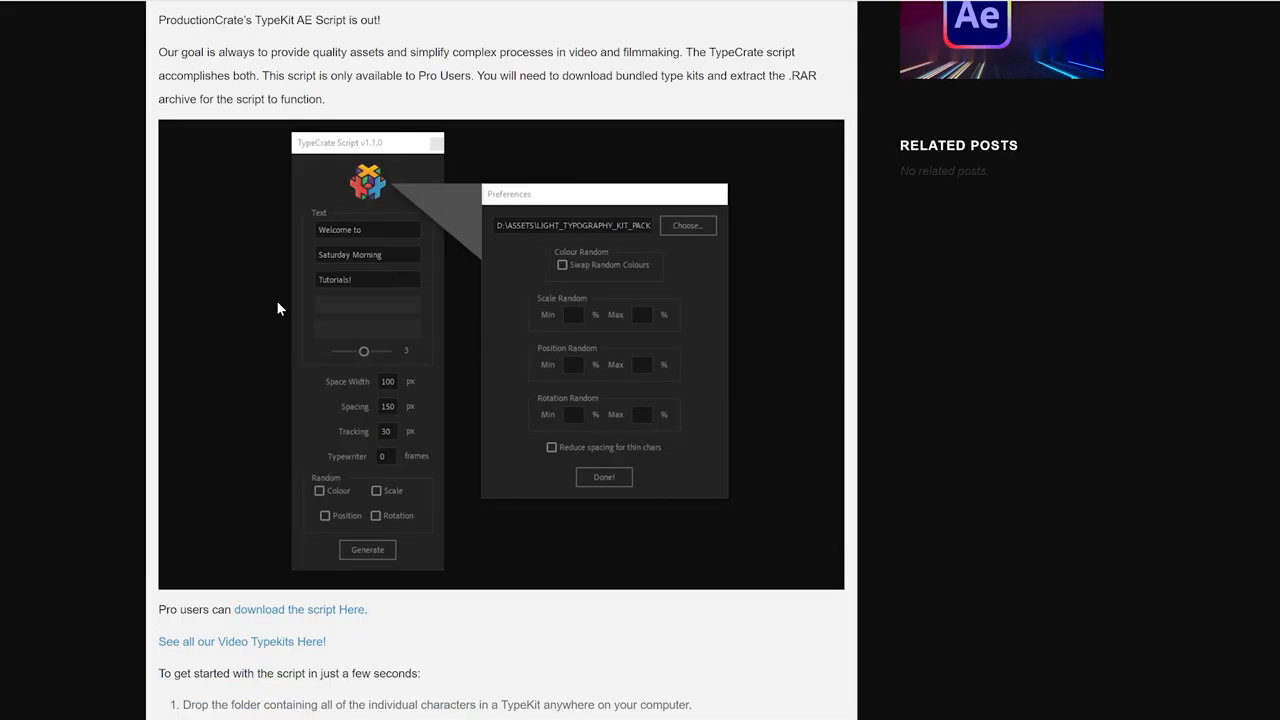
pyautogui.scroll(-3)
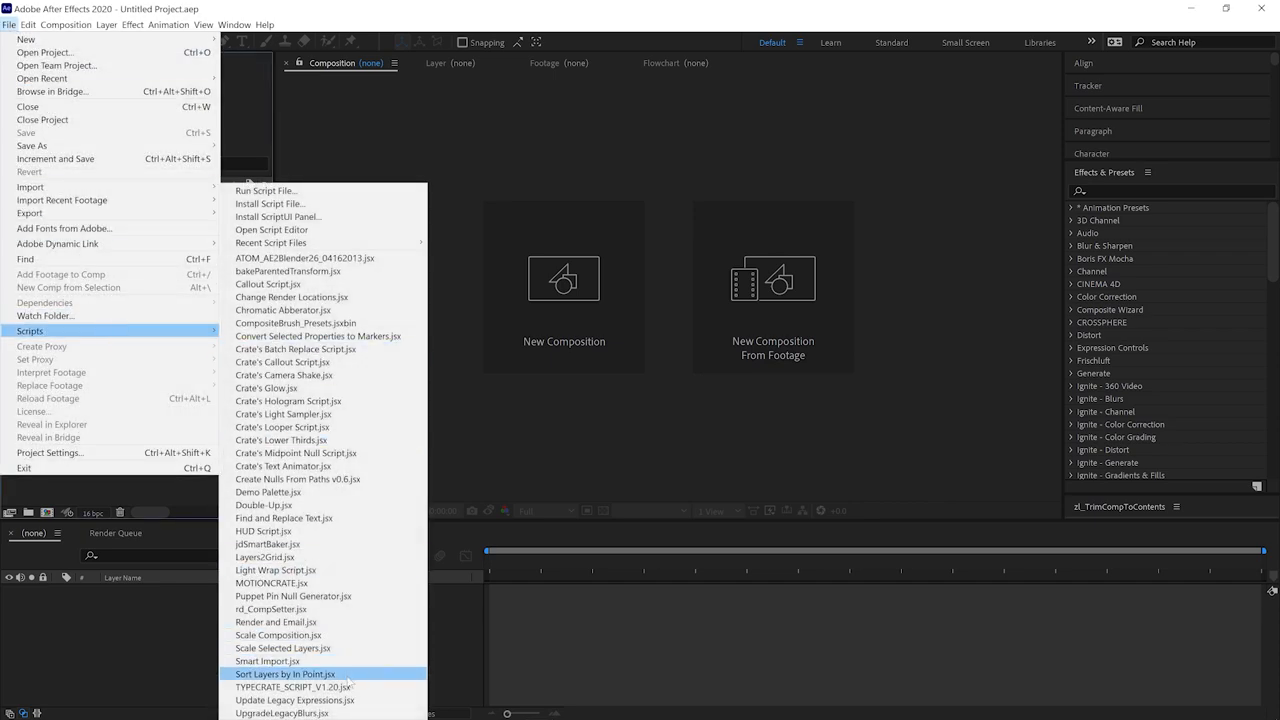
# Run TYPECRATE_SCRIPT_V1.20 and set its typekit folder to the neon Video TypeKits folder.
pyautogui.click(291, 686)
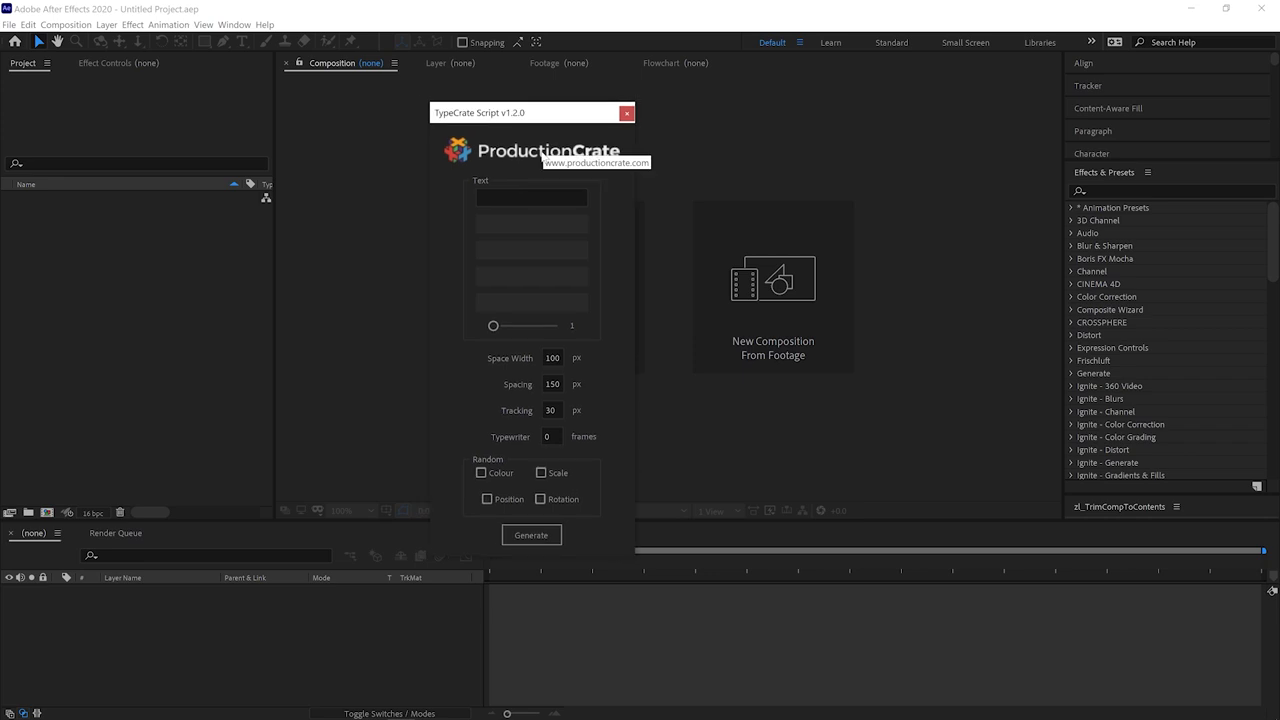
pyautogui.click(743, 195)
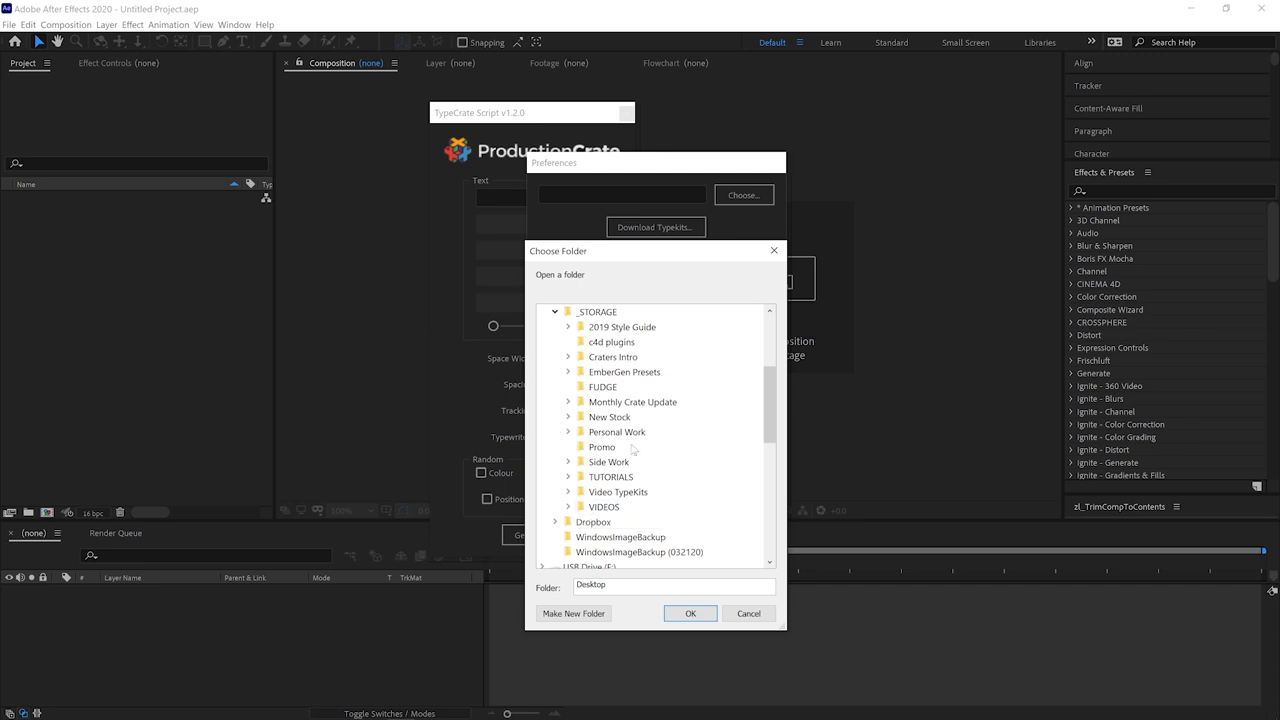
pyautogui.click(690, 613)
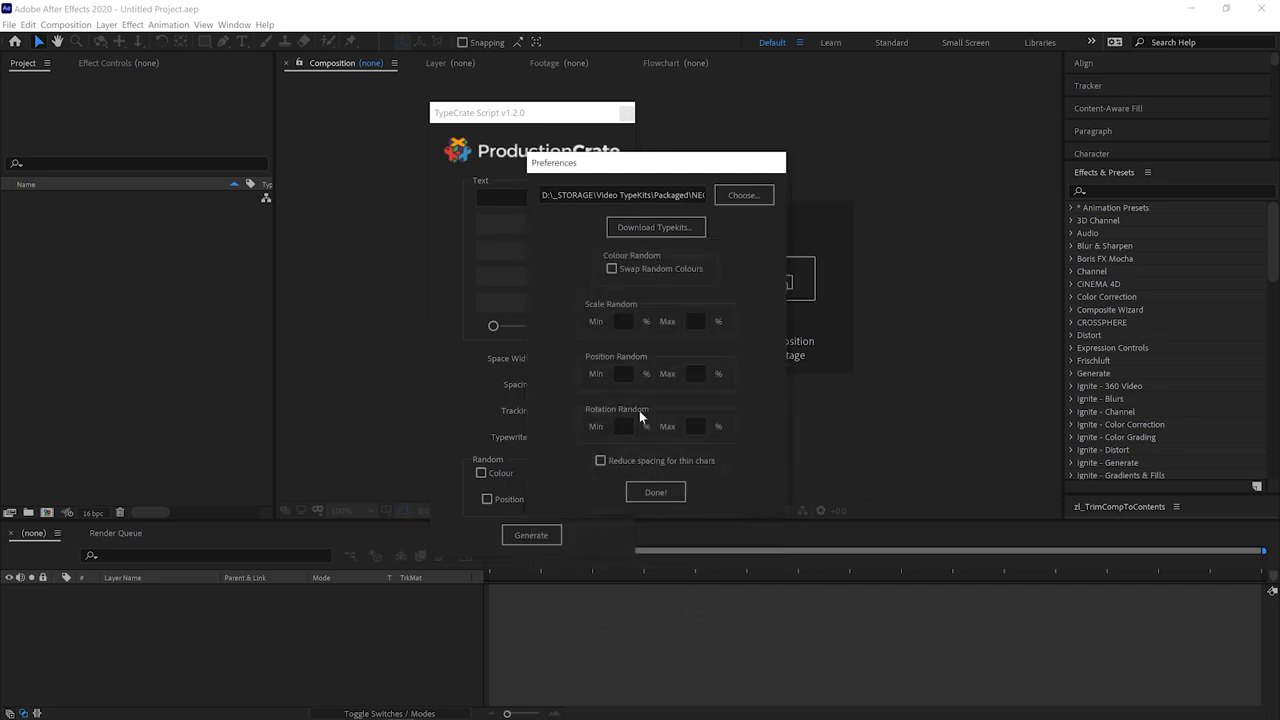
pyautogui.click(655, 491)
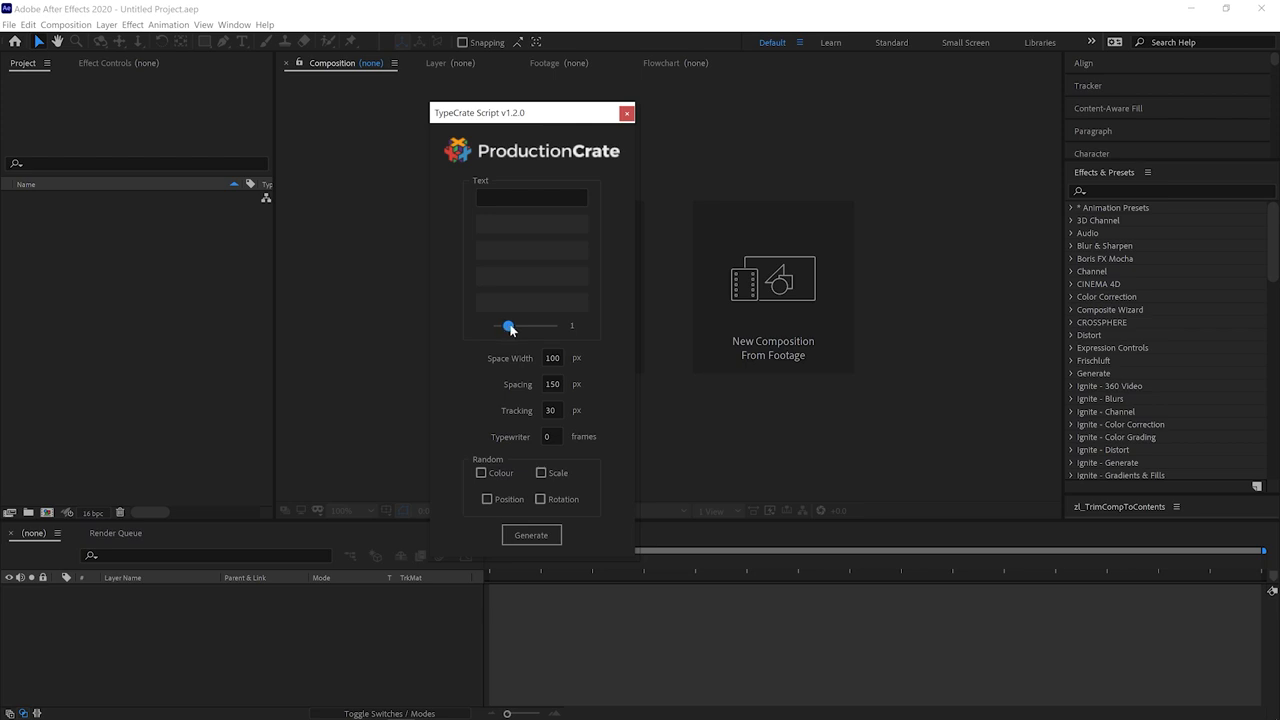
# Enter 'Make It' and 'Awesome!' as the two TypeCrate lines and generate the letters.
pyautogui.write('Make It')
pyautogui.click(532, 223)
pyautogui.write('Awesome!')
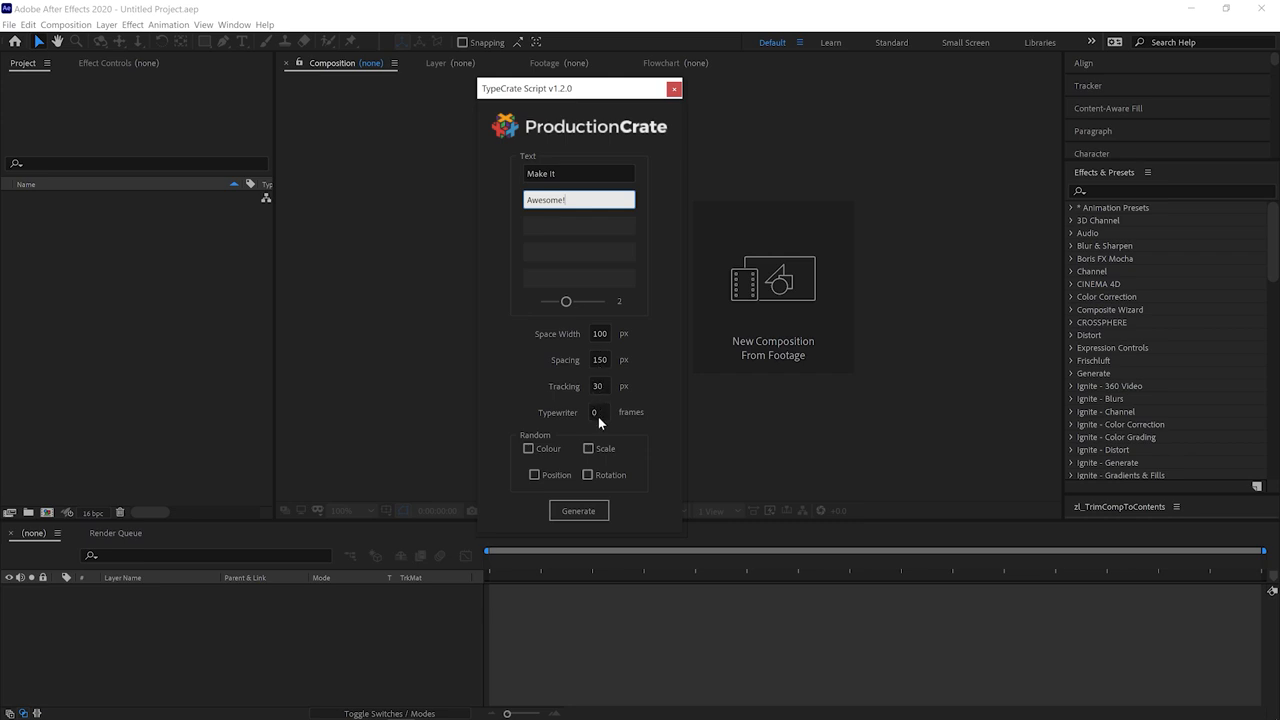
pyautogui.moveTo(573, 388)
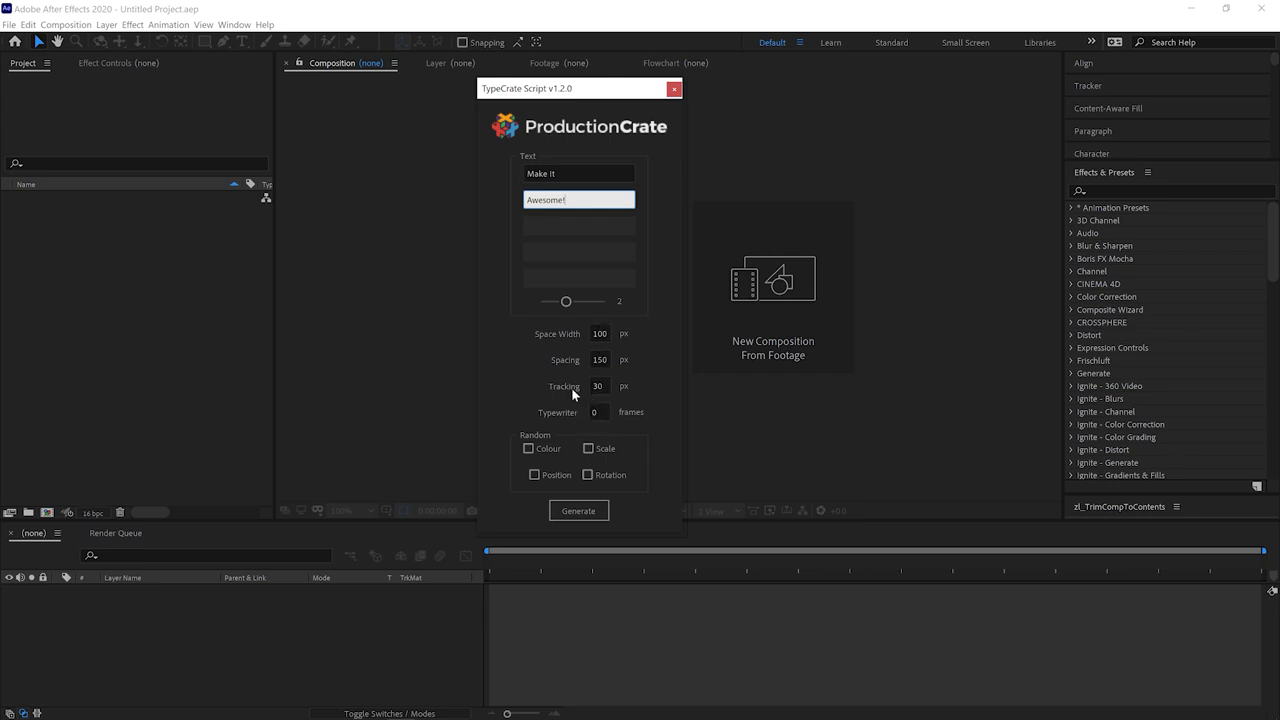
pyautogui.moveTo(595, 412)
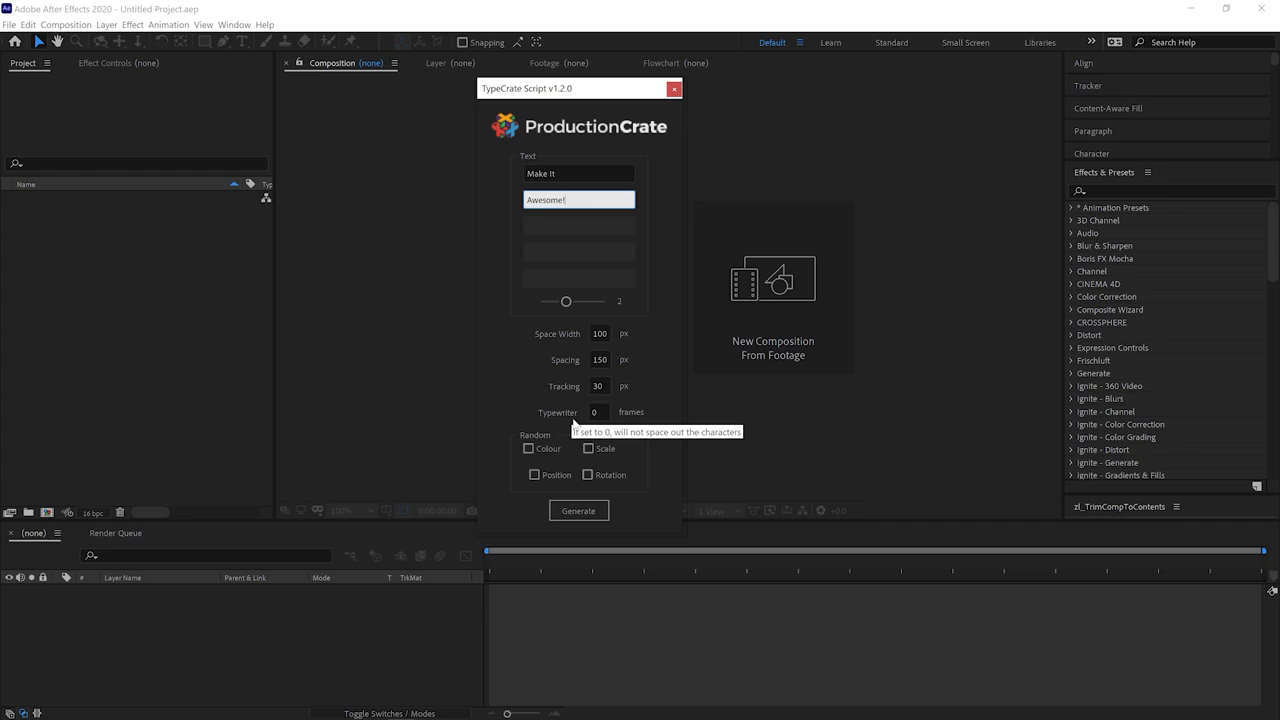
pyautogui.moveTo(568, 392)
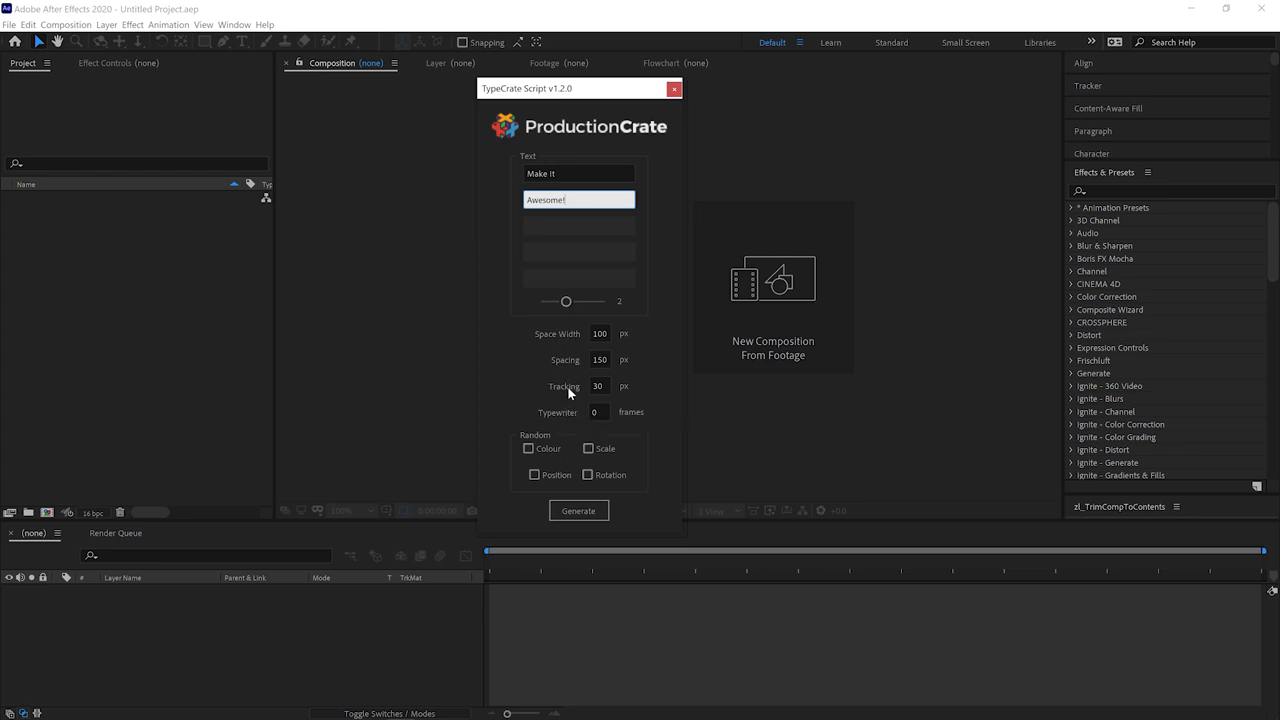
pyautogui.click(578, 511)
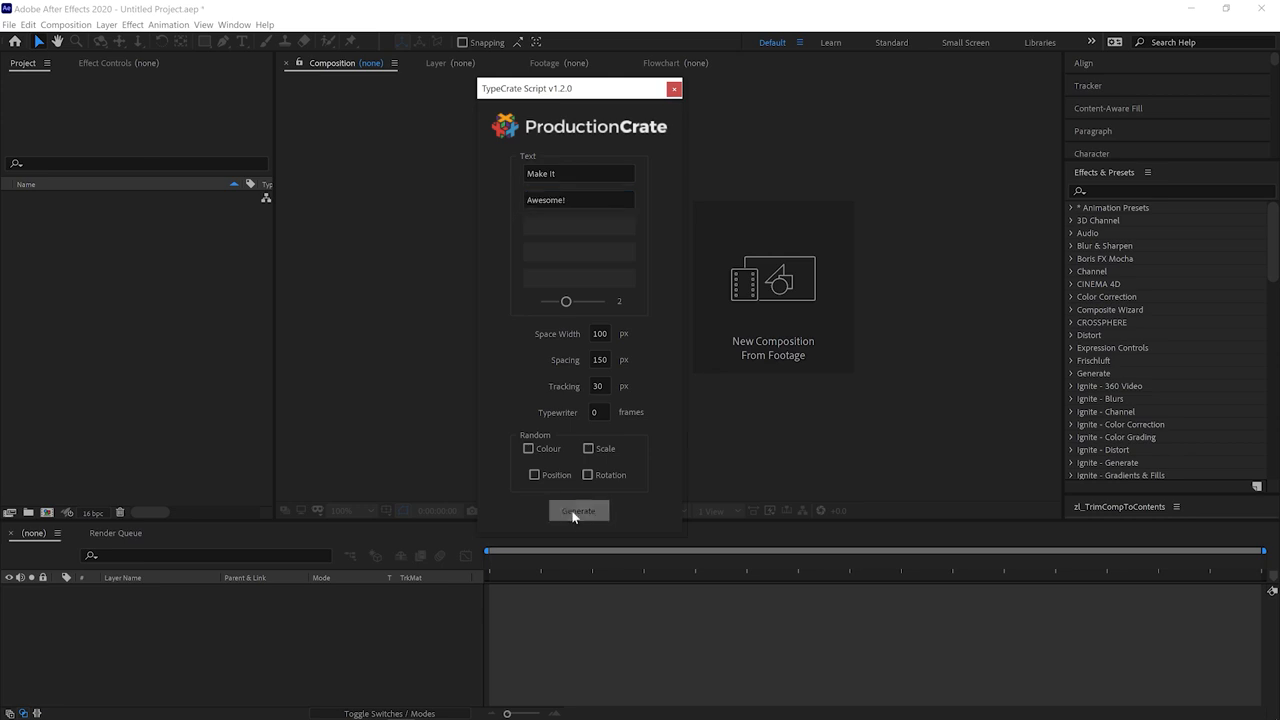
# Generate the MAKE IT AWESOME! letter comp and adjust the Control Null's Tracking Amount.
pyautogui.click(578, 511)
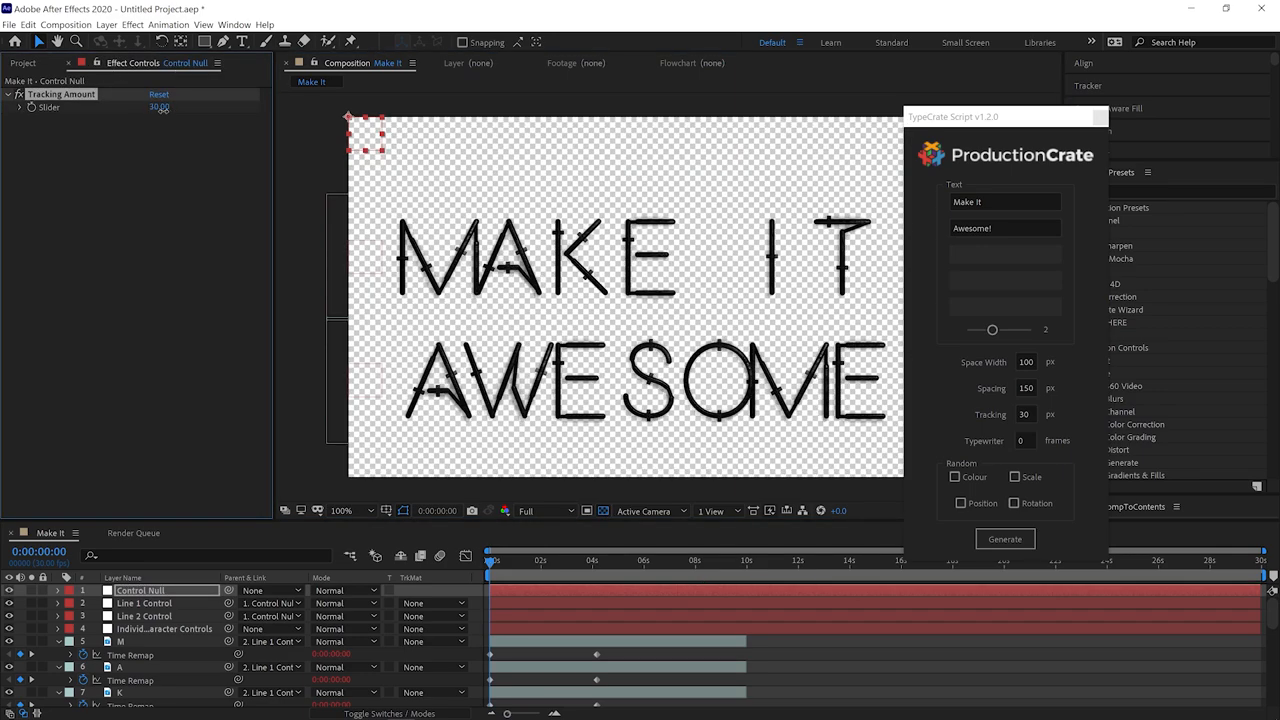
pyautogui.click(143, 602)
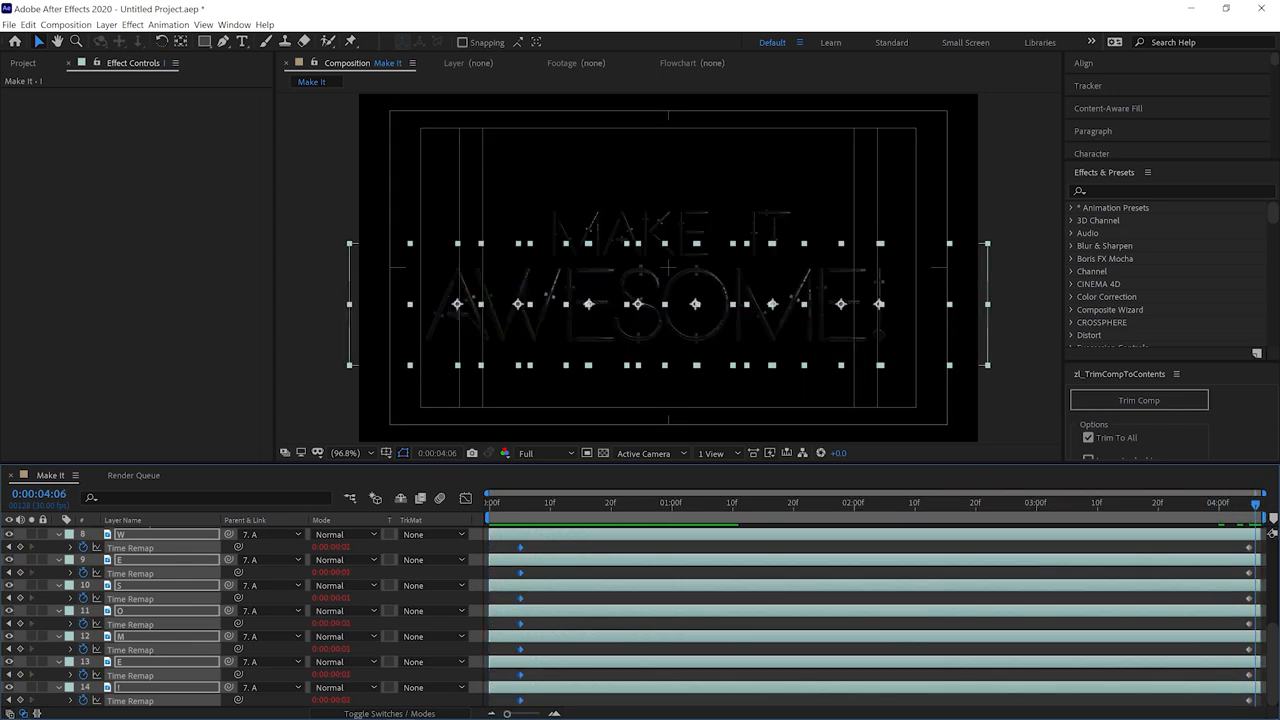
# Jump to a lit frame, find Hue/Saturation via 'hue', and browse Cables and Wires.
pyautogui.click(727, 502)
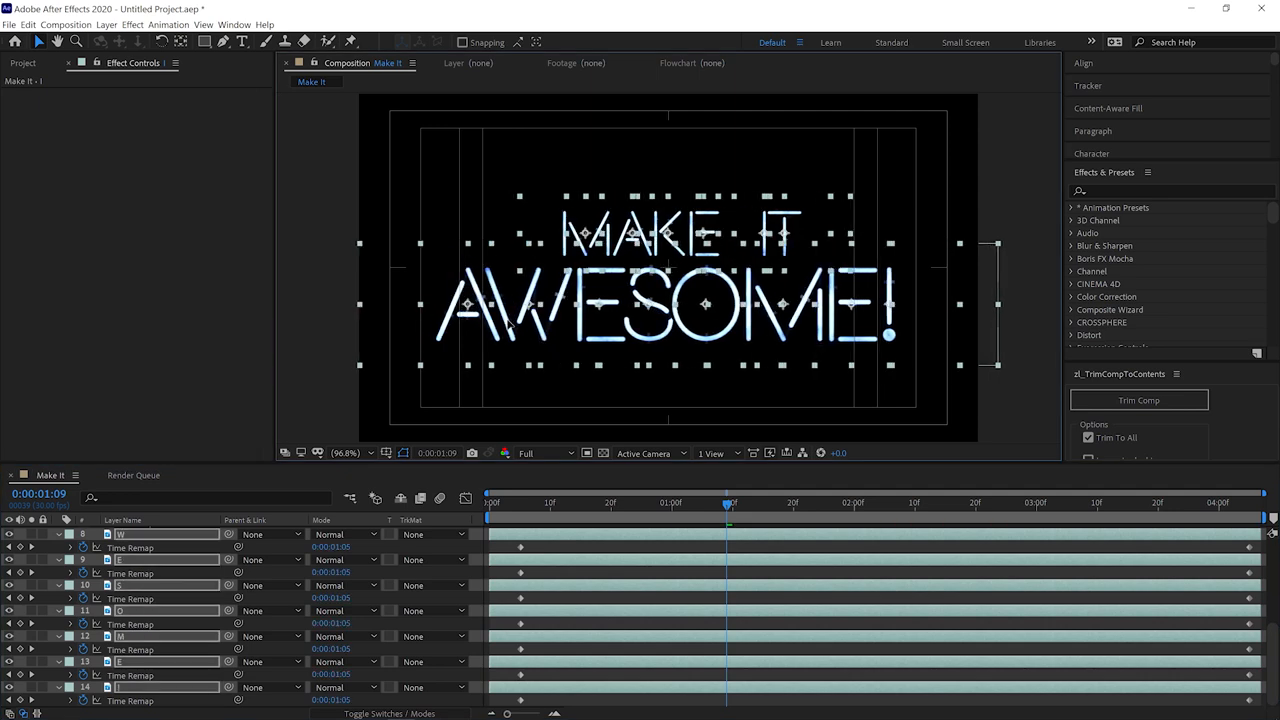
pyautogui.write('hue')
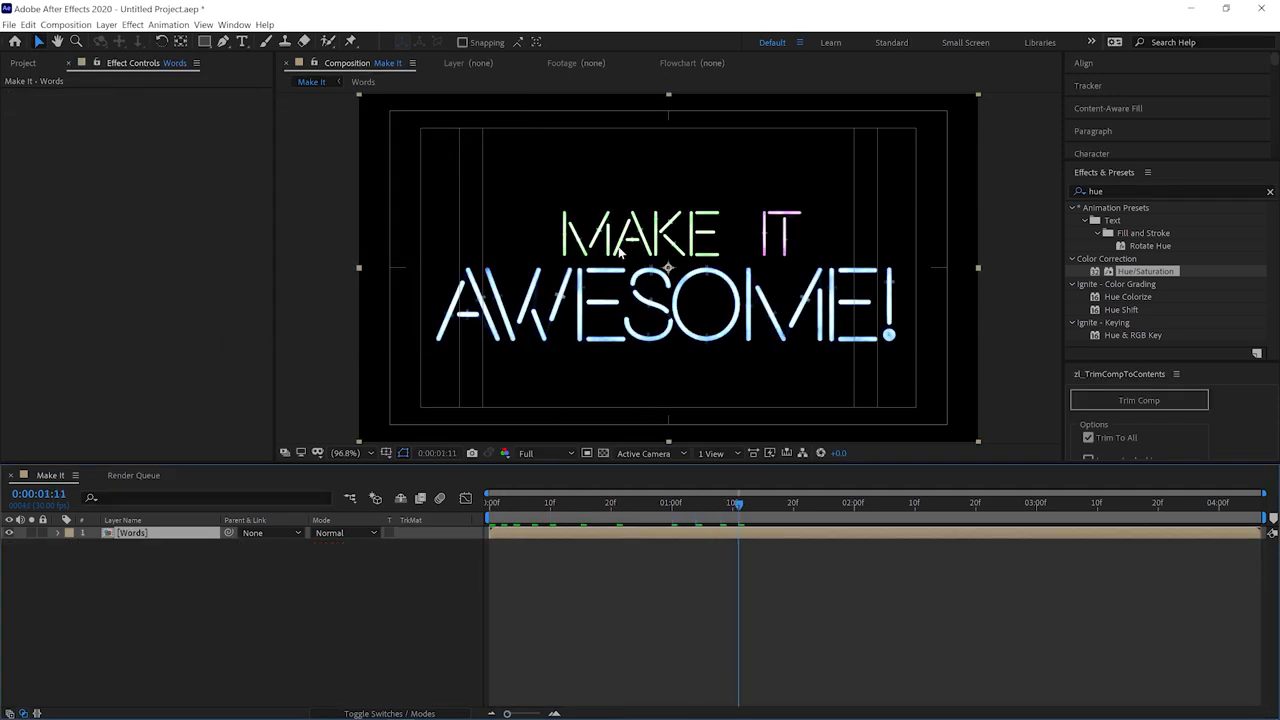
pyautogui.moveTo(685, 472)
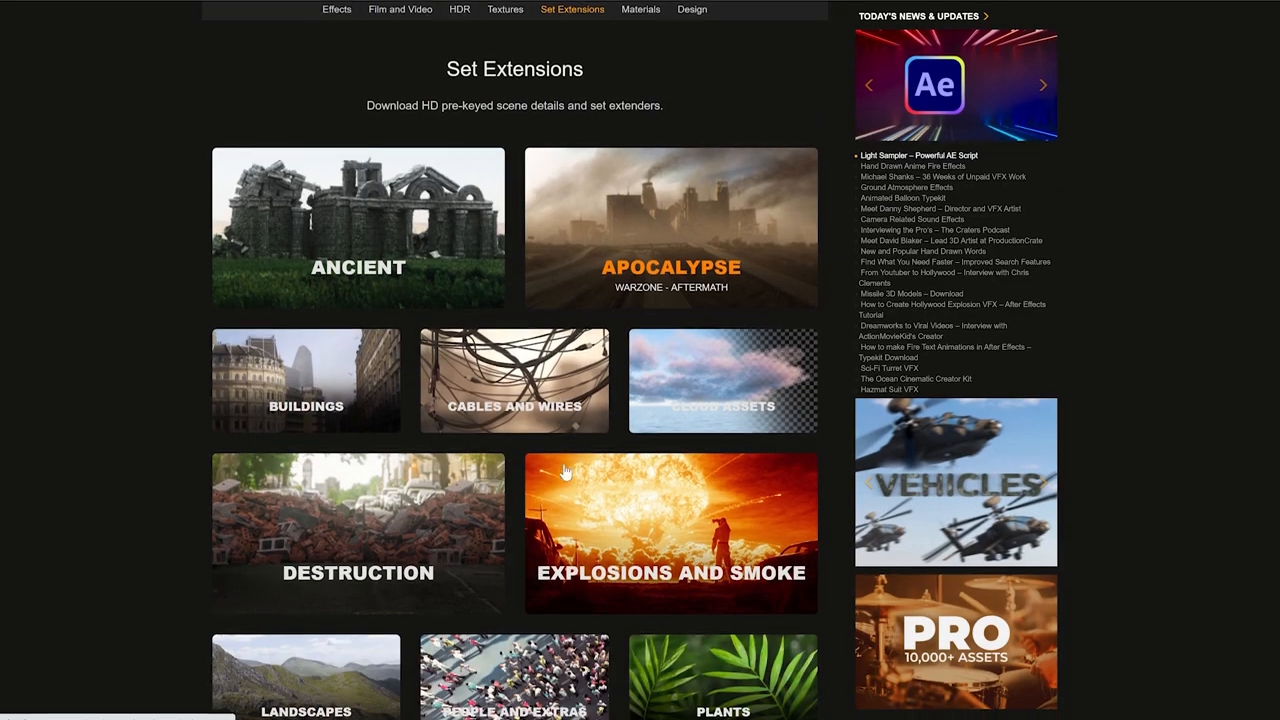
pyautogui.click(514, 380)
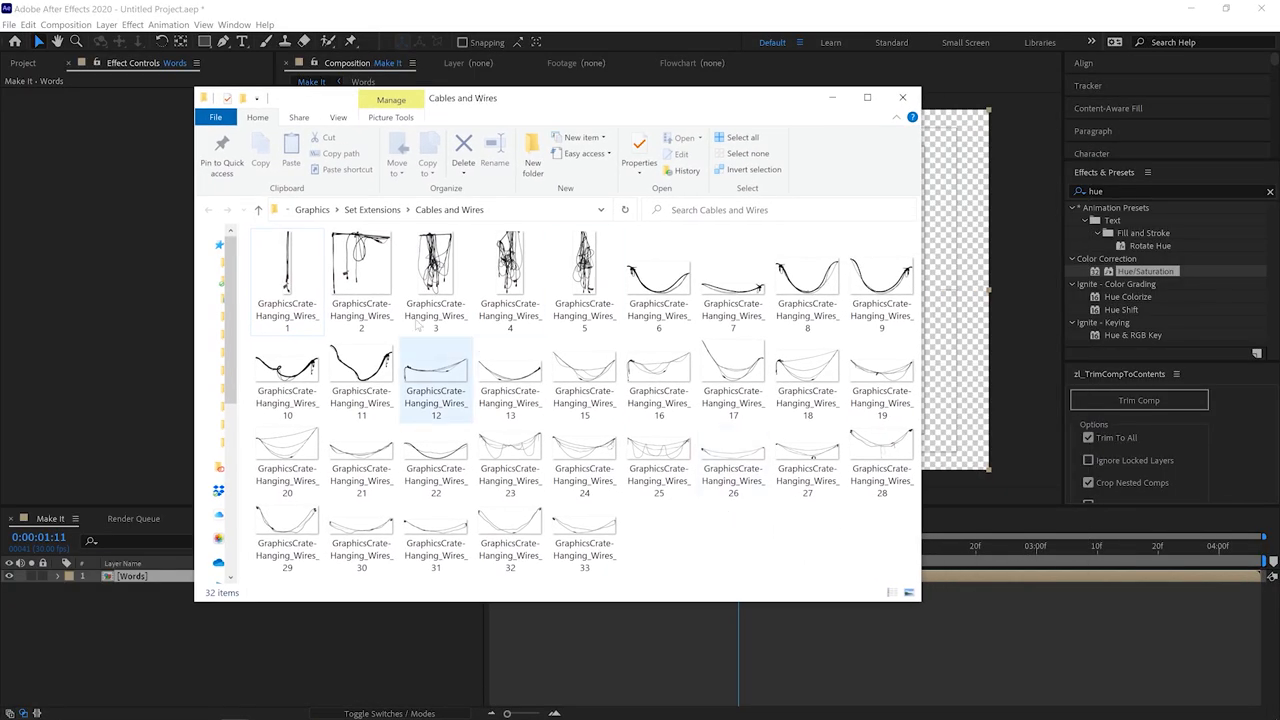
# Add hanging wire images 11, 12 and 18 from the Cables and Wires folder.
pyautogui.click(808, 463)
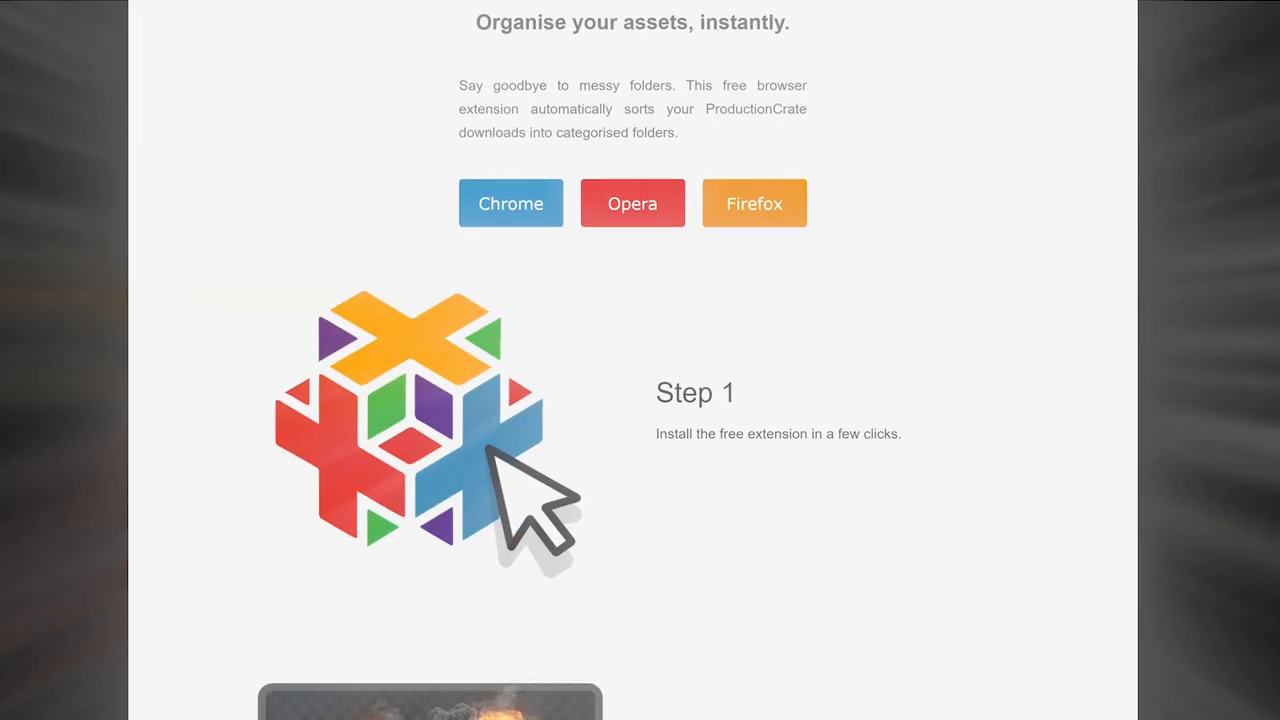
pyautogui.scroll(-3)
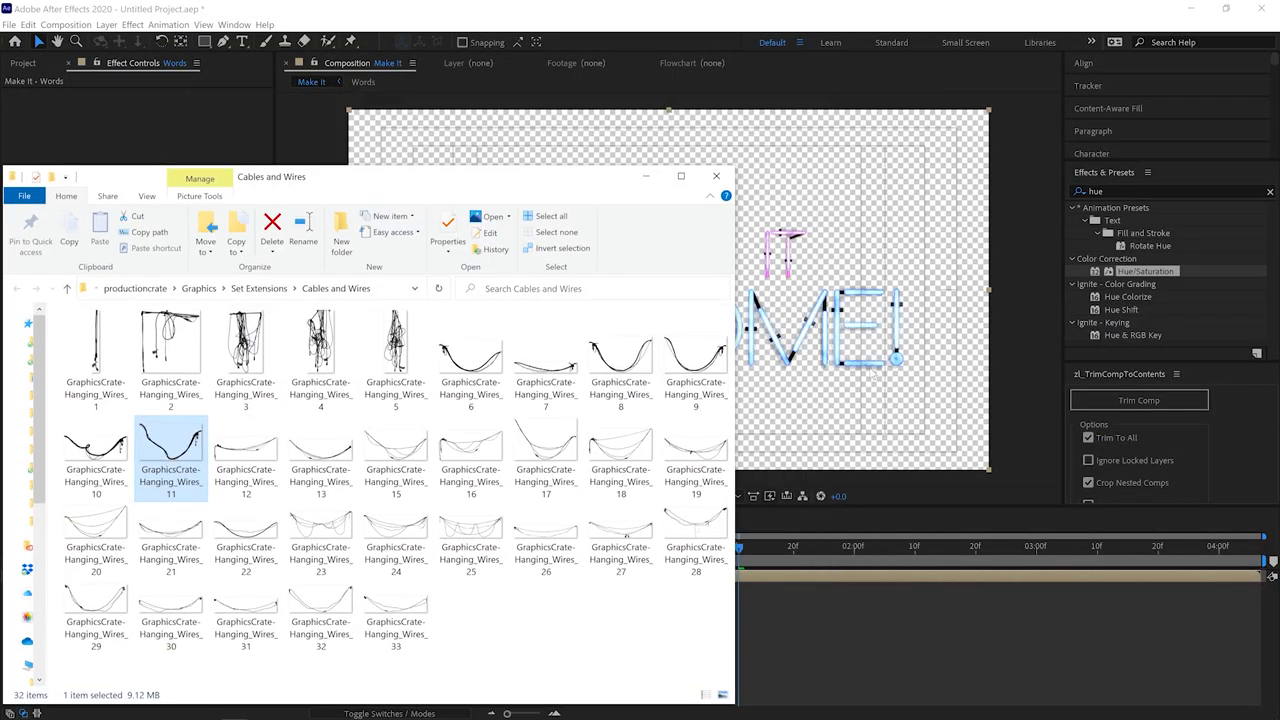
pyautogui.doubleClick(170, 447)
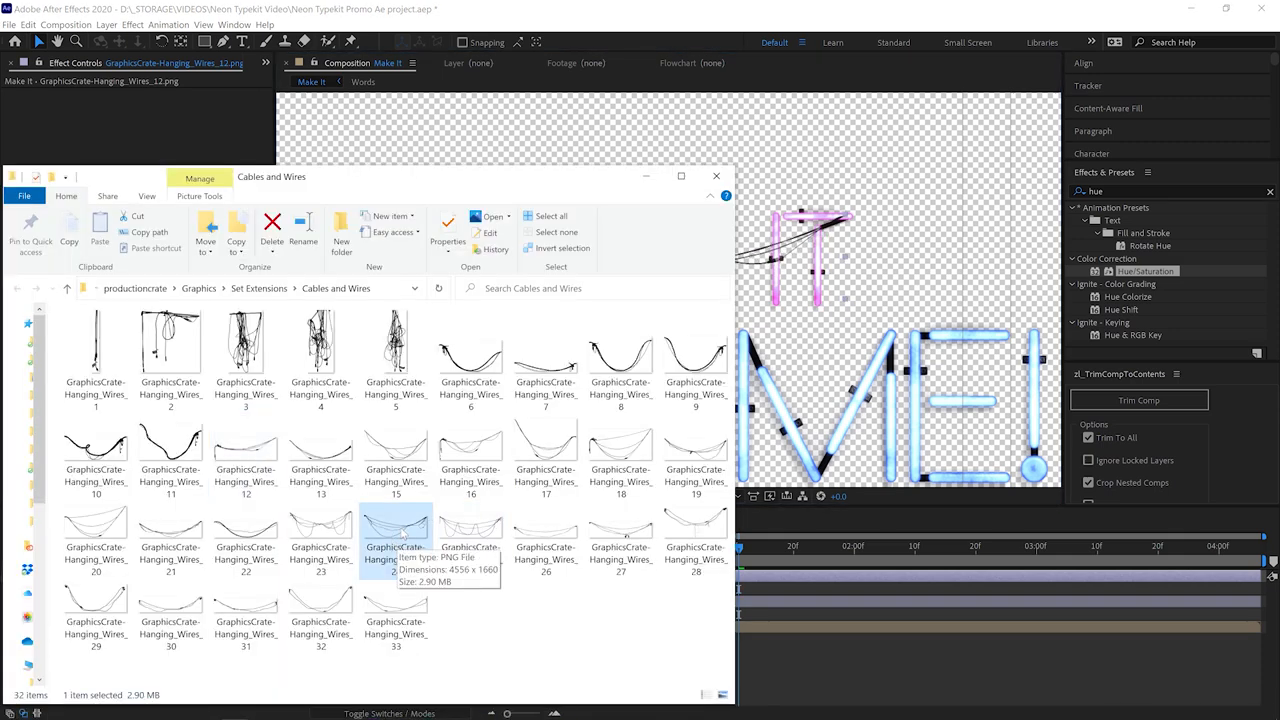
pyautogui.doubleClick(395, 525)
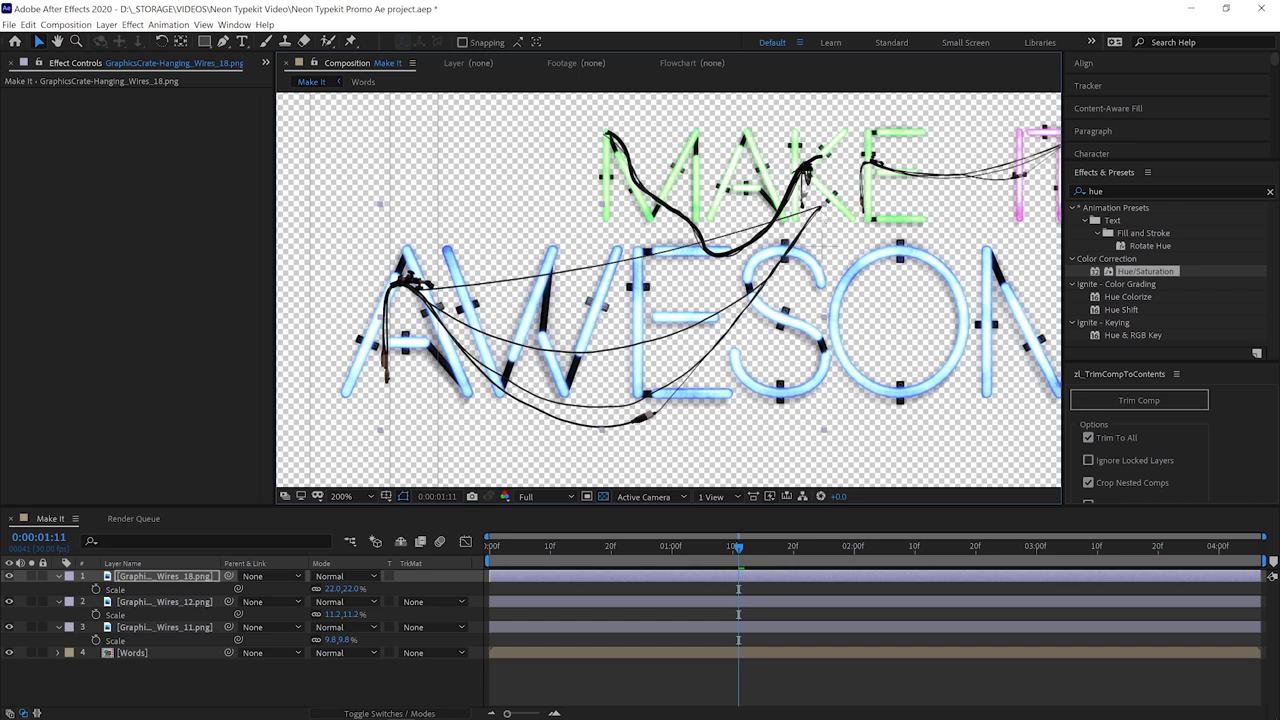
pyautogui.moveTo(1131, 207)
pyautogui.write('trans')
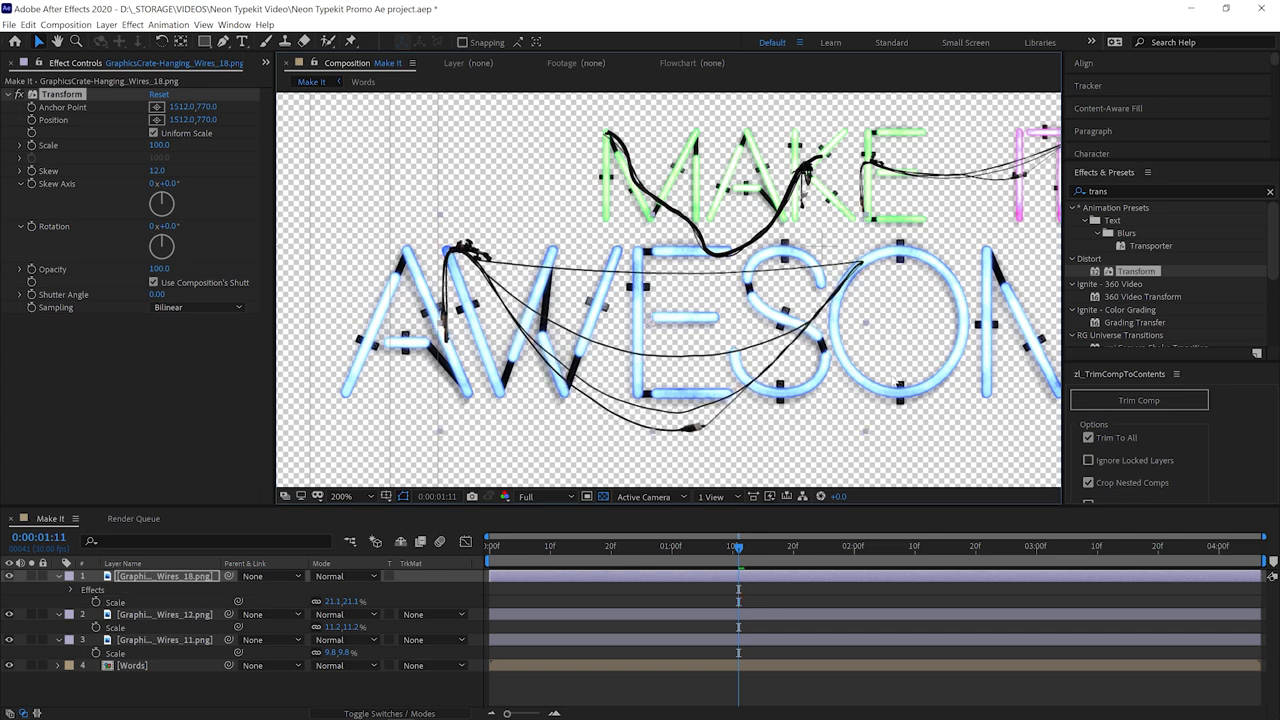
# Skew Wires_18 by 12 and add Wires_23 scaled to 28%.
pyautogui.click(341, 496)
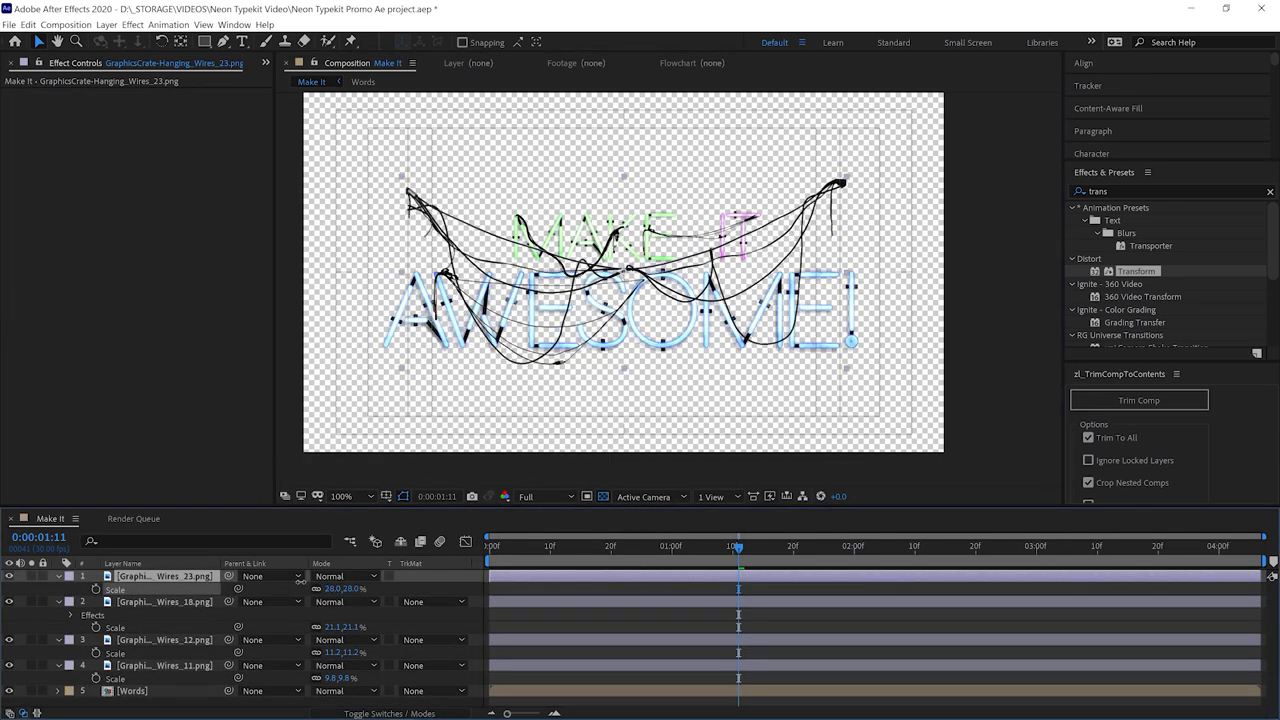
# Pre-compose the selected wire layers into a composition named 'Wires'.
pyautogui.click(340, 496)
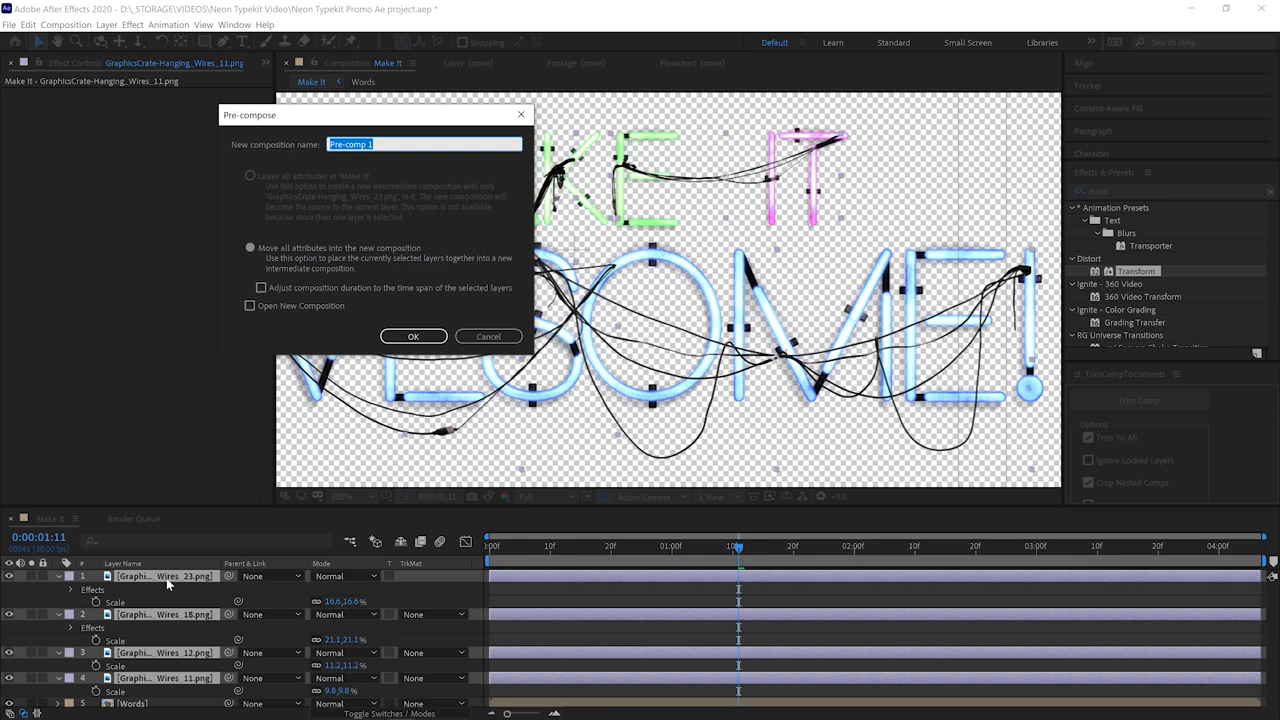
pyautogui.write('Wires')
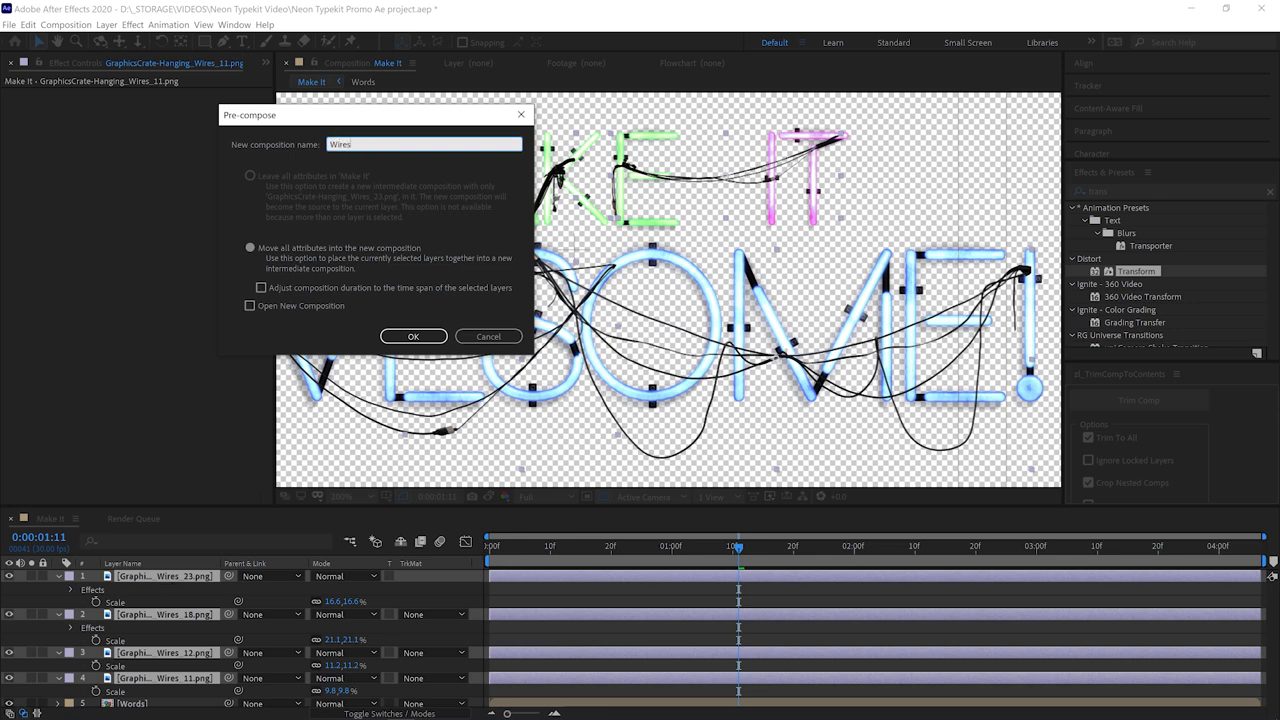
pyautogui.click(413, 335)
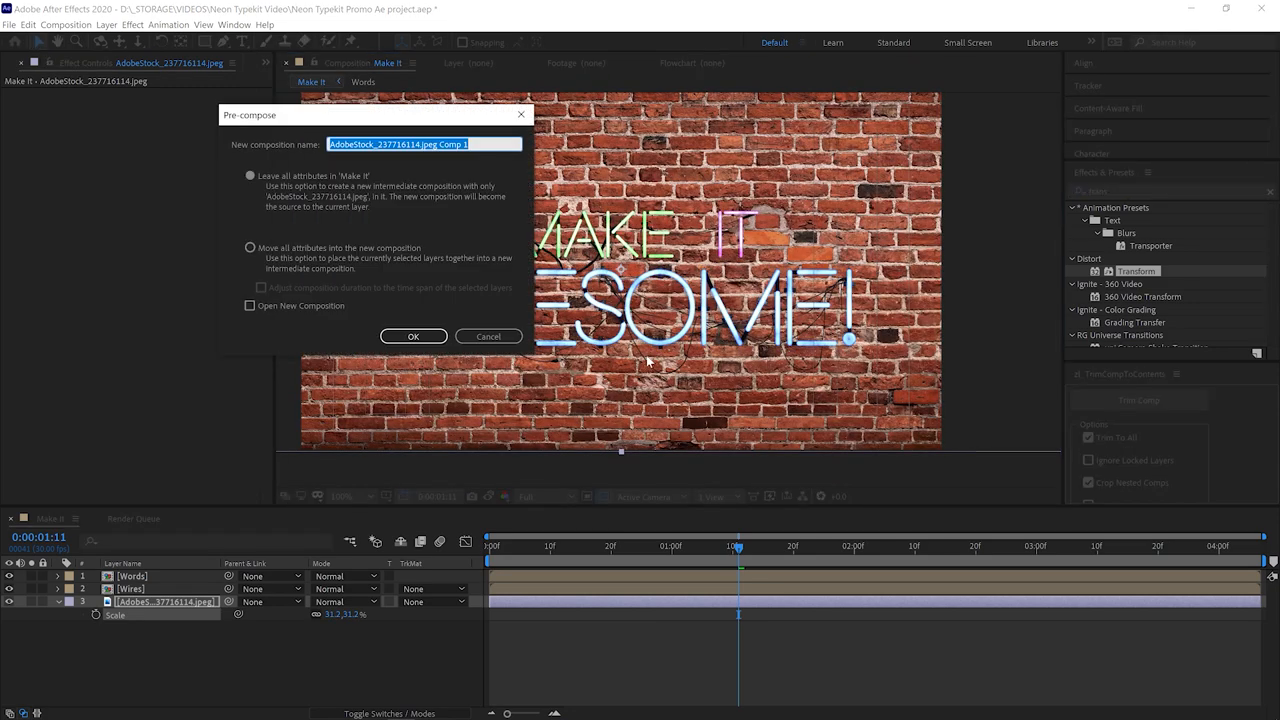
# Nest the brick image as Background, darkened with Exposure -6.69 and CC Spotlight.
pyautogui.click(413, 336)
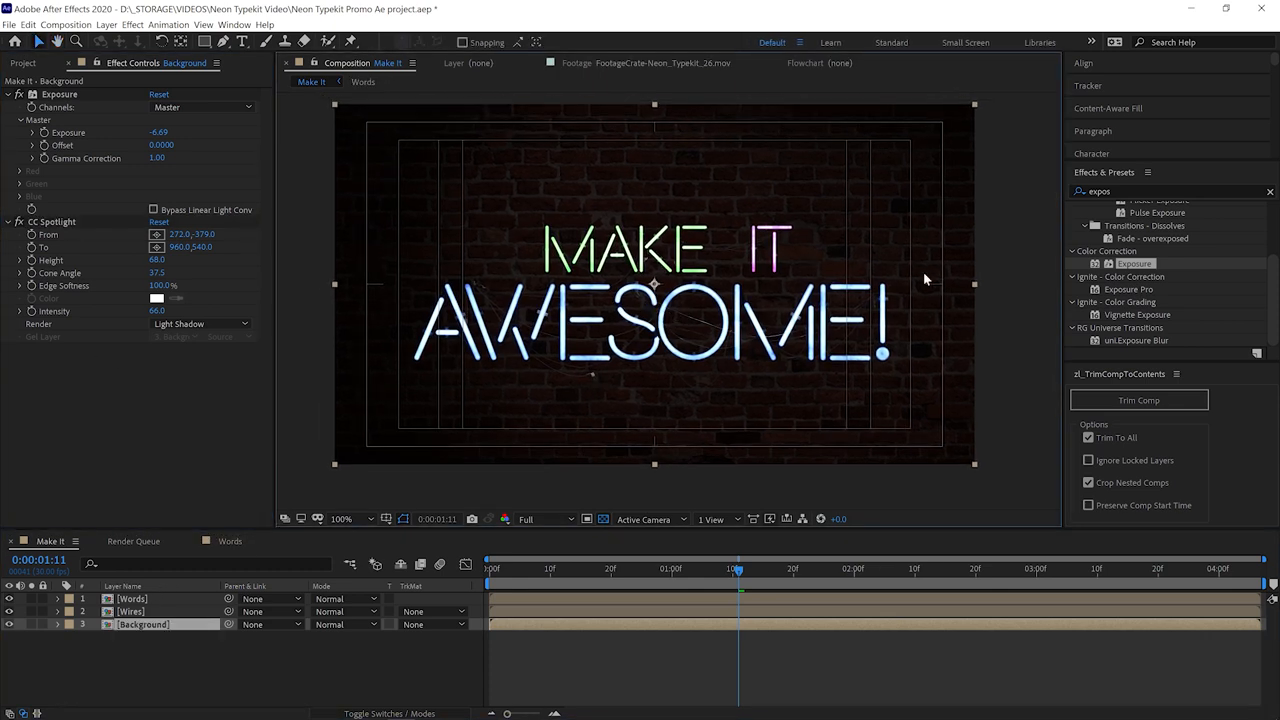
pyautogui.moveTo(903, 378)
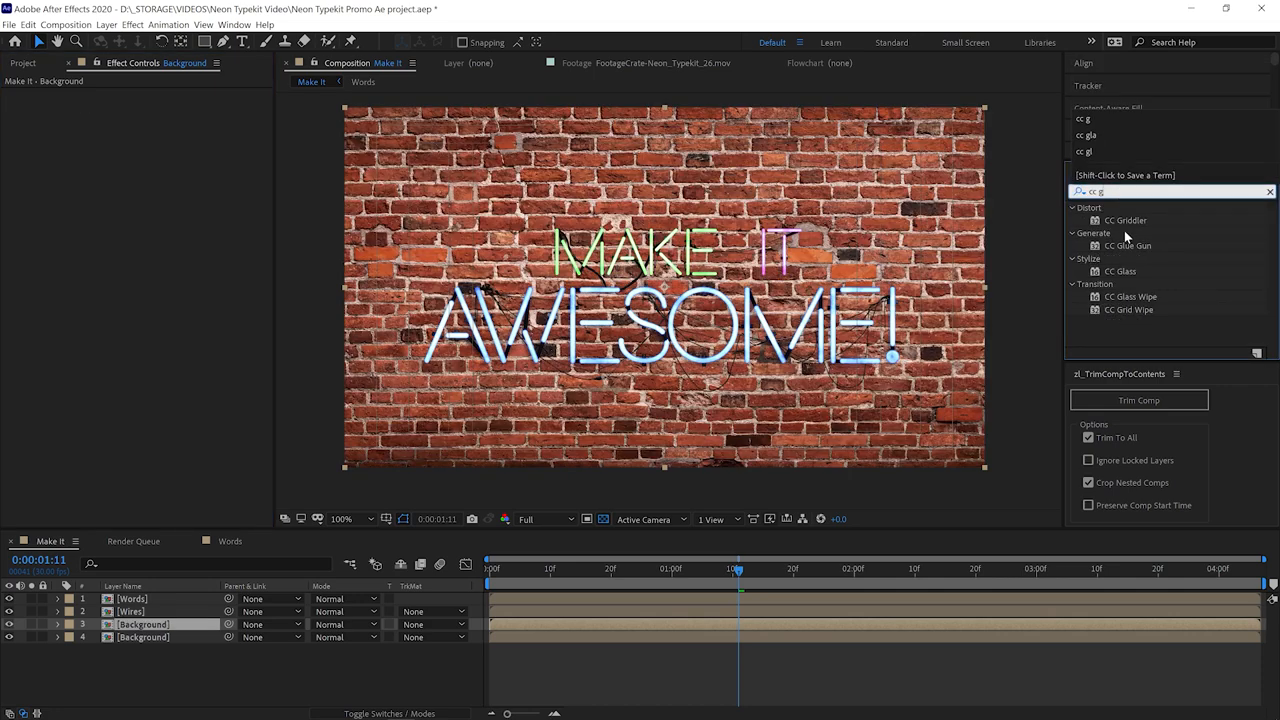
# Apply CC Glass to Background layer 3 and expose its surface settings.
pyautogui.doubleClick(1121, 271)
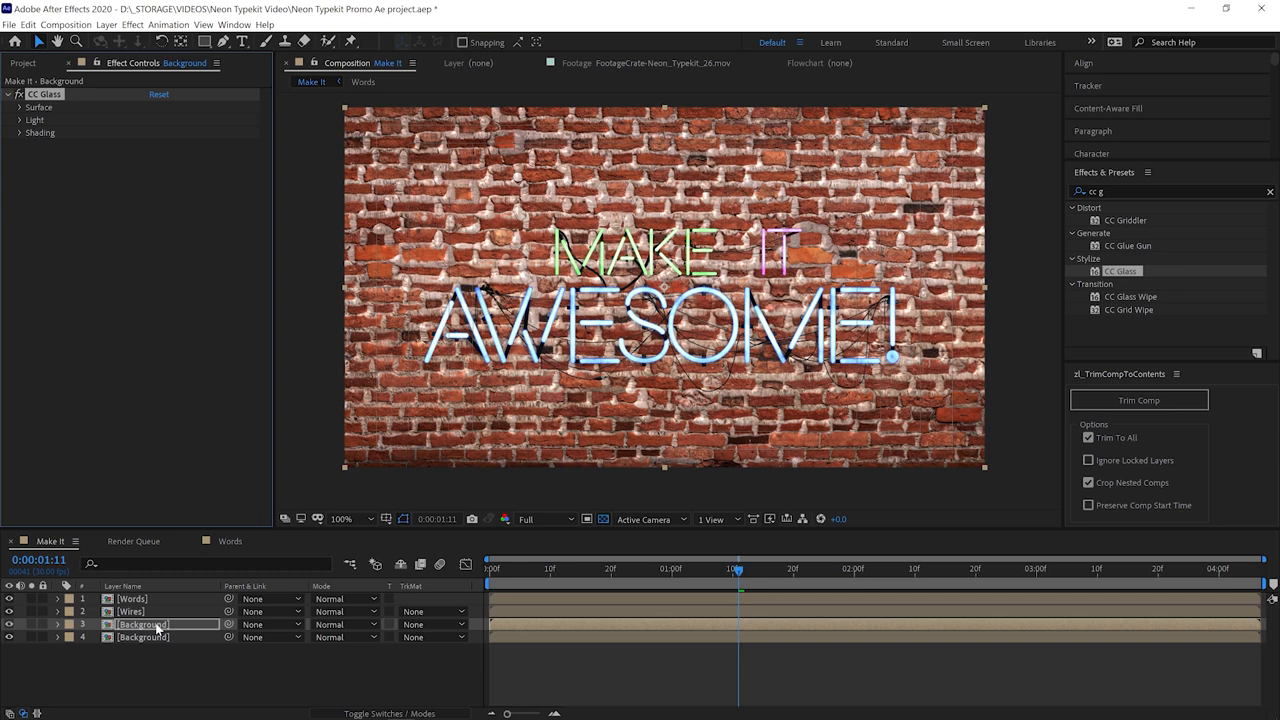
pyautogui.click(20, 107)
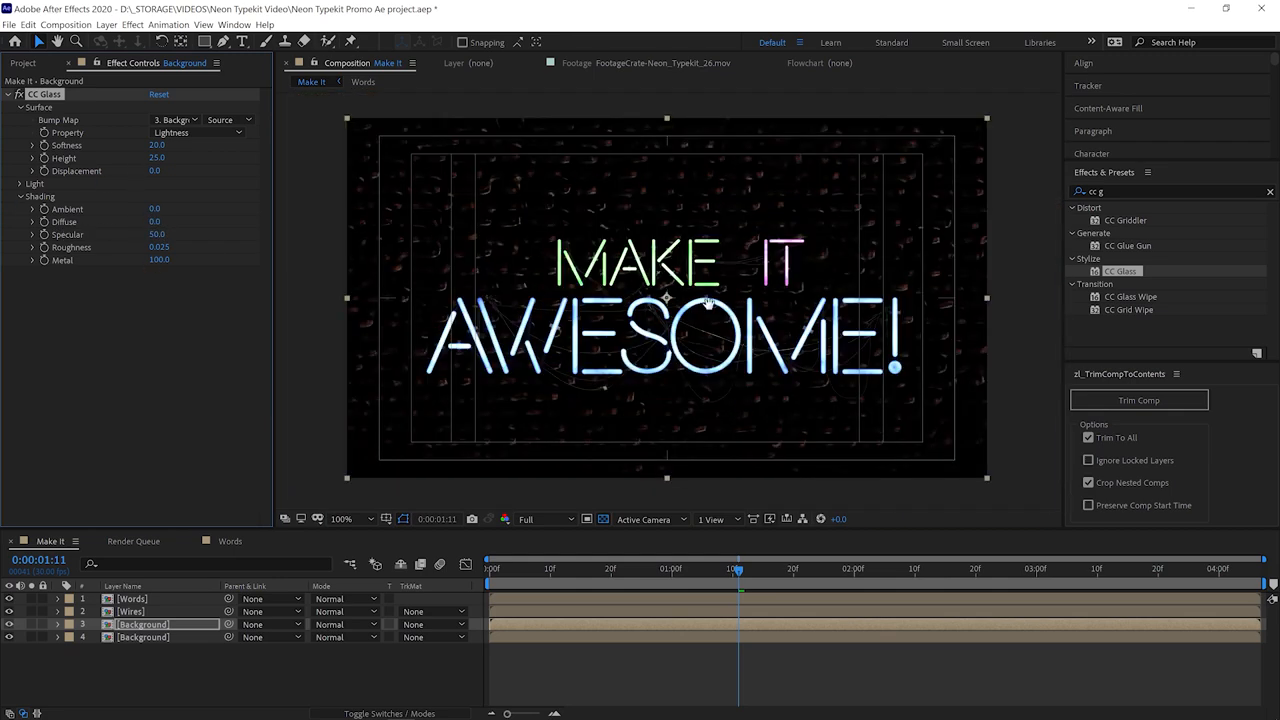
# Lower CC Glass softness to 9.6 and set its Light Using option to AE Lights.
pyautogui.click(341, 518)
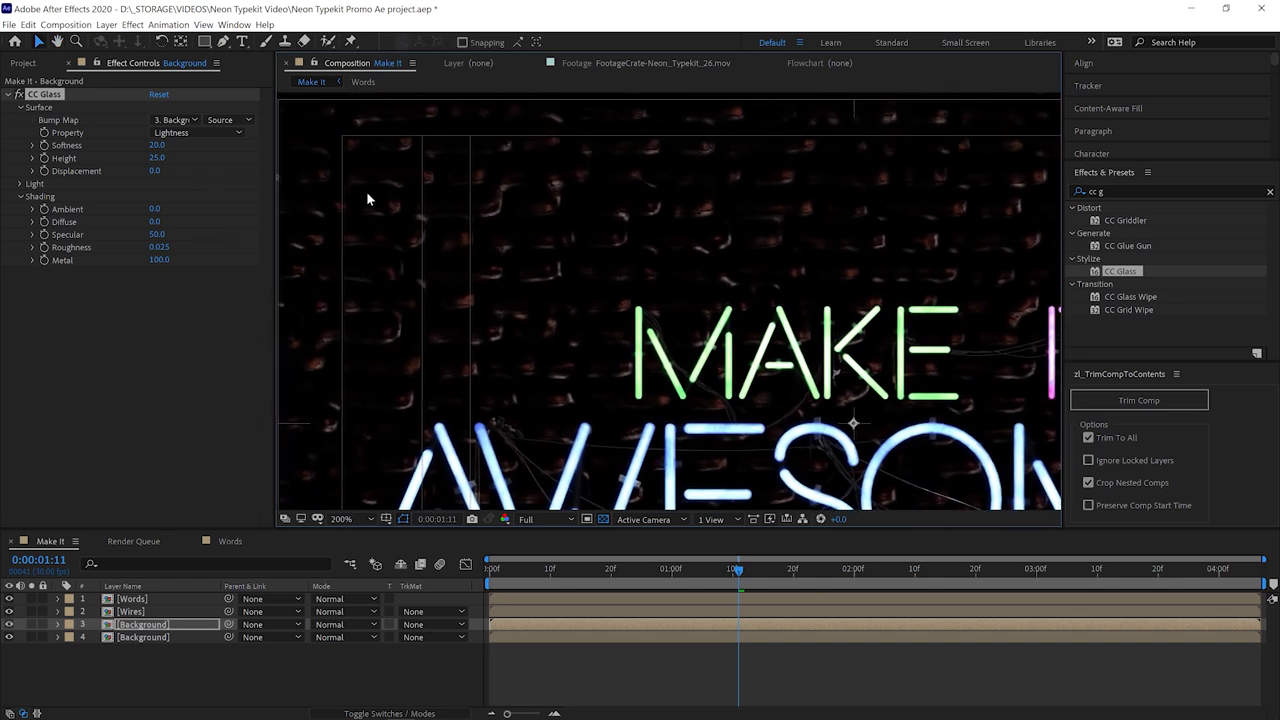
pyautogui.moveTo(160, 145); pyautogui.dragTo(130, 145)
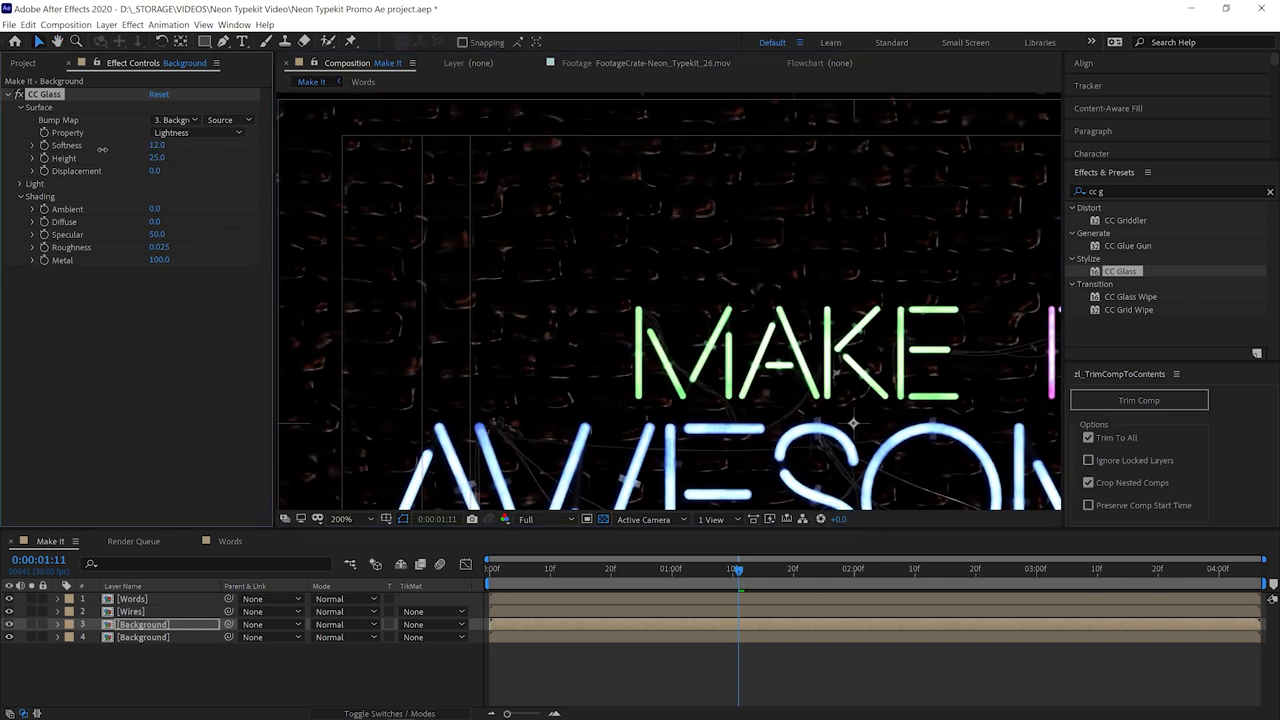
pyautogui.moveTo(157, 145); pyautogui.dragTo(150, 145)
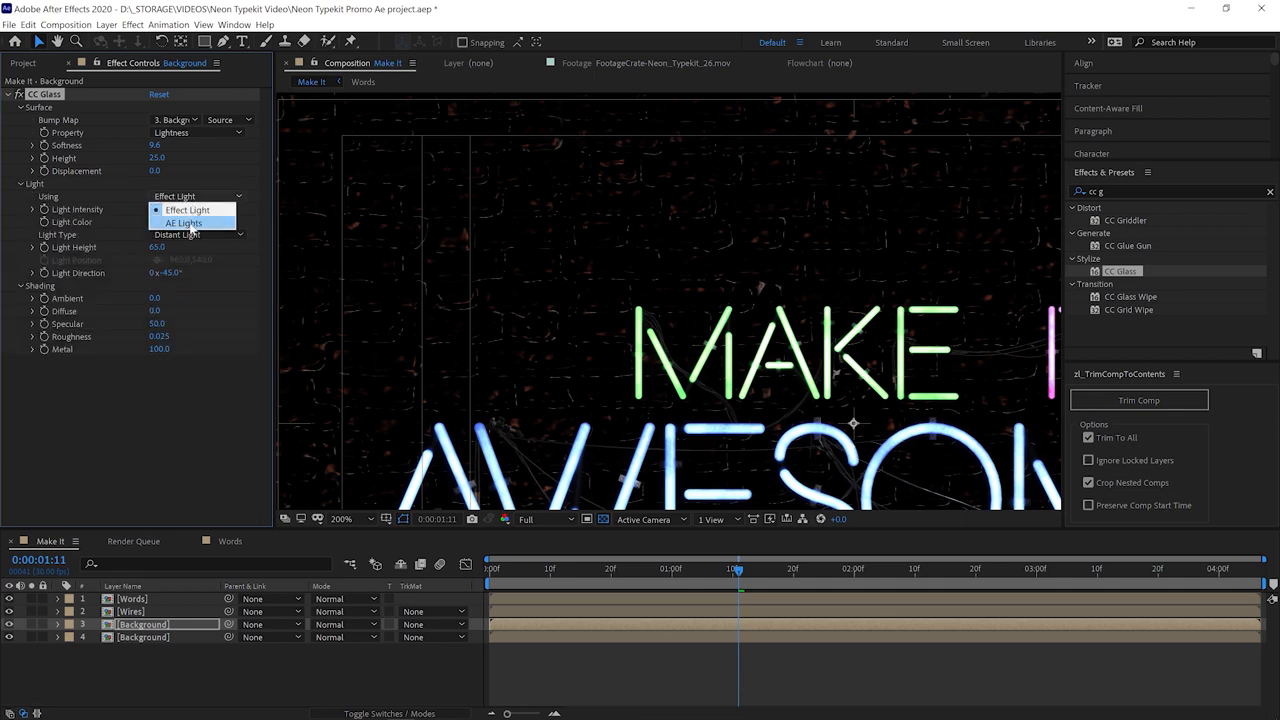
pyautogui.click(183, 222)
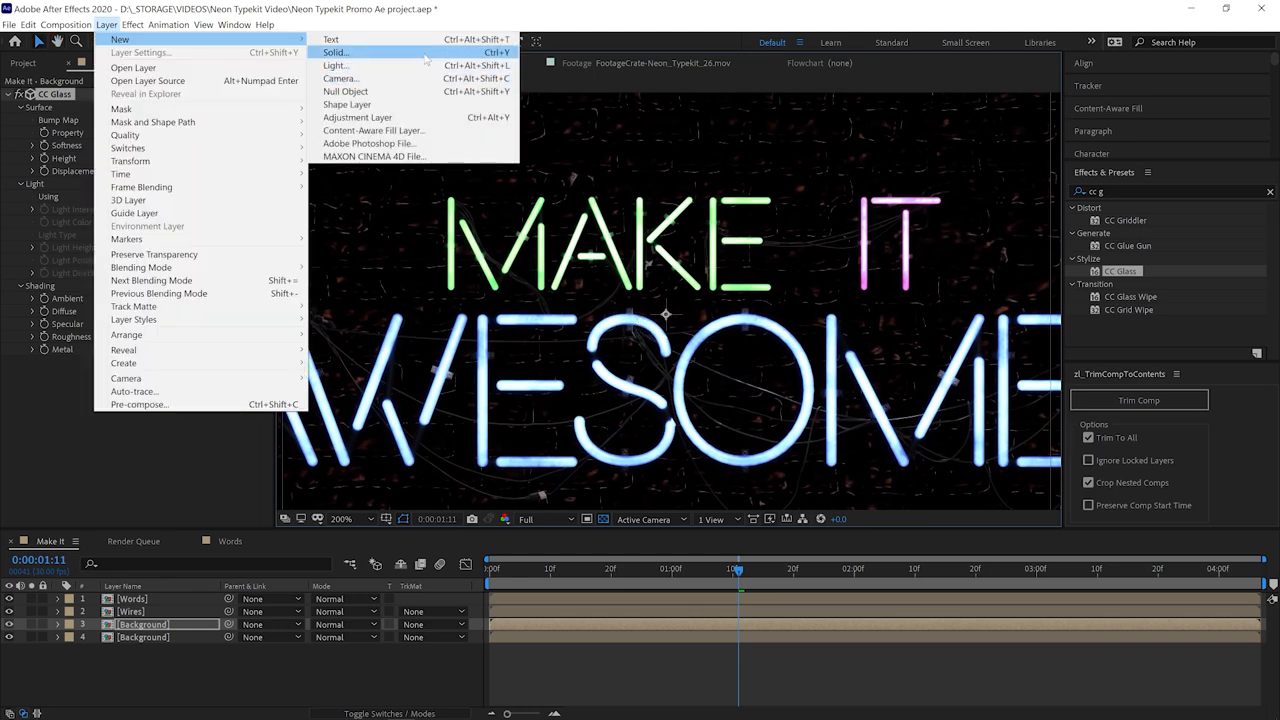
# Add a new Point light coloured green 00FF46.
pyautogui.click(335, 65)
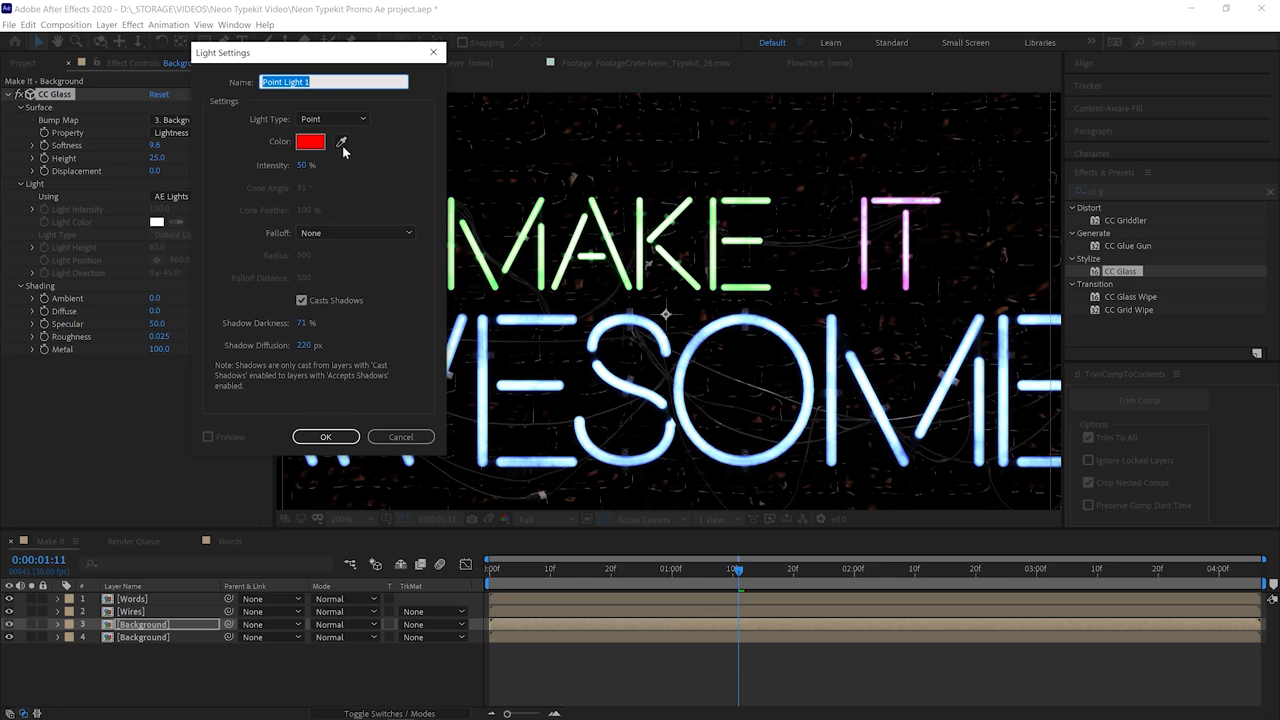
pyautogui.click(310, 141)
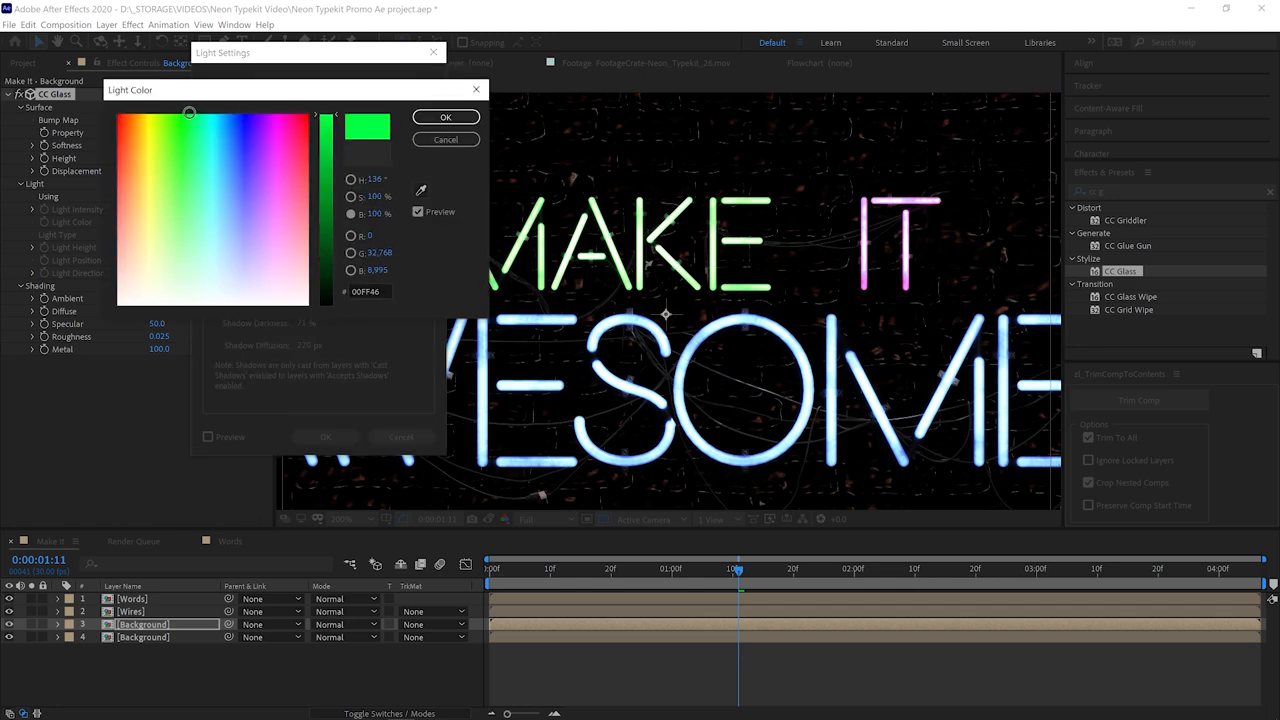
pyautogui.click(445, 117)
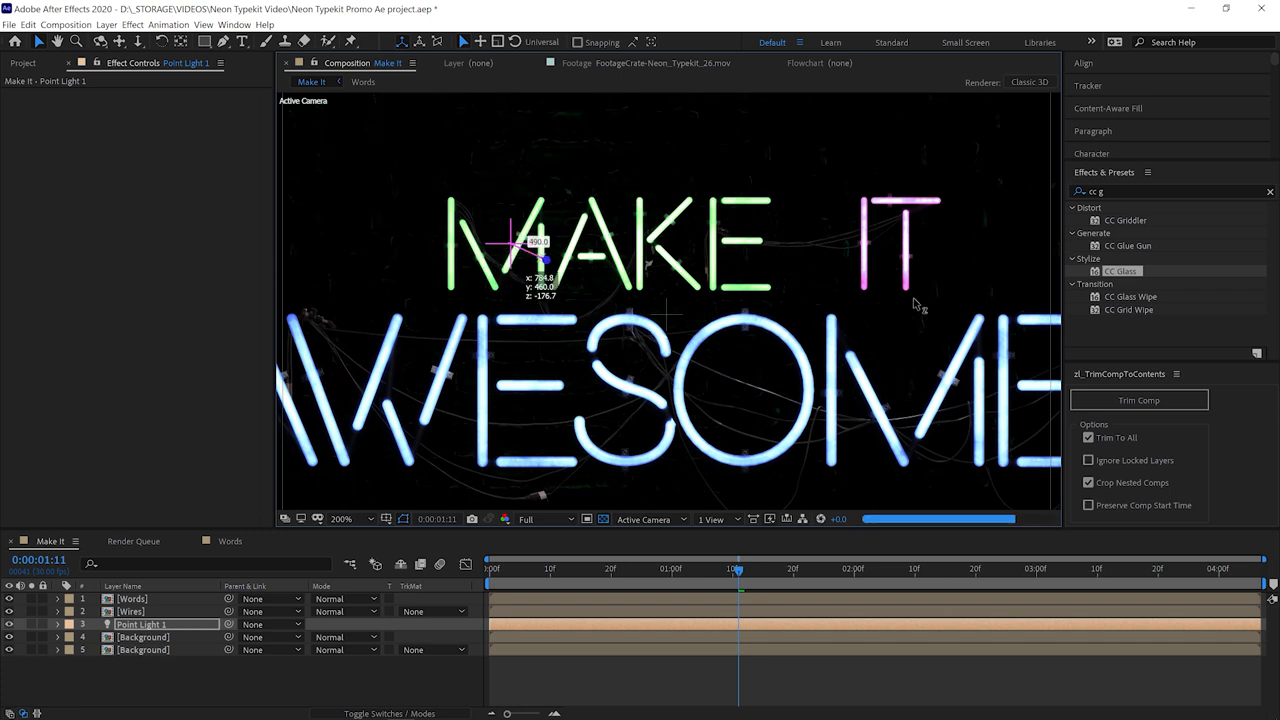
# Move Point Light 1 over the M and give the lower Background CC Glass with Metal 0.
pyautogui.moveTo(535, 250); pyautogui.dragTo(550, 175)
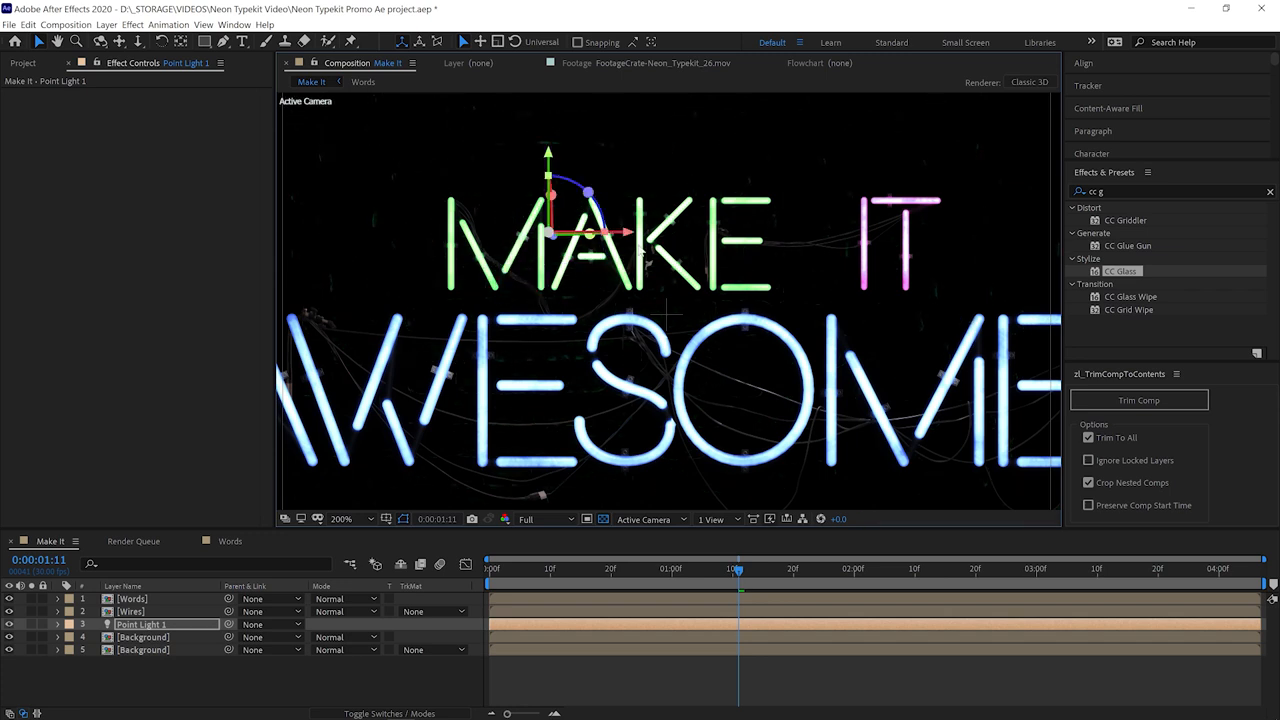
pyautogui.moveTo(550, 233); pyautogui.dragTo(452, 233)
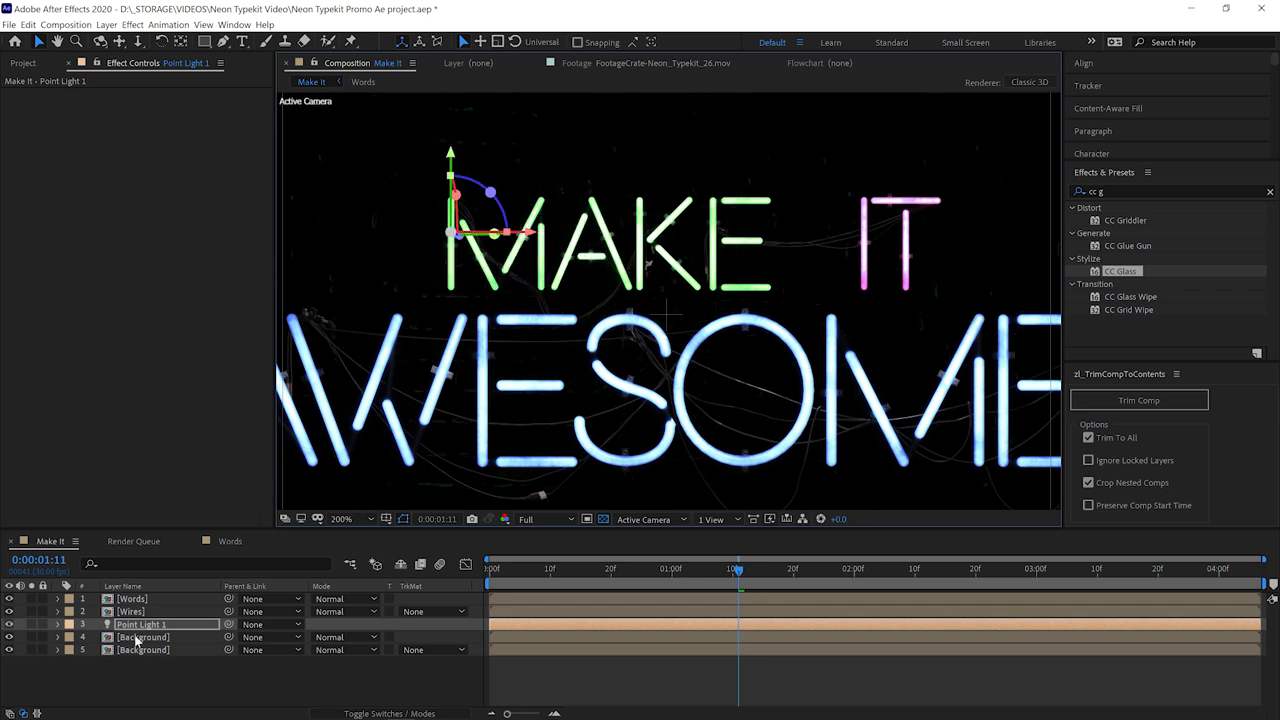
pyautogui.click(143, 637)
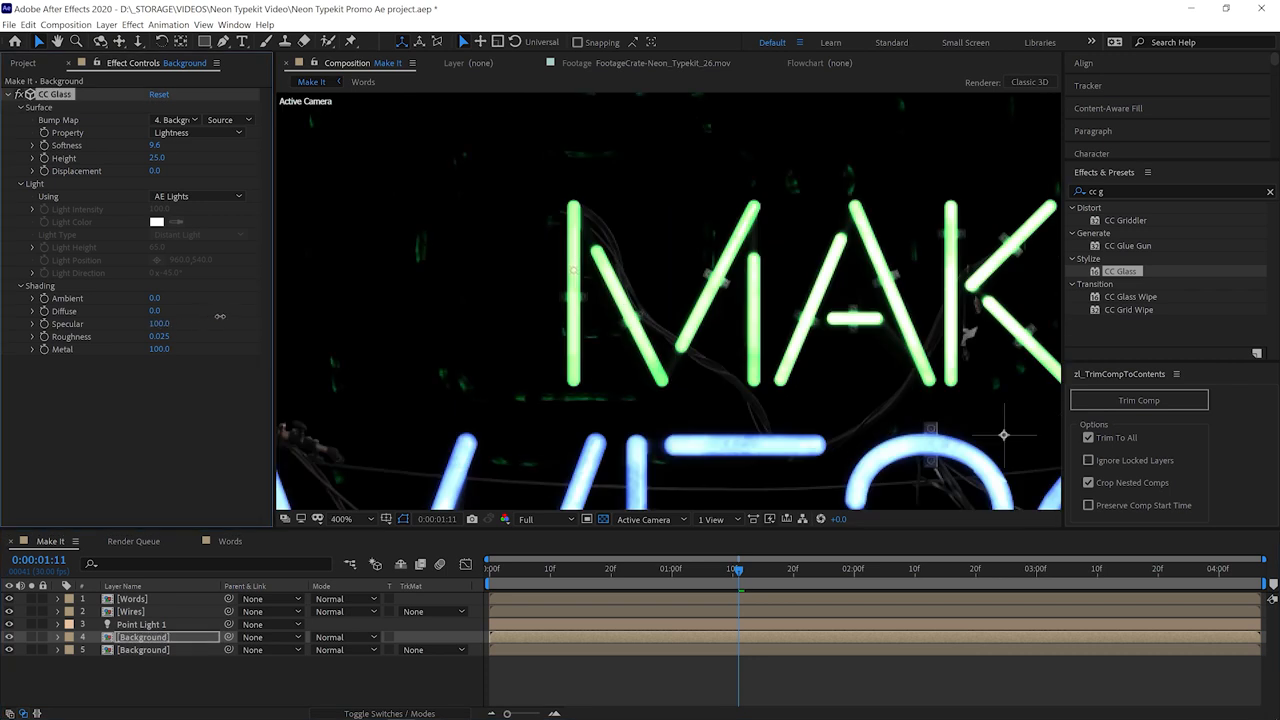
pyautogui.moveTo(203, 367)
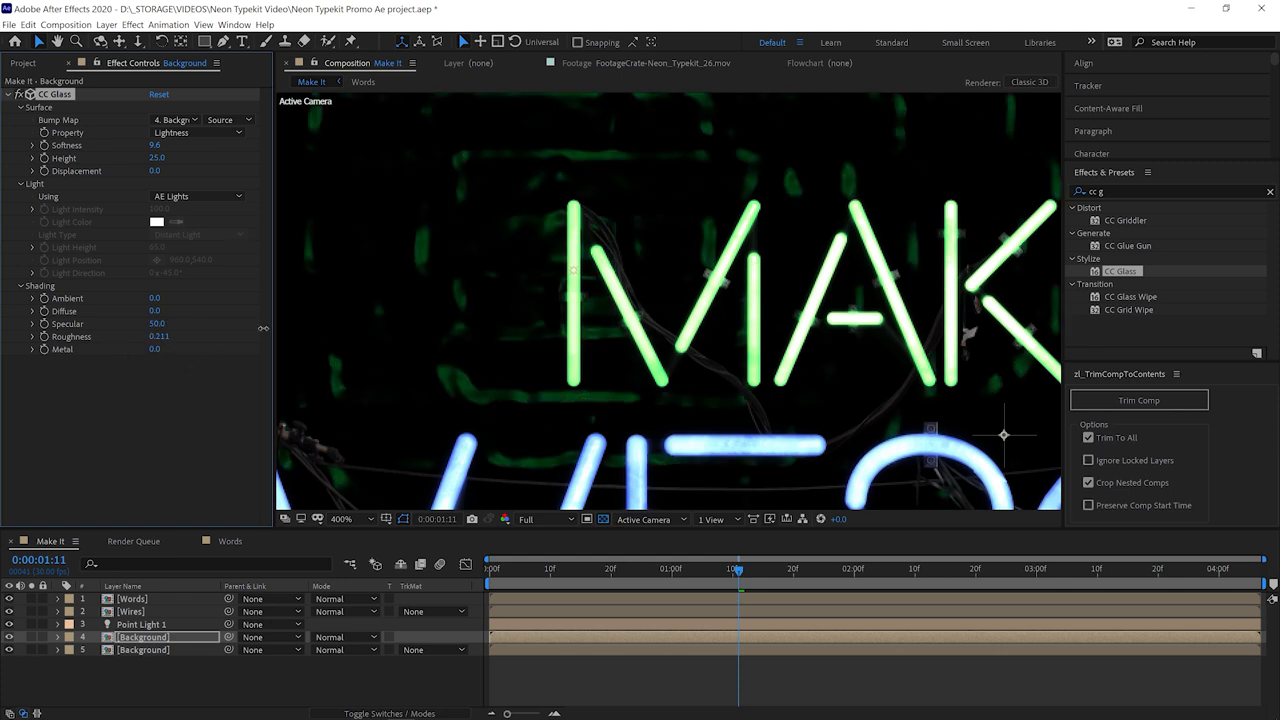
pyautogui.click(342, 519)
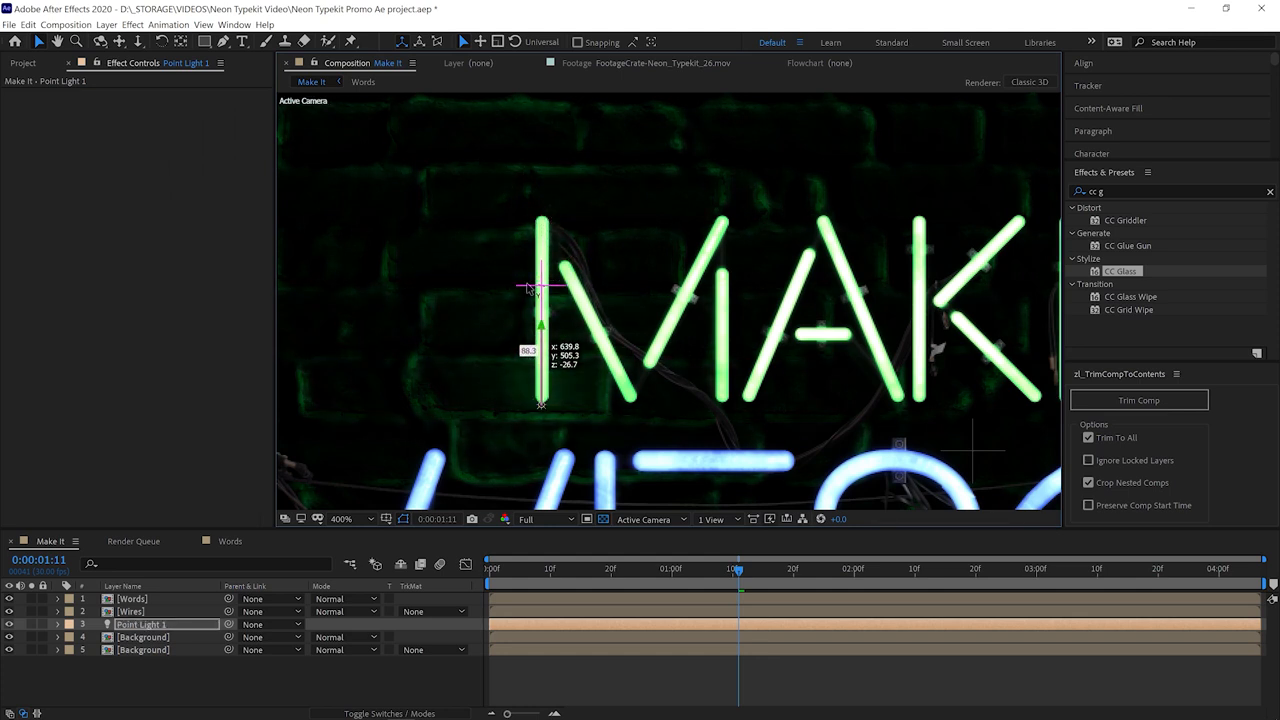
# Drag Point Light 1 down against the M's left stroke to tint nearby bricks green.
pyautogui.moveTo(540, 290); pyautogui.dragTo(540, 238)
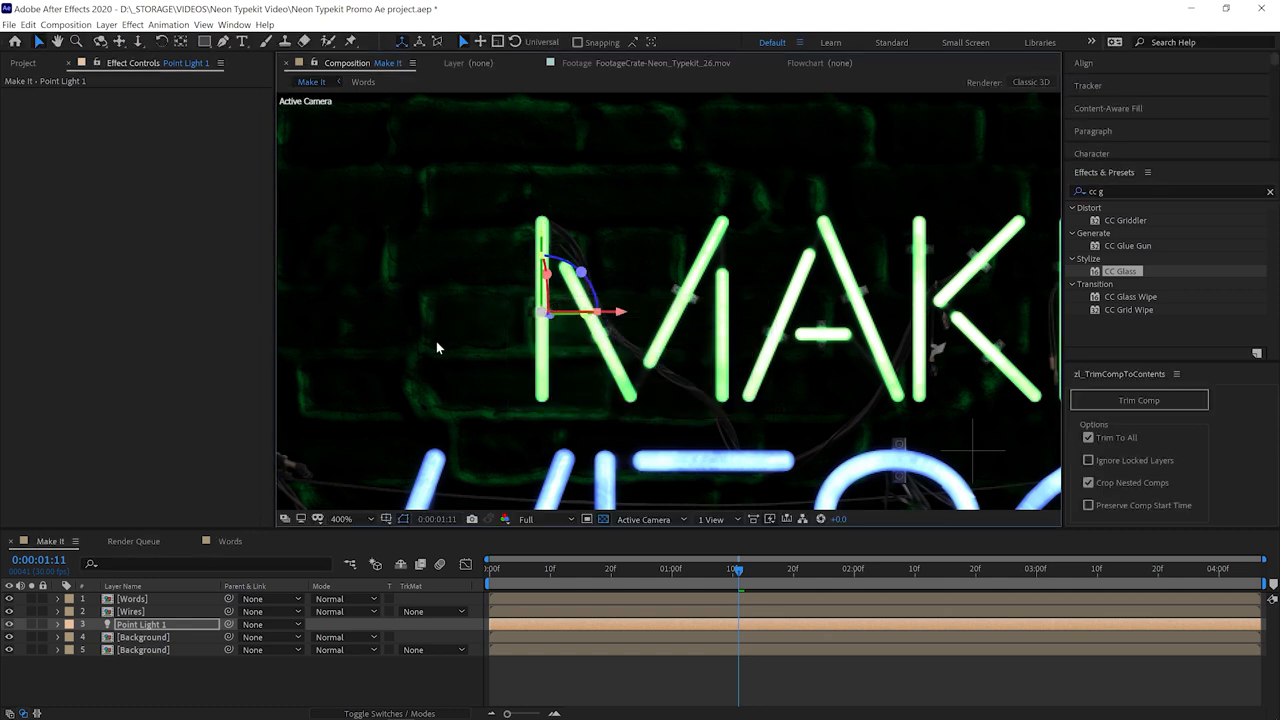
pyautogui.moveTo(600, 200)
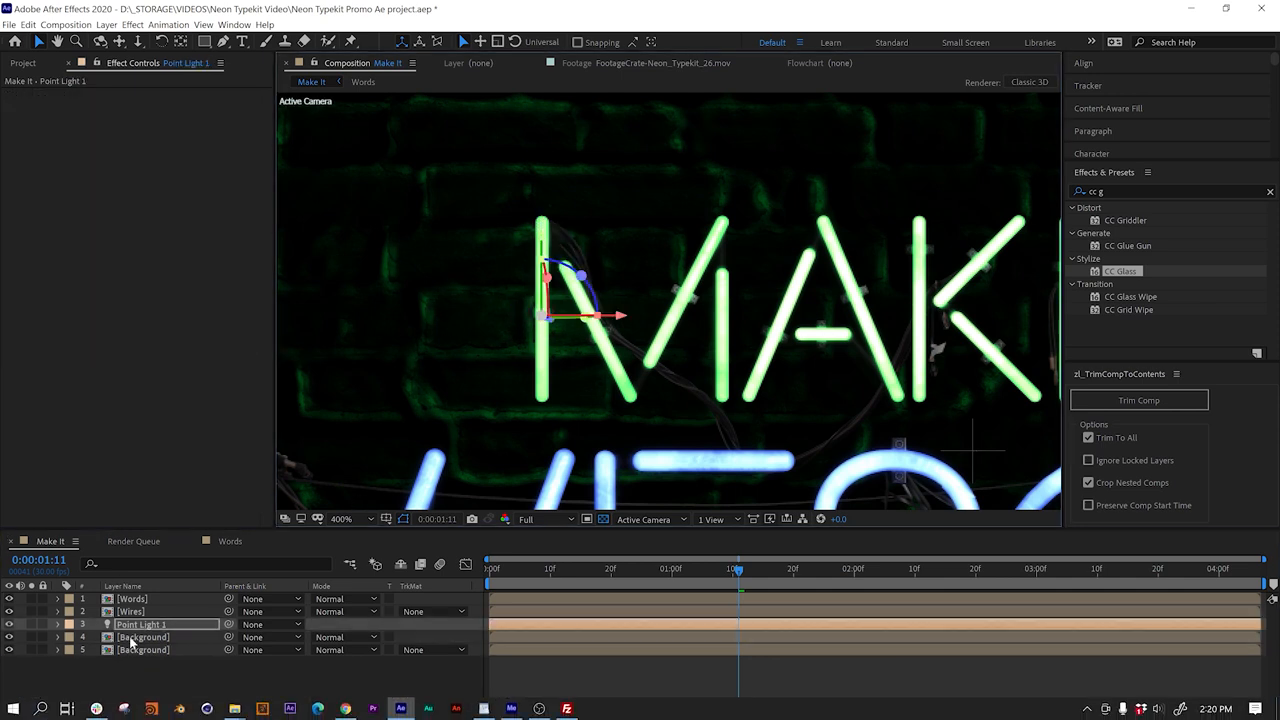
pyautogui.moveTo(548, 278); pyautogui.dragTo(541, 221)
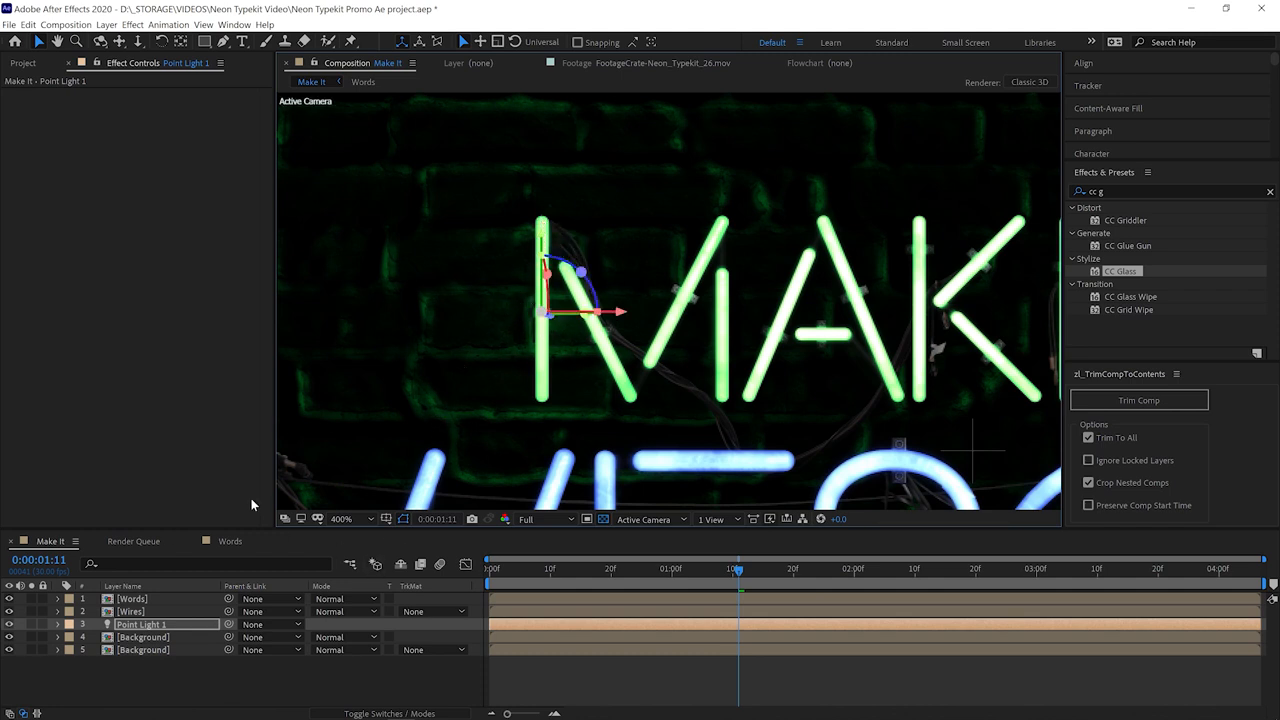
pyautogui.moveTo(424, 310)
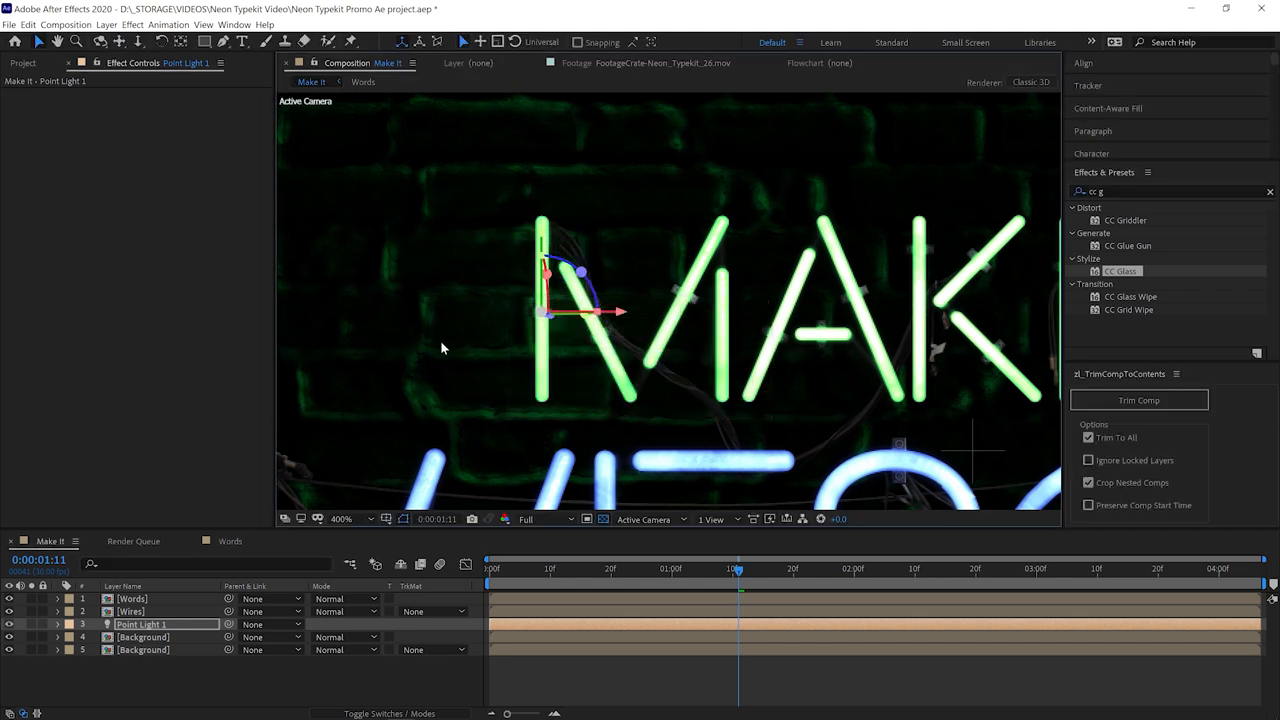
pyautogui.moveTo(511, 203)
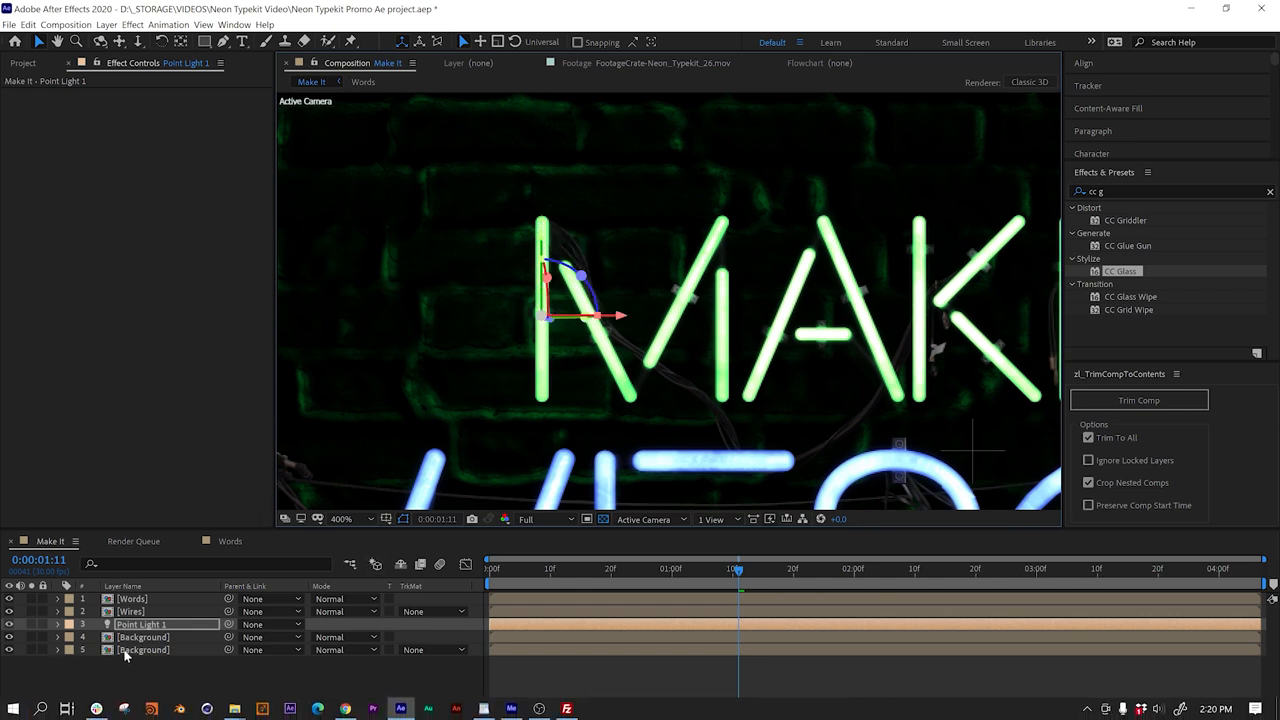
# Set the Background's CC Glass Height to -25 and nudge Point Light 1 beside the M.
pyautogui.click(143, 637)
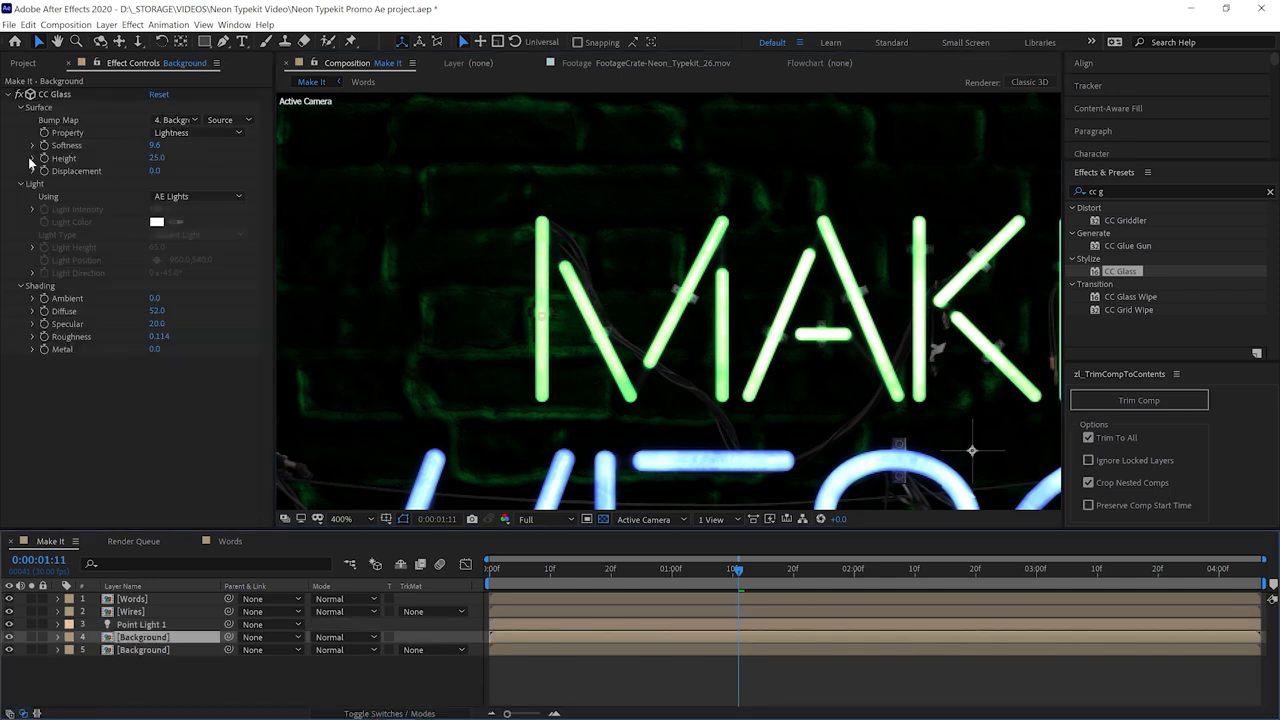
pyautogui.click(32, 158)
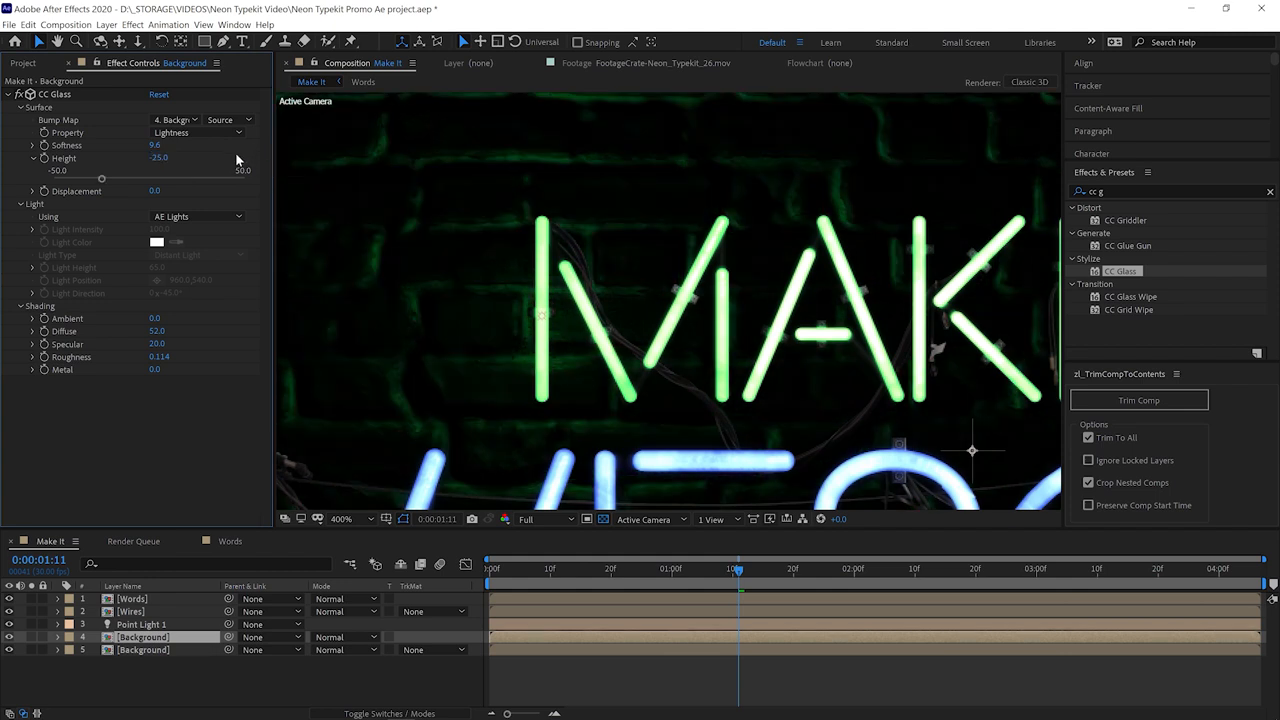
pyautogui.click(141, 624)
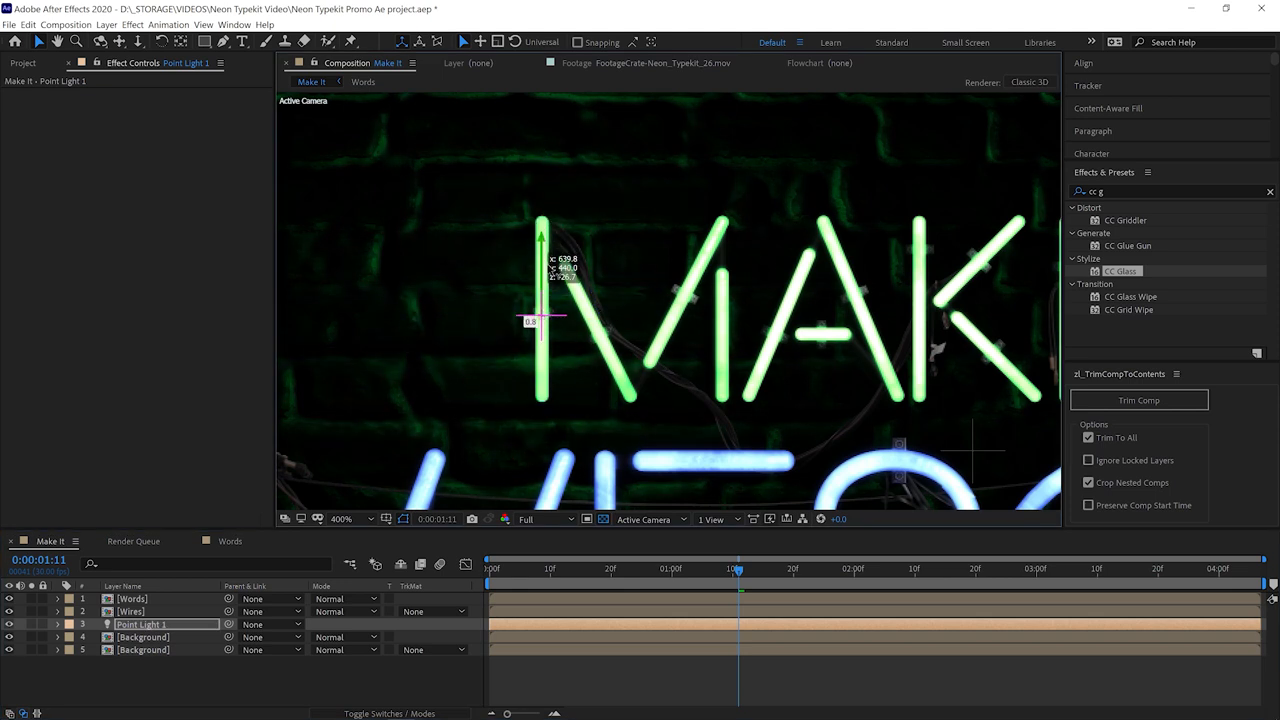
pyautogui.click(143, 637)
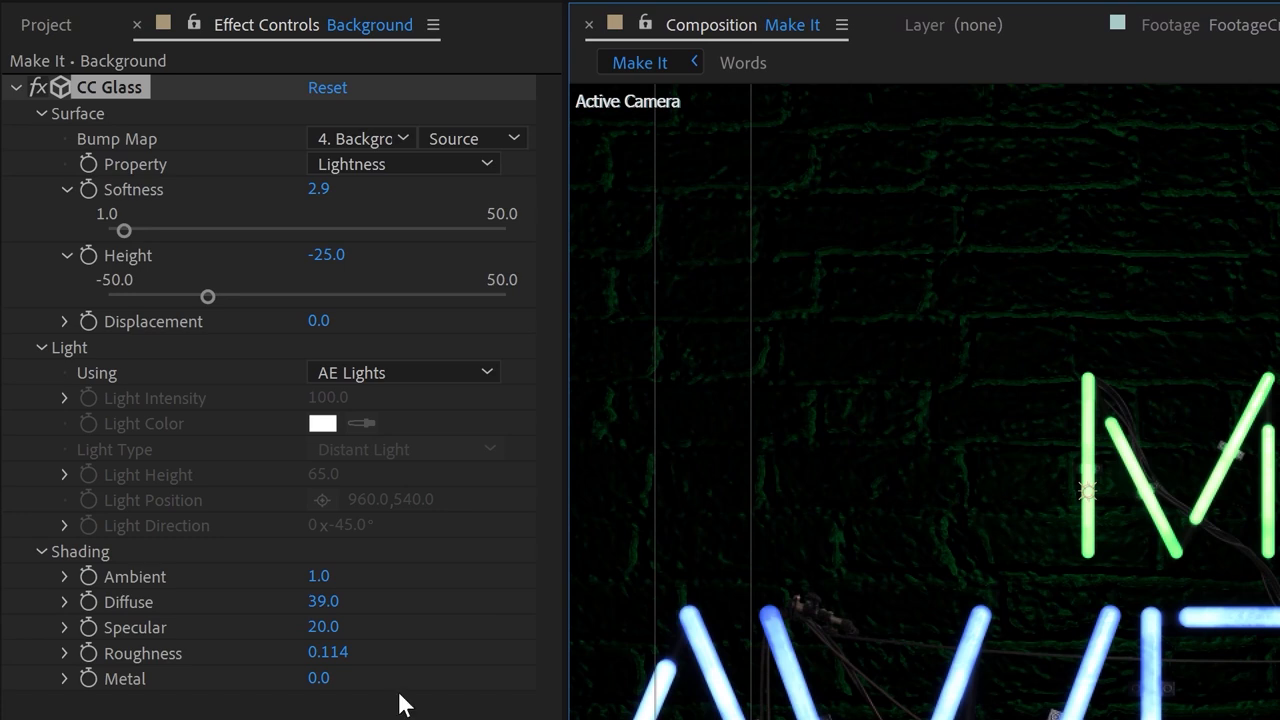
pyautogui.moveTo(442, 672)
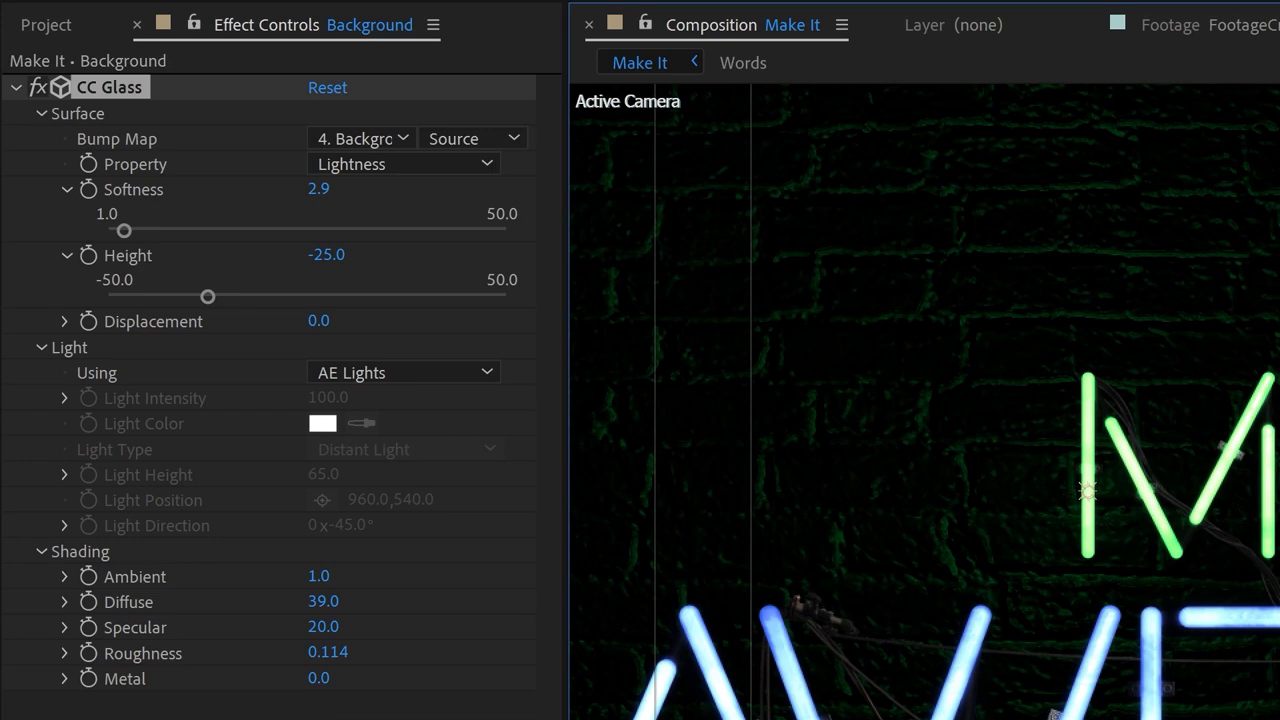
pyautogui.moveTo(1103, 503)
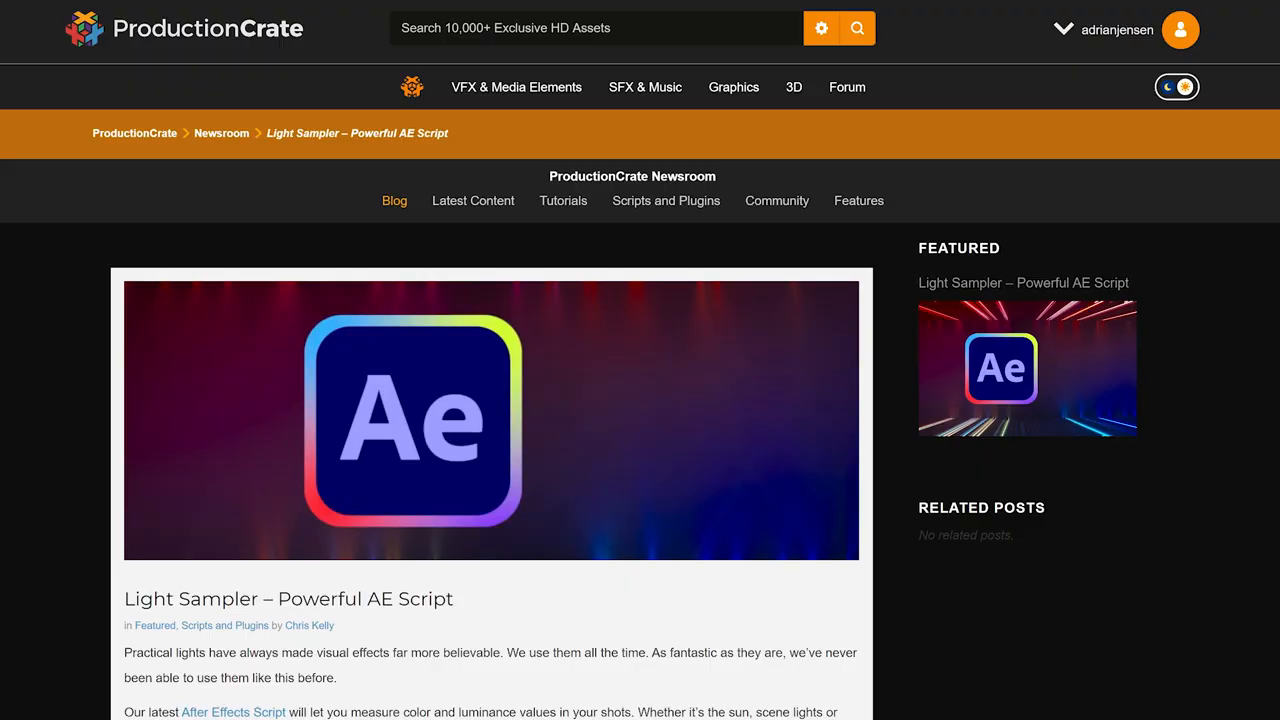
# Scroll the Light Sampler article down to 'Download it here' and follow the link.
pyautogui.scroll(-3)
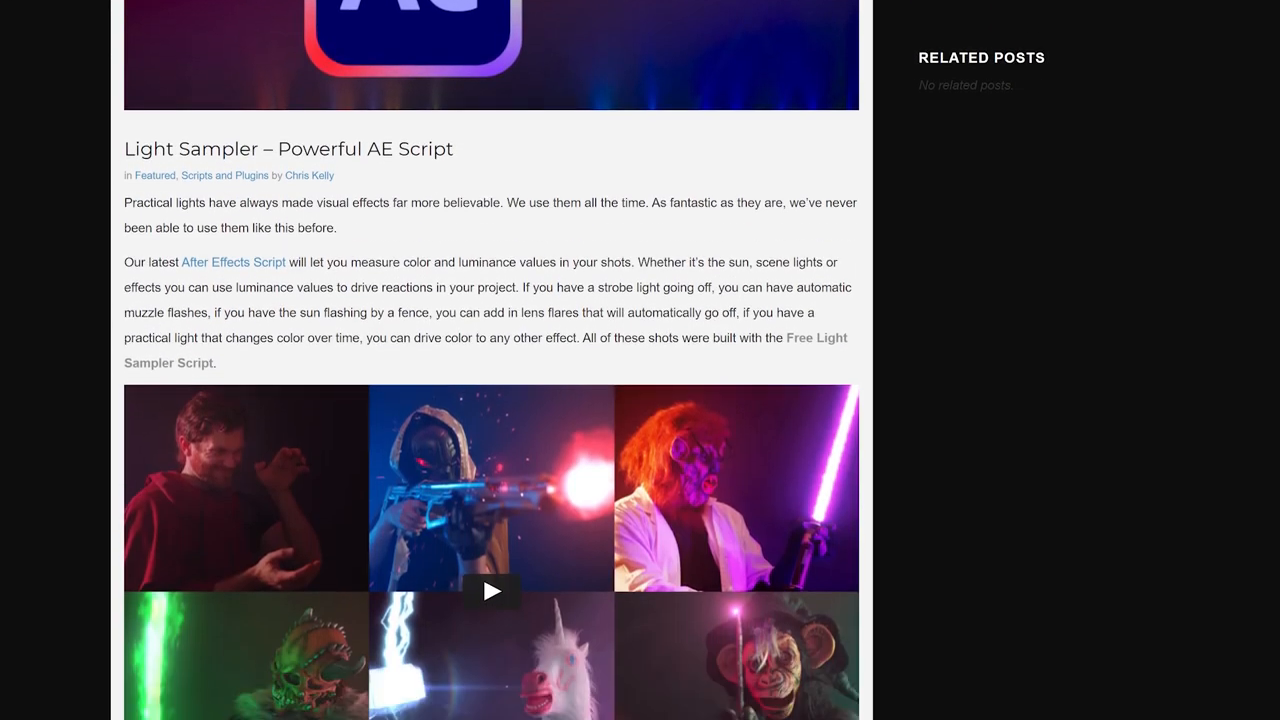
pyautogui.scroll(-3)
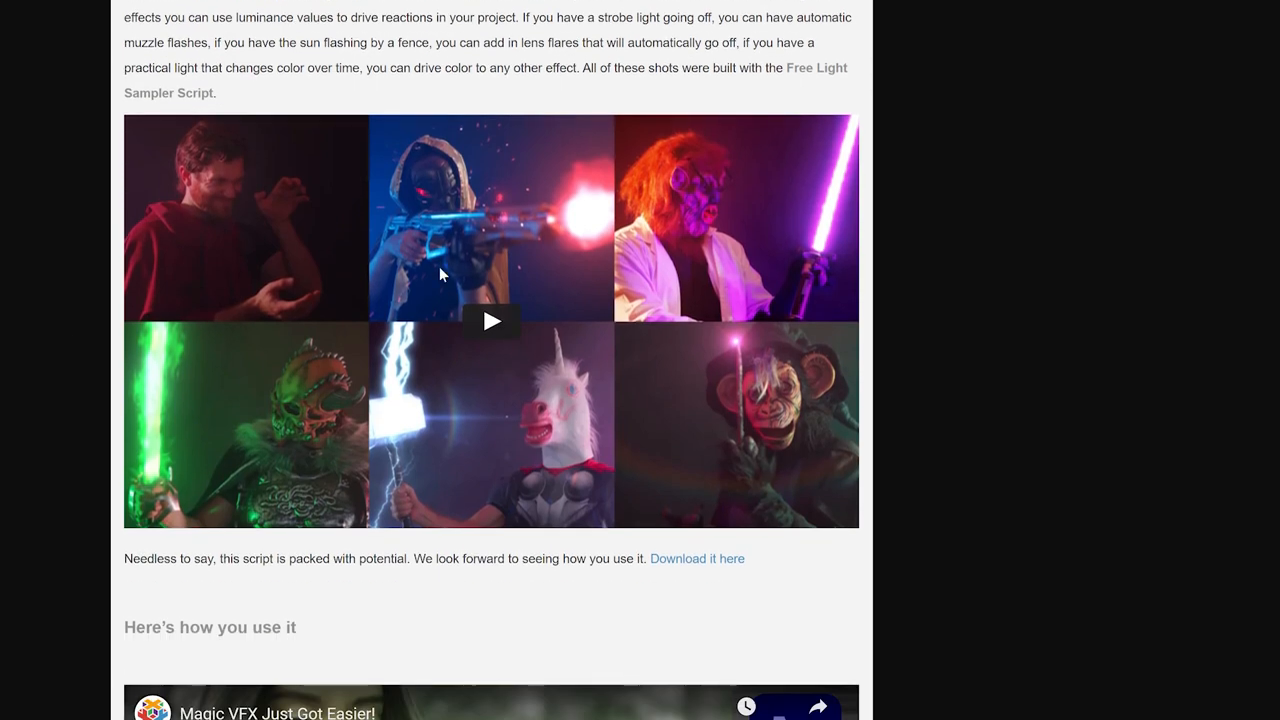
pyautogui.click(491, 321)
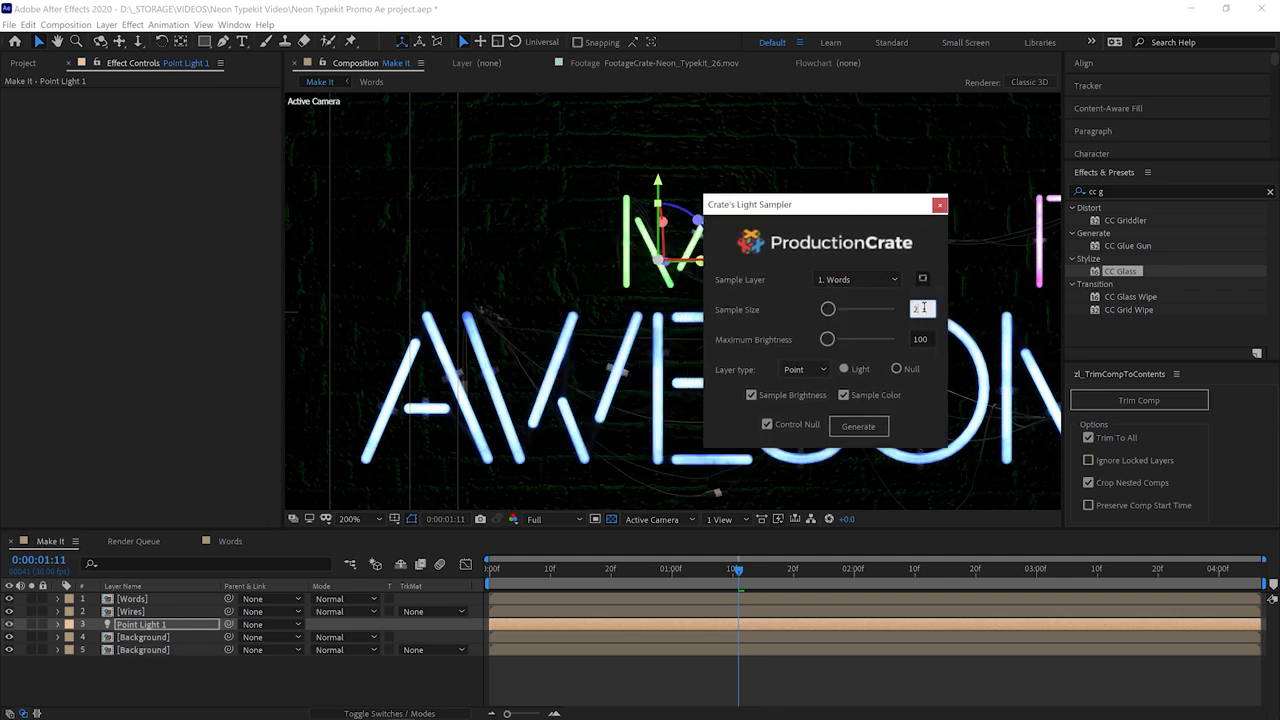
# Set Light Sampler on Words to sample size 4 and maximum brightness 25.
pyautogui.moveTo(827, 308); pyautogui.dragTo(843, 308)
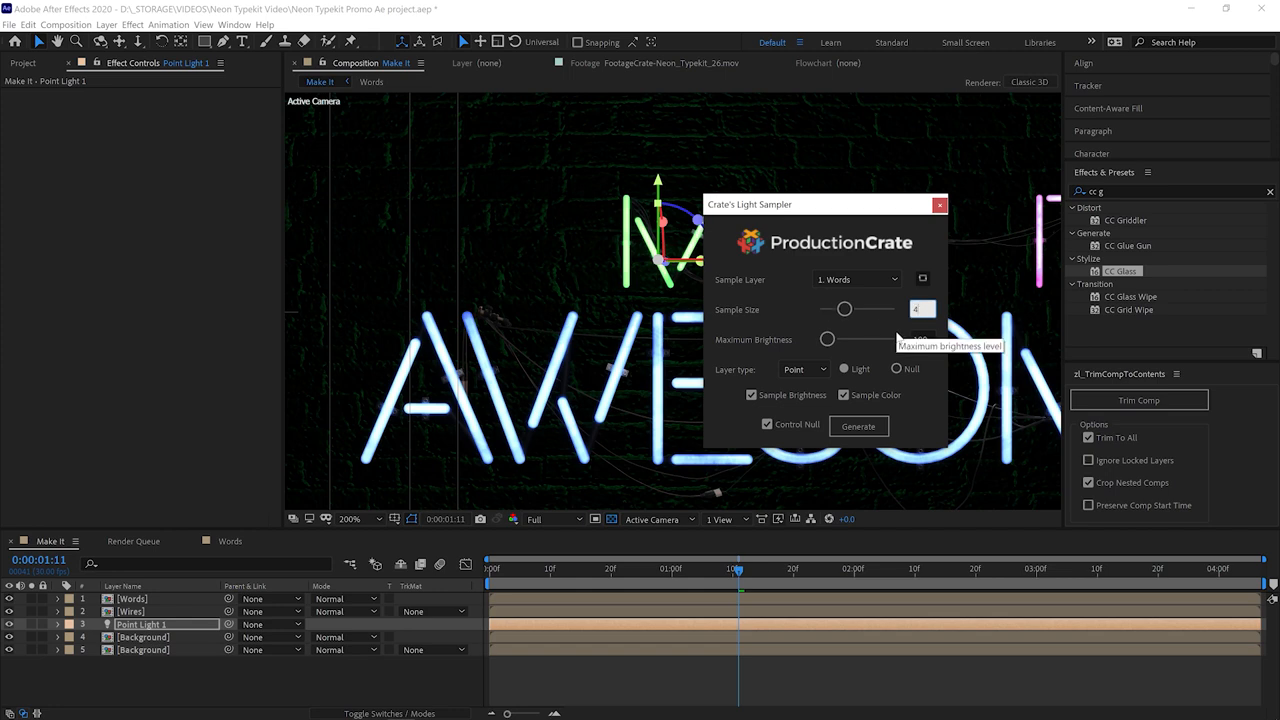
pyautogui.moveTo(825, 204); pyautogui.dragTo(543, 288)
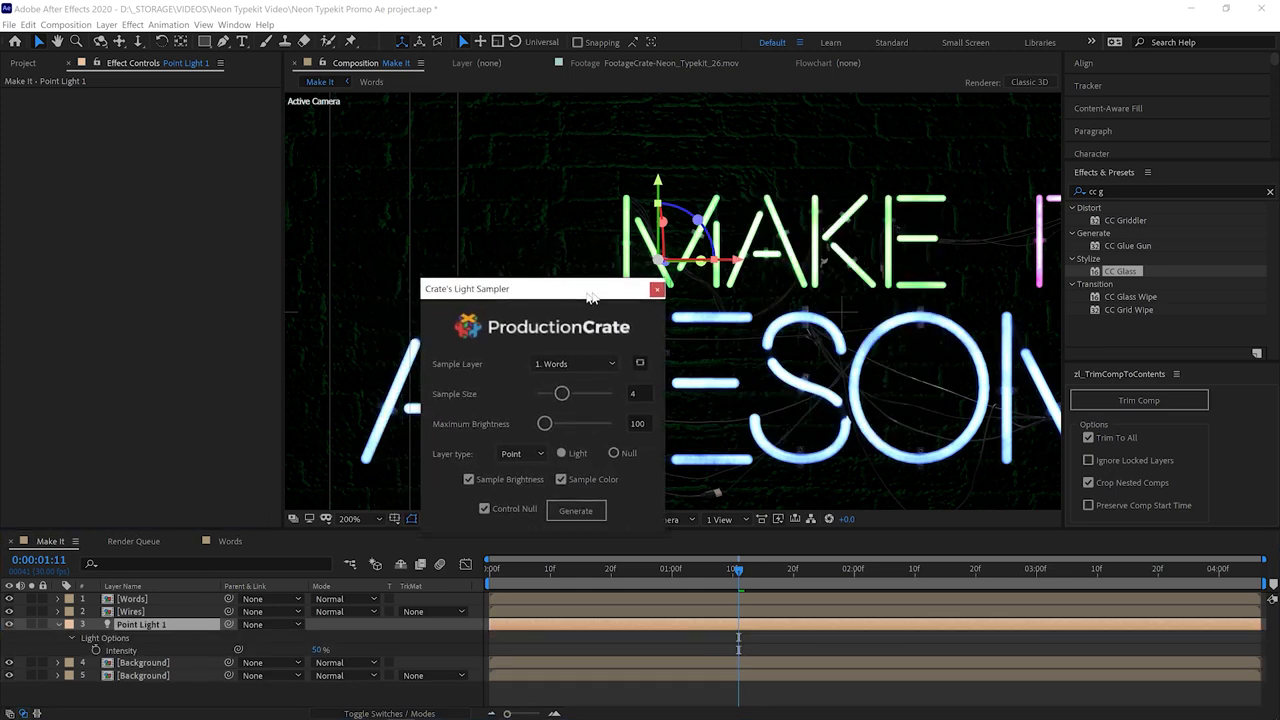
pyautogui.moveTo(540, 289); pyautogui.dragTo(648, 244)
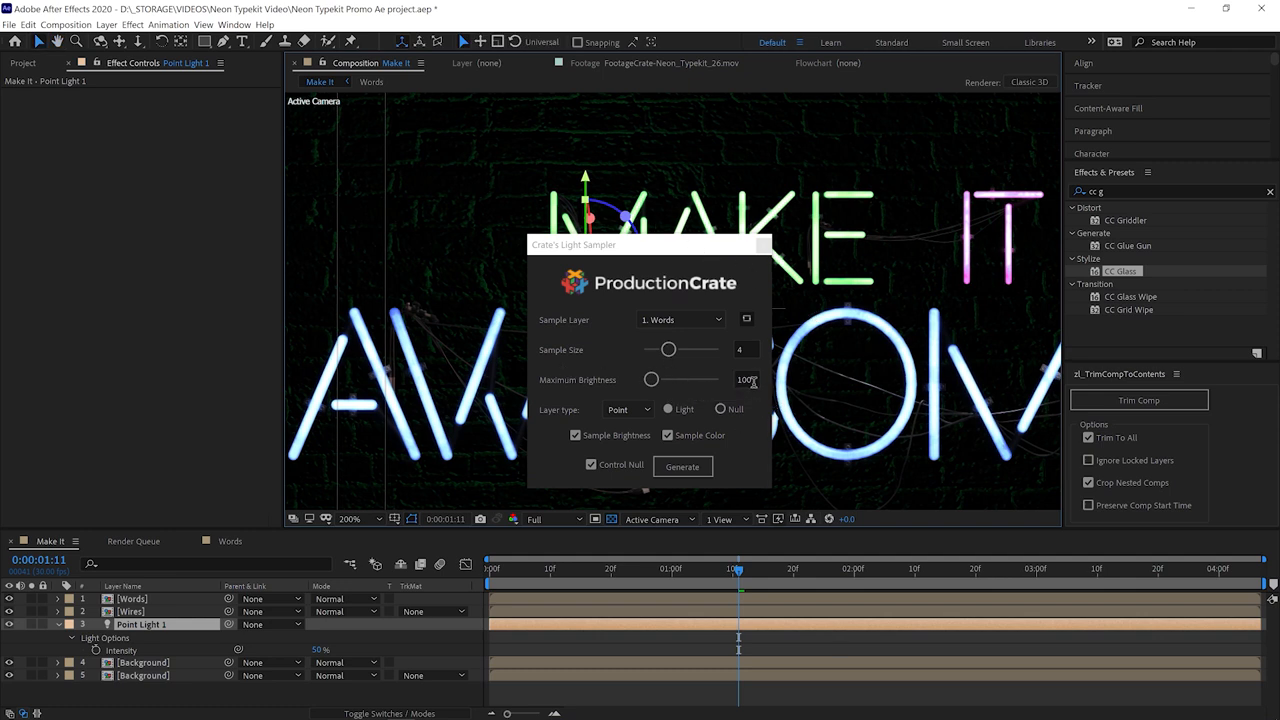
pyautogui.tripleClick(745, 379)
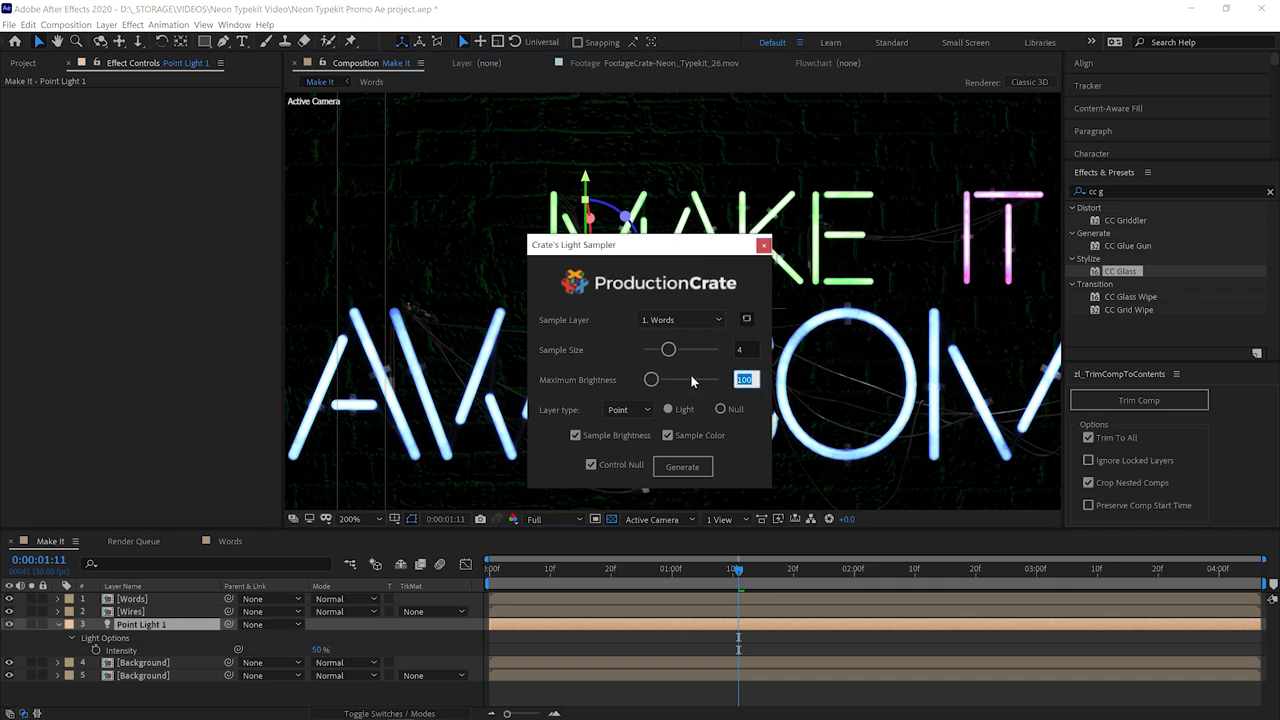
pyautogui.moveTo(710, 379); pyautogui.dragTo(648, 379)
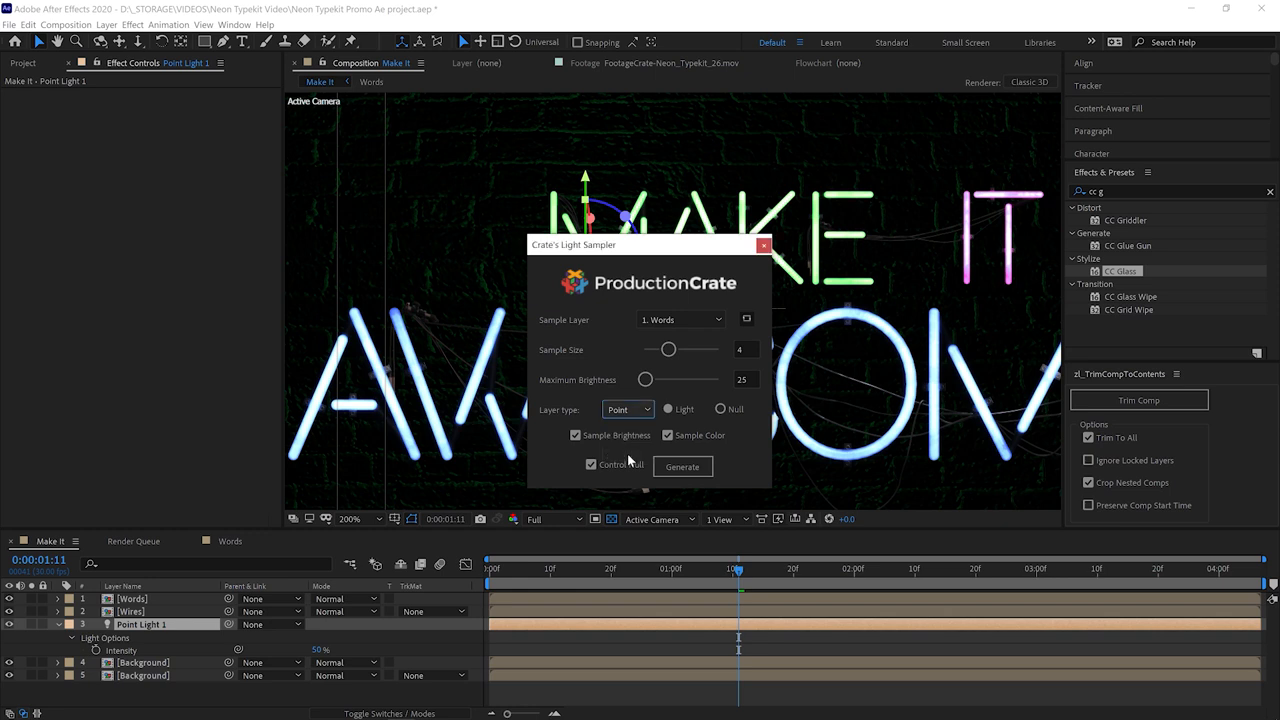
pyautogui.moveTo(610, 435)
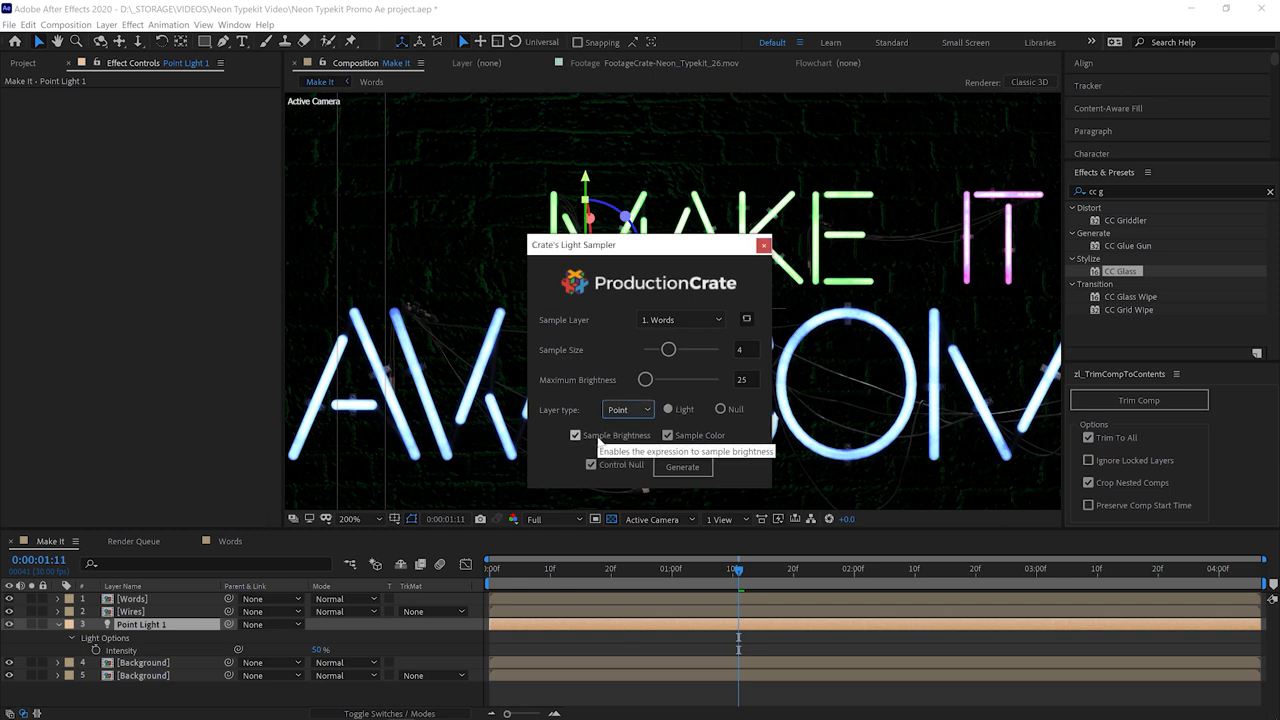
pyautogui.moveTo(668, 434)
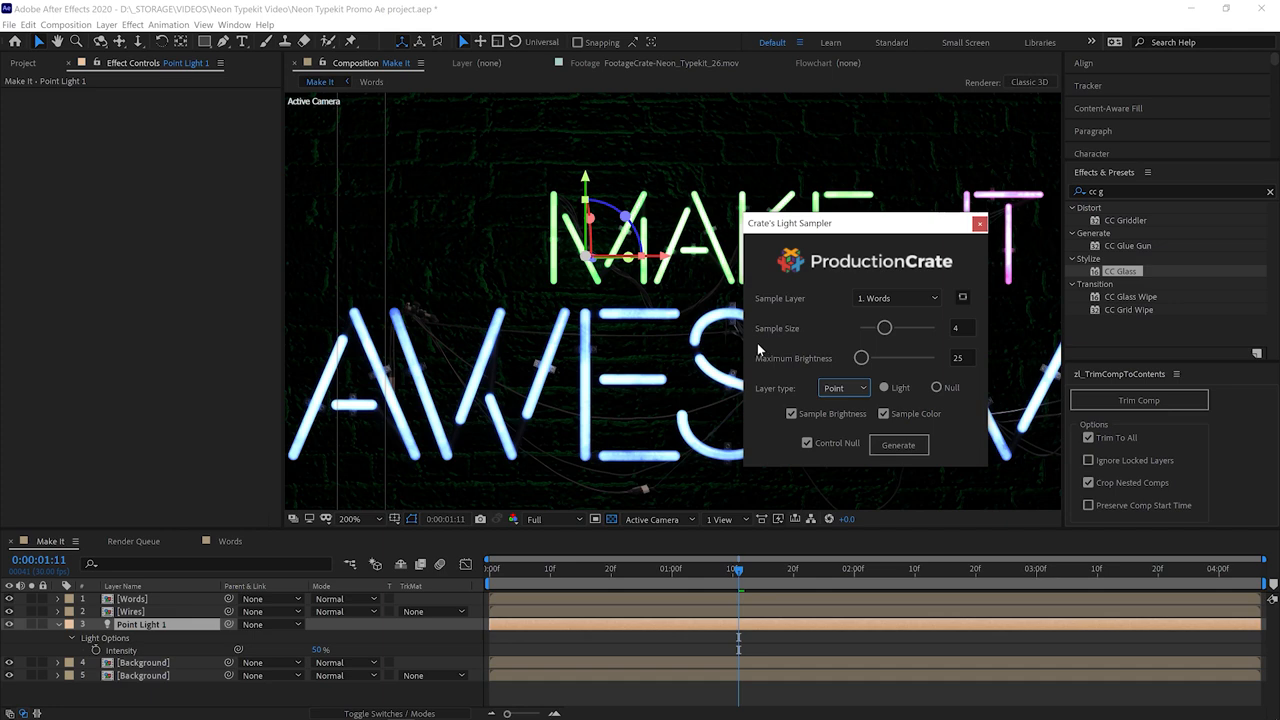
pyautogui.moveTo(908, 461)
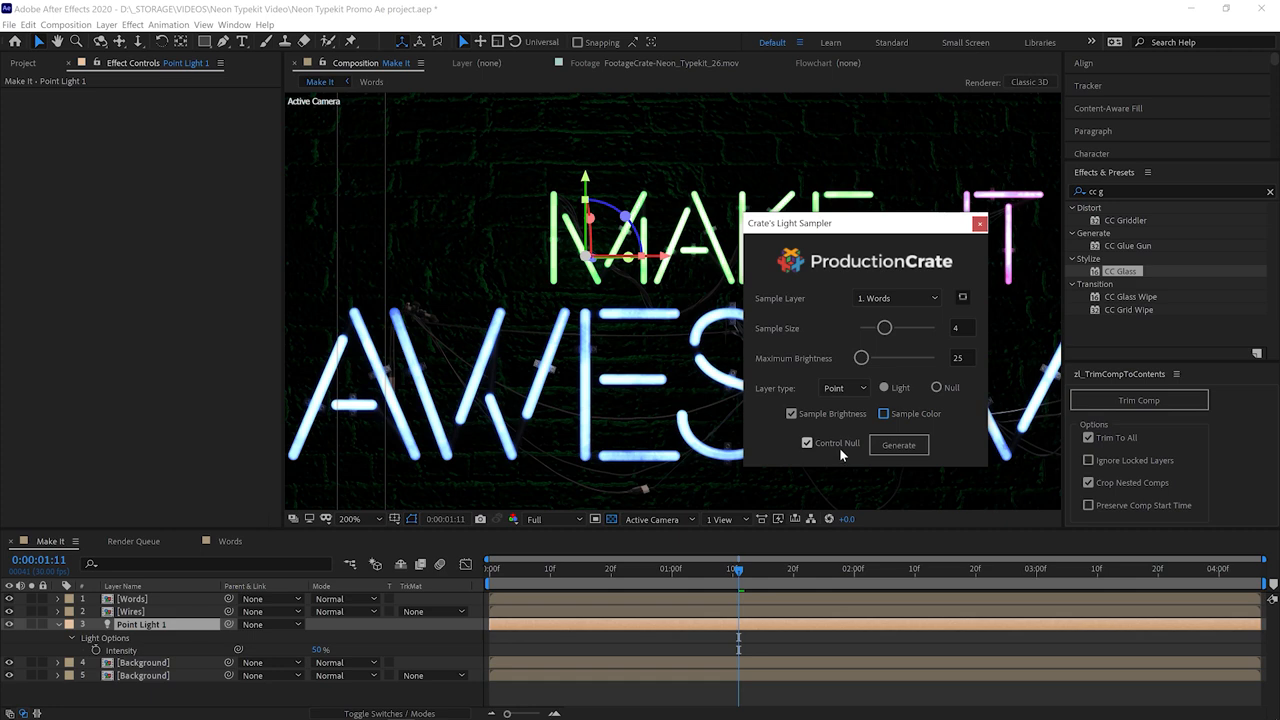
pyautogui.moveTo(808, 443)
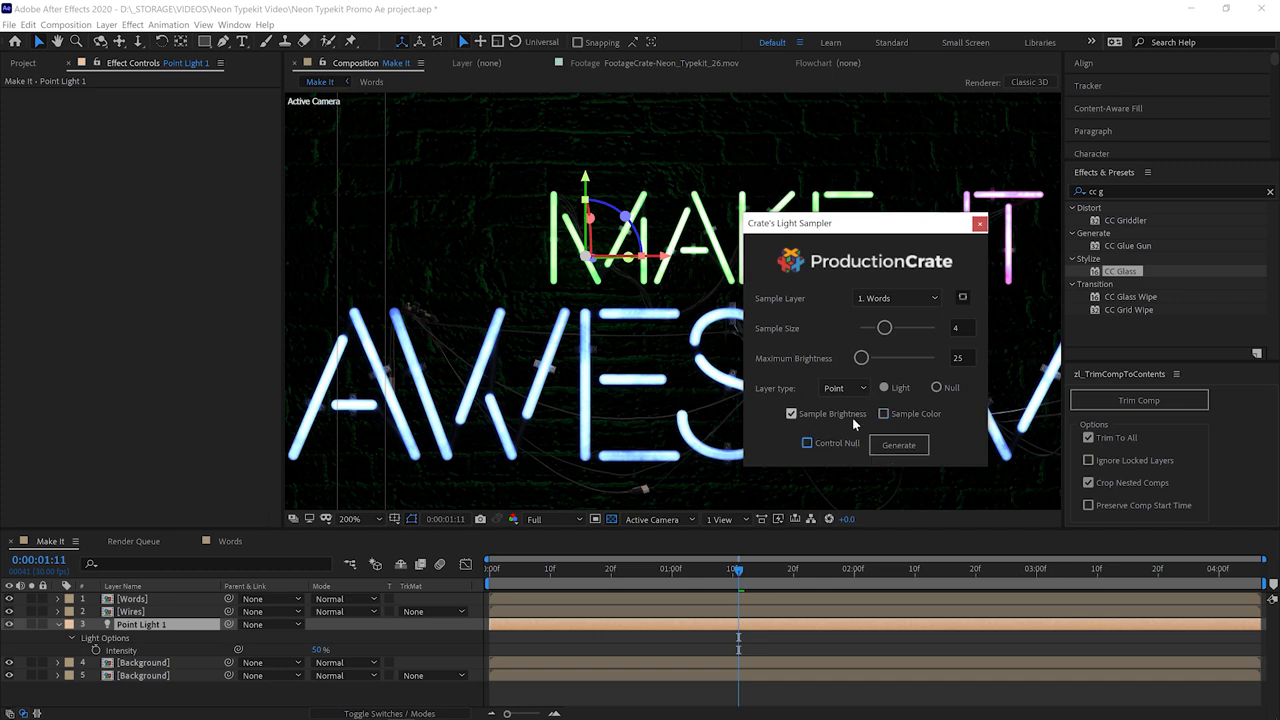
pyautogui.moveTo(764, 431)
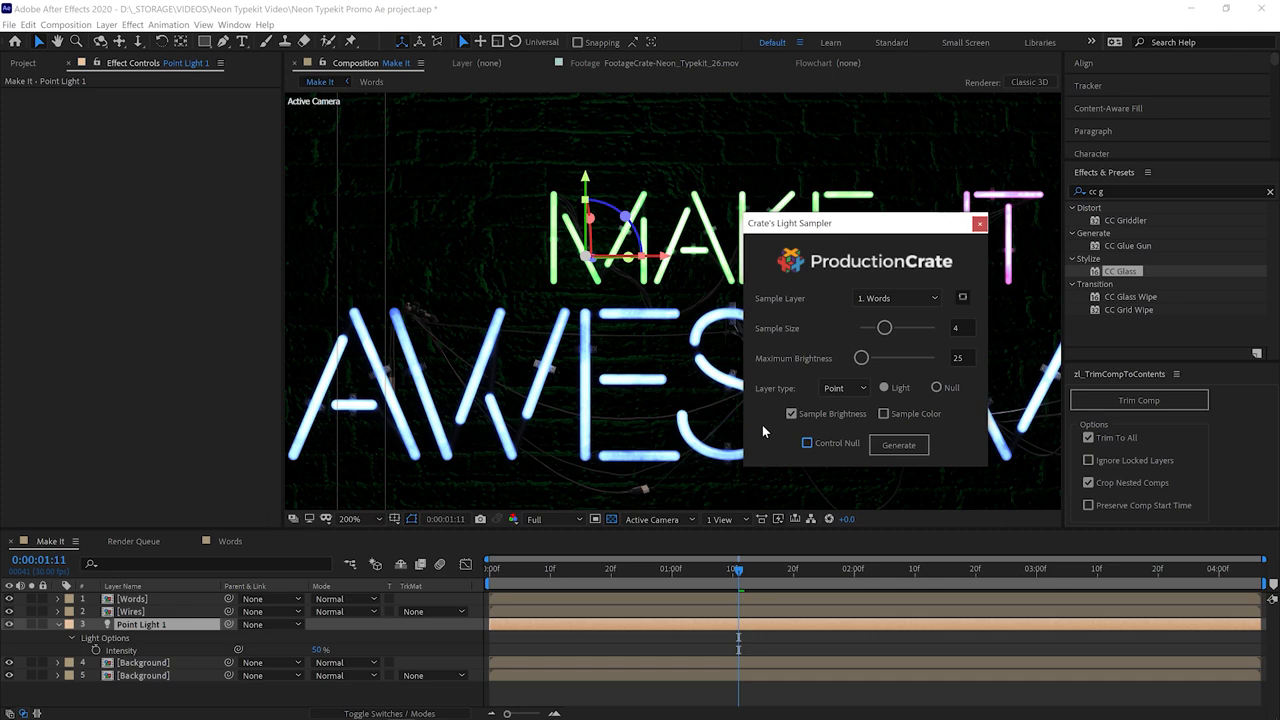
pyautogui.moveTo(908, 463)
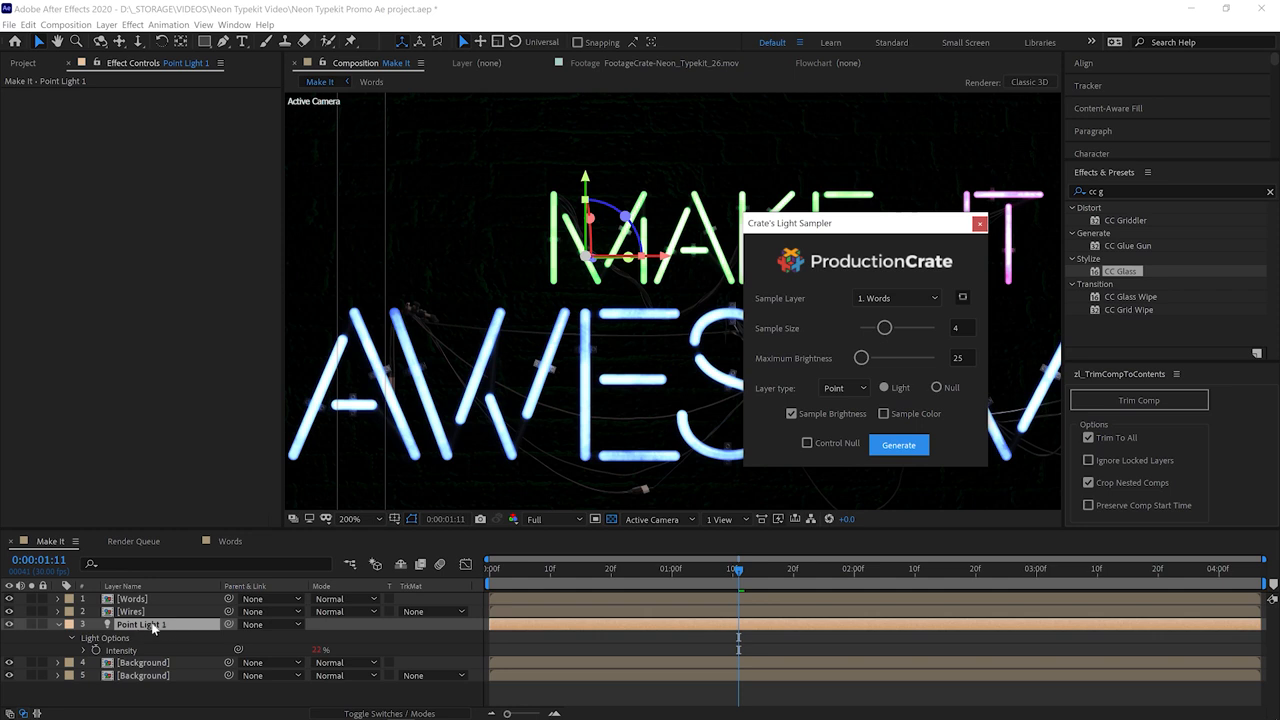
pyautogui.moveTo(664, 297)
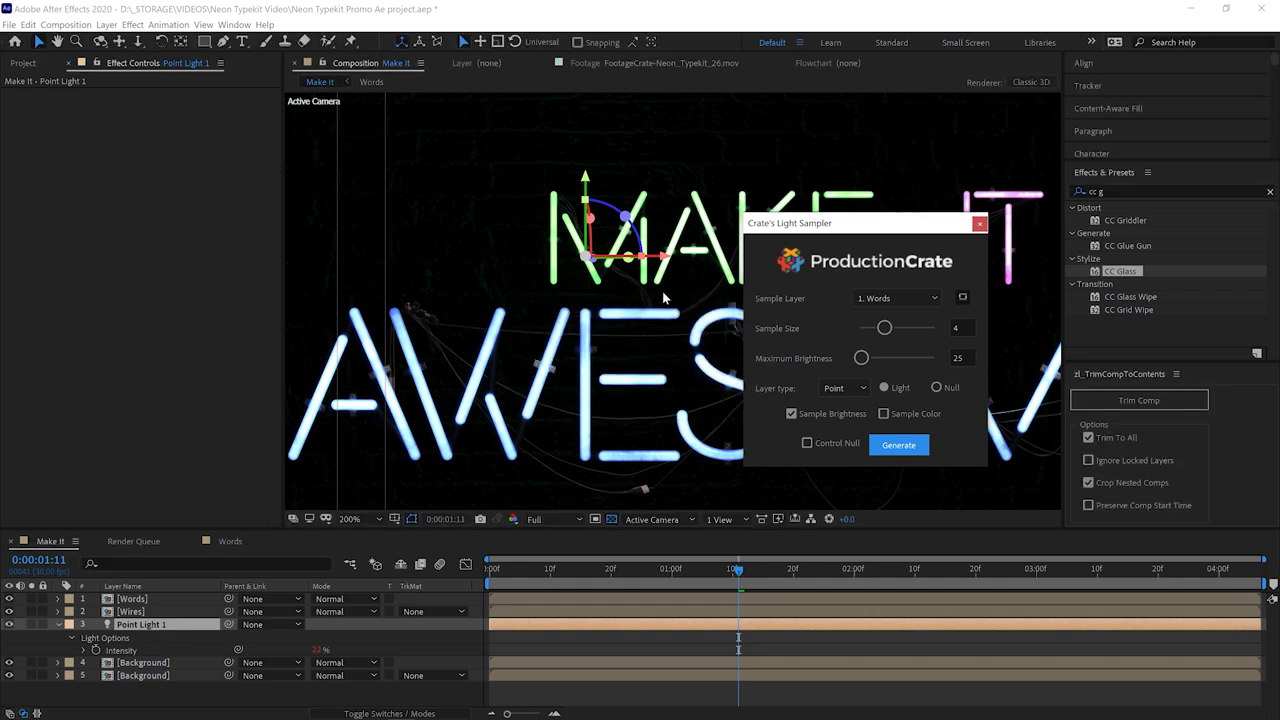
# Generate the brightness-driven point lights with Crate's Light Sampler.
pyautogui.click(350, 518)
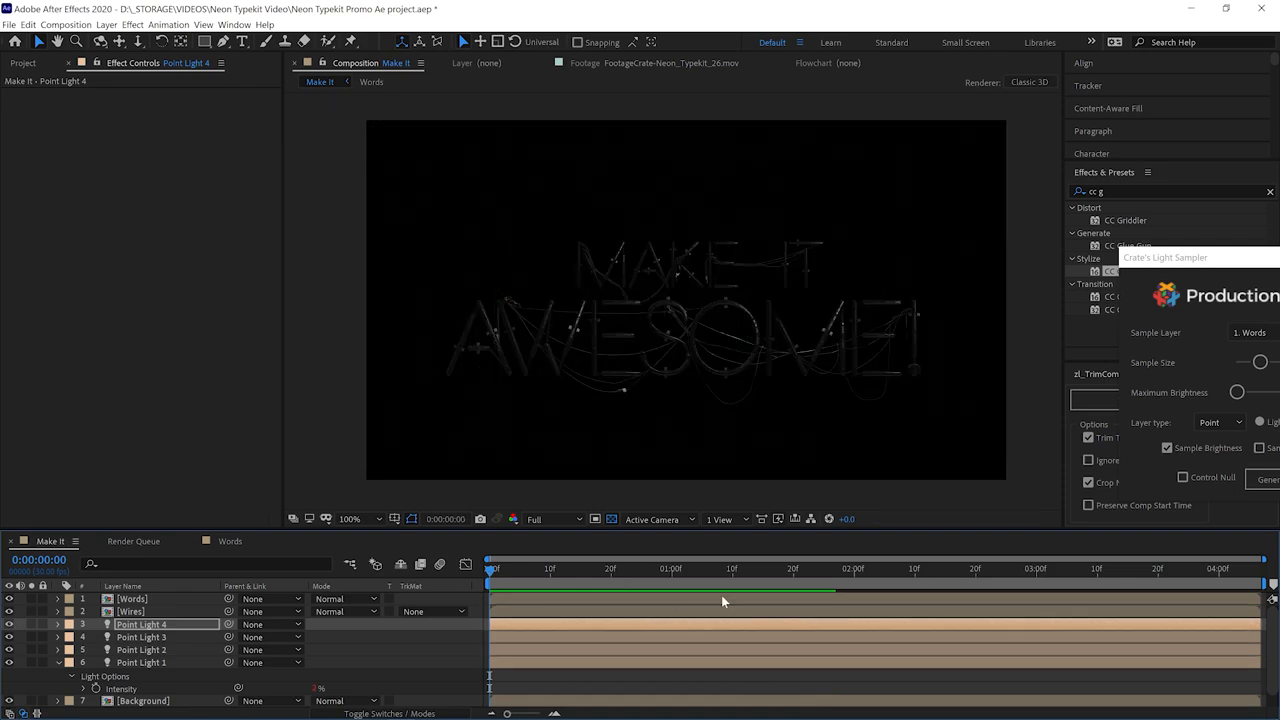
# Preview the generated lights along the timeline, label Point Lights 1–4 green, then select Point Light 5.
pyautogui.click(520, 568)
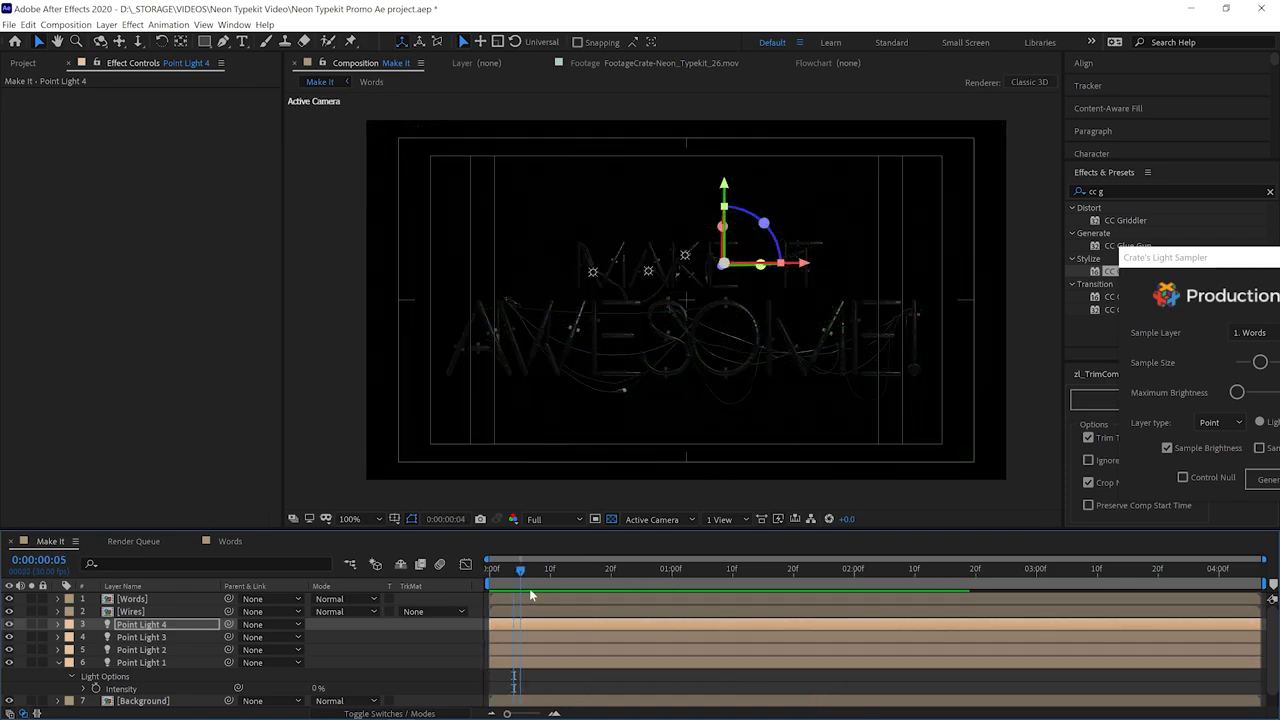
pyautogui.click(615, 569)
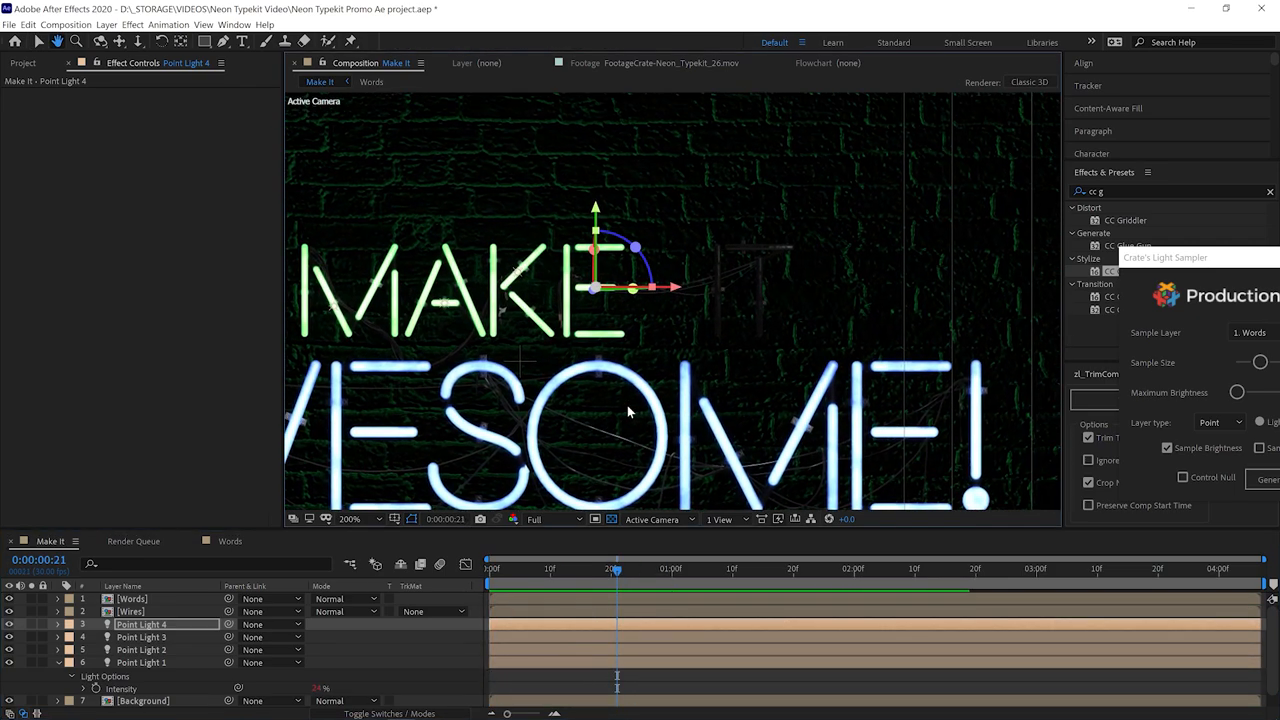
pyautogui.click(659, 568)
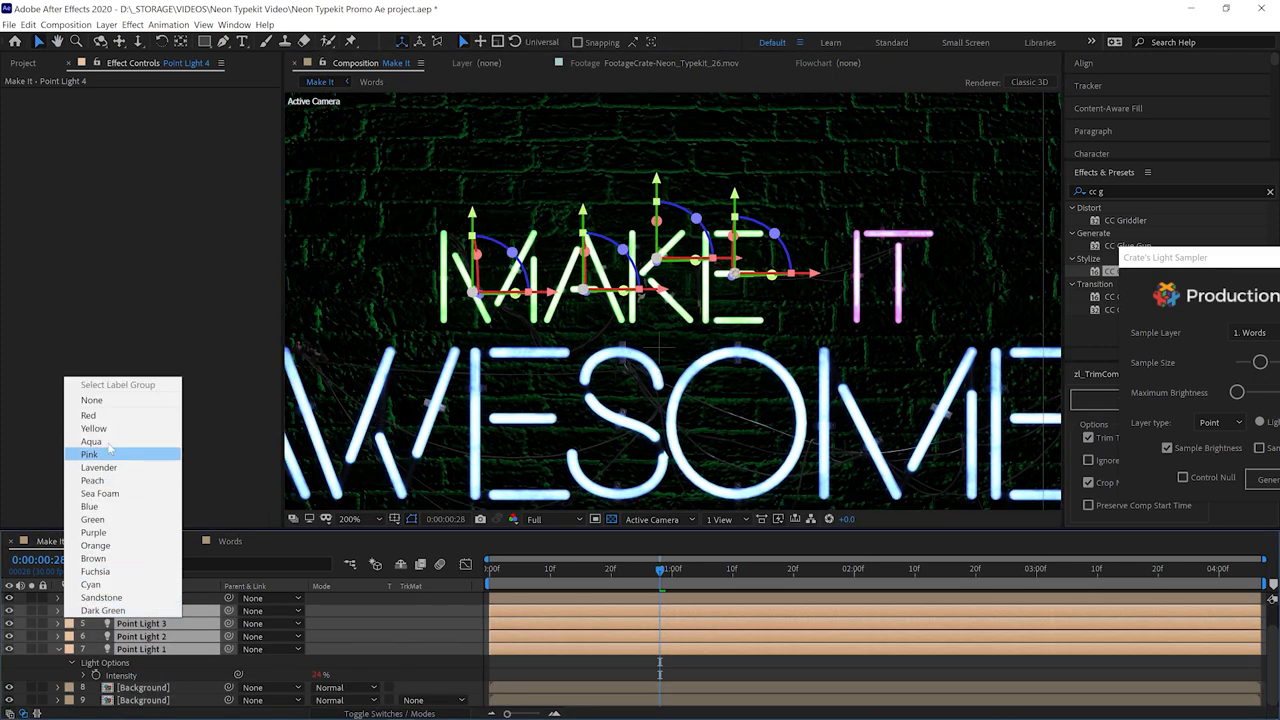
pyautogui.moveTo(89, 506)
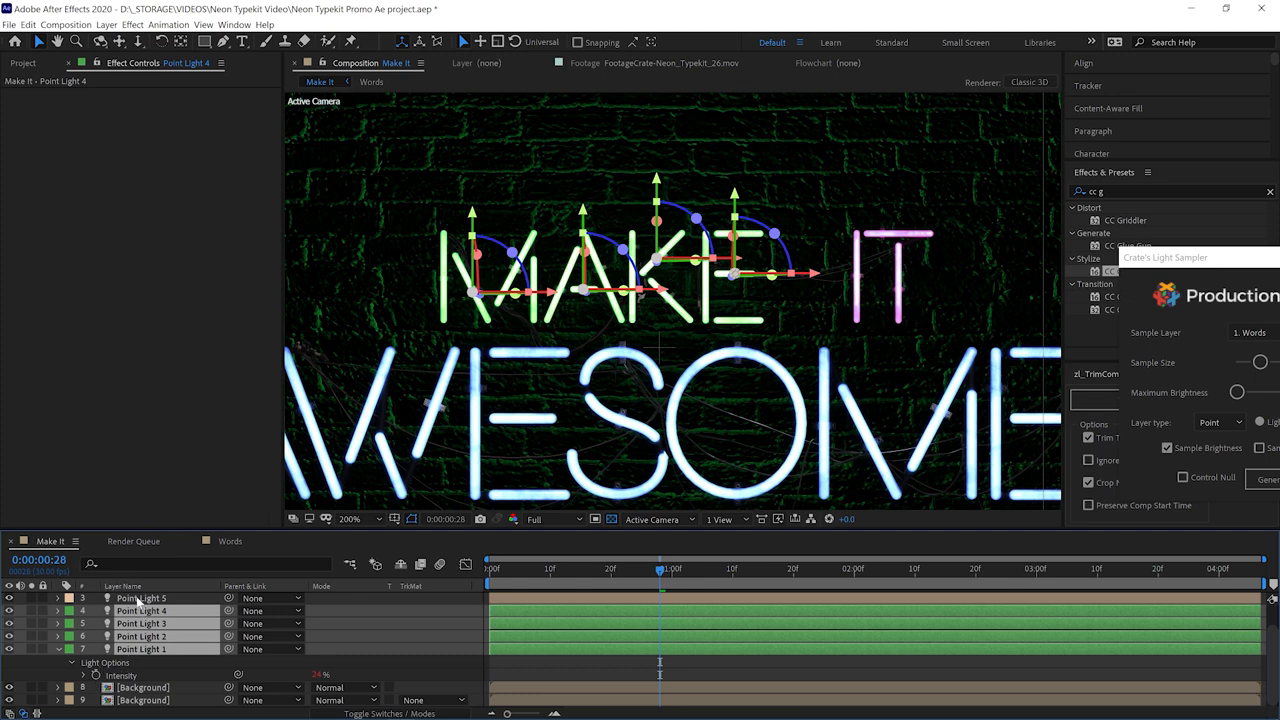
pyautogui.click(142, 598)
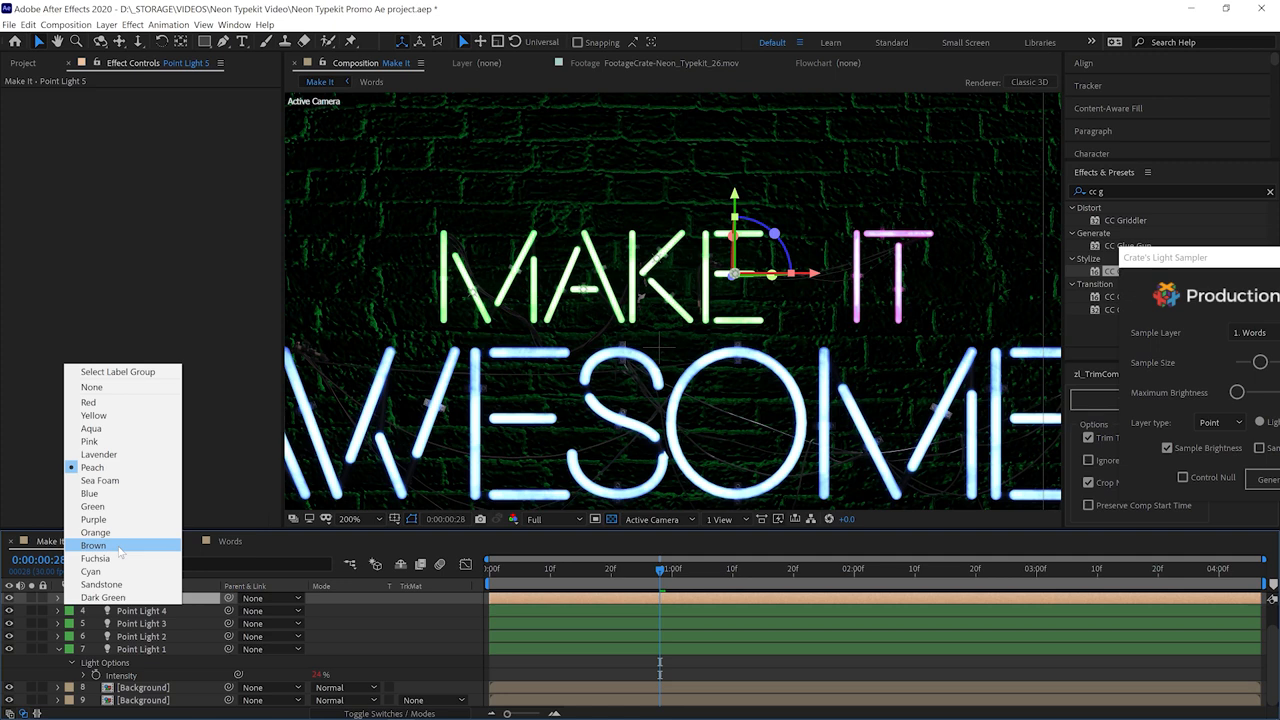
pyautogui.moveTo(89, 441)
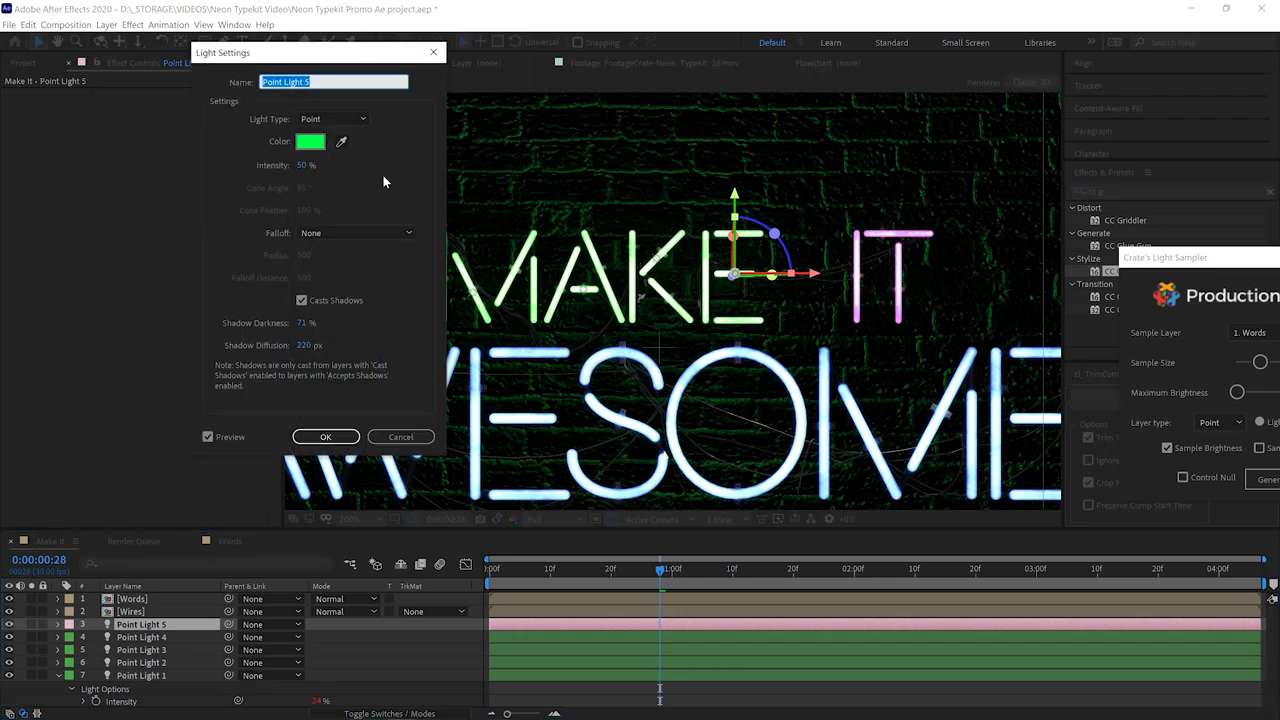
# Colour Point Light 5 pink and give Point Light 8 the blue colour 0048FF.
pyautogui.click(310, 141)
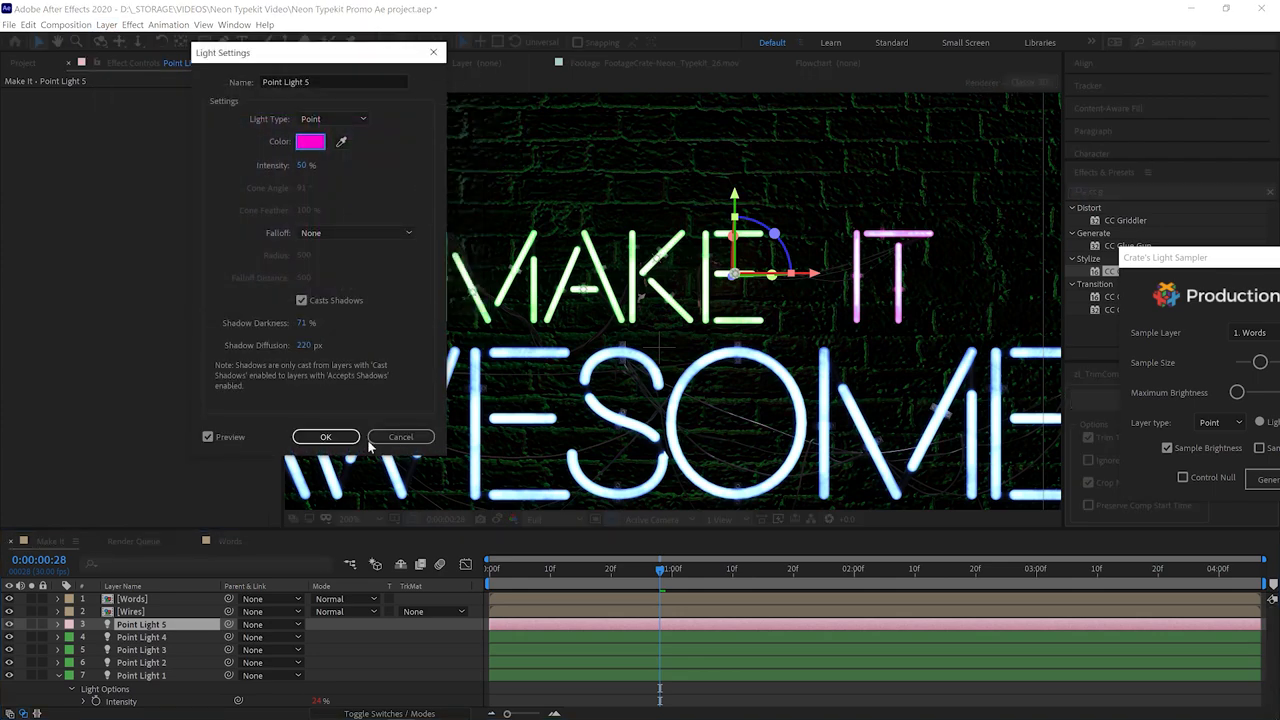
pyautogui.click(325, 437)
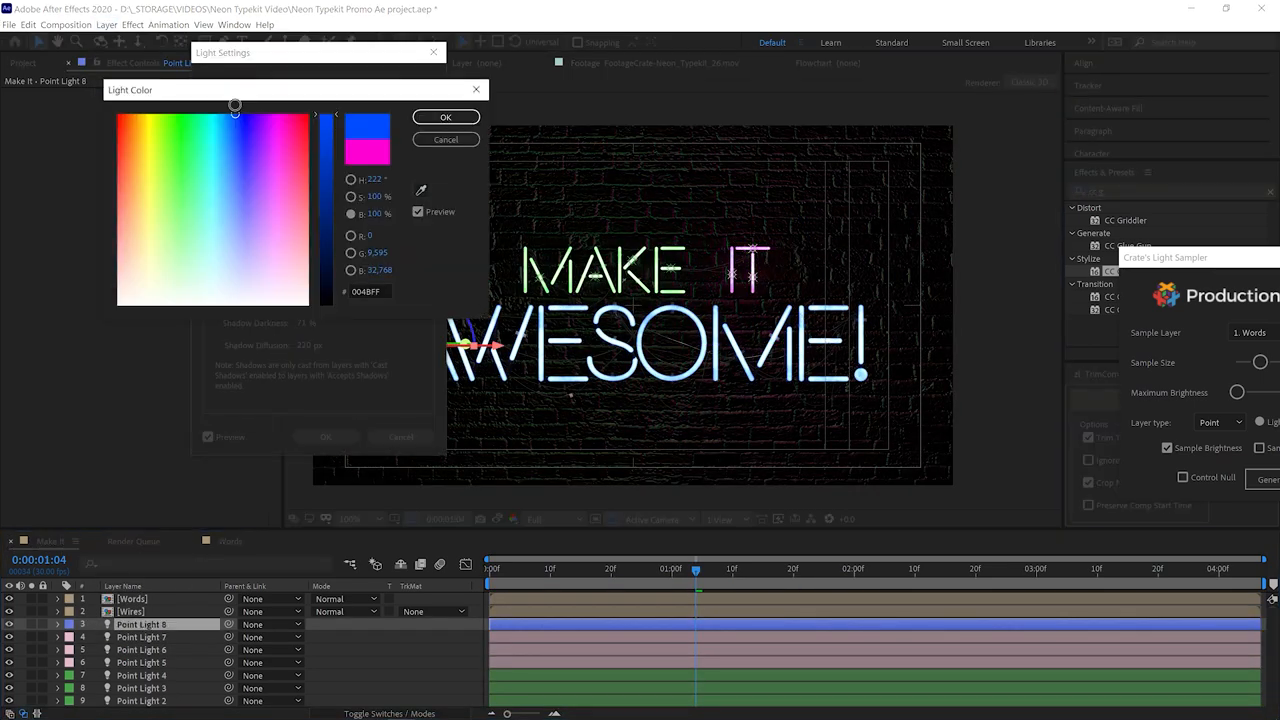
pyautogui.click(445, 117)
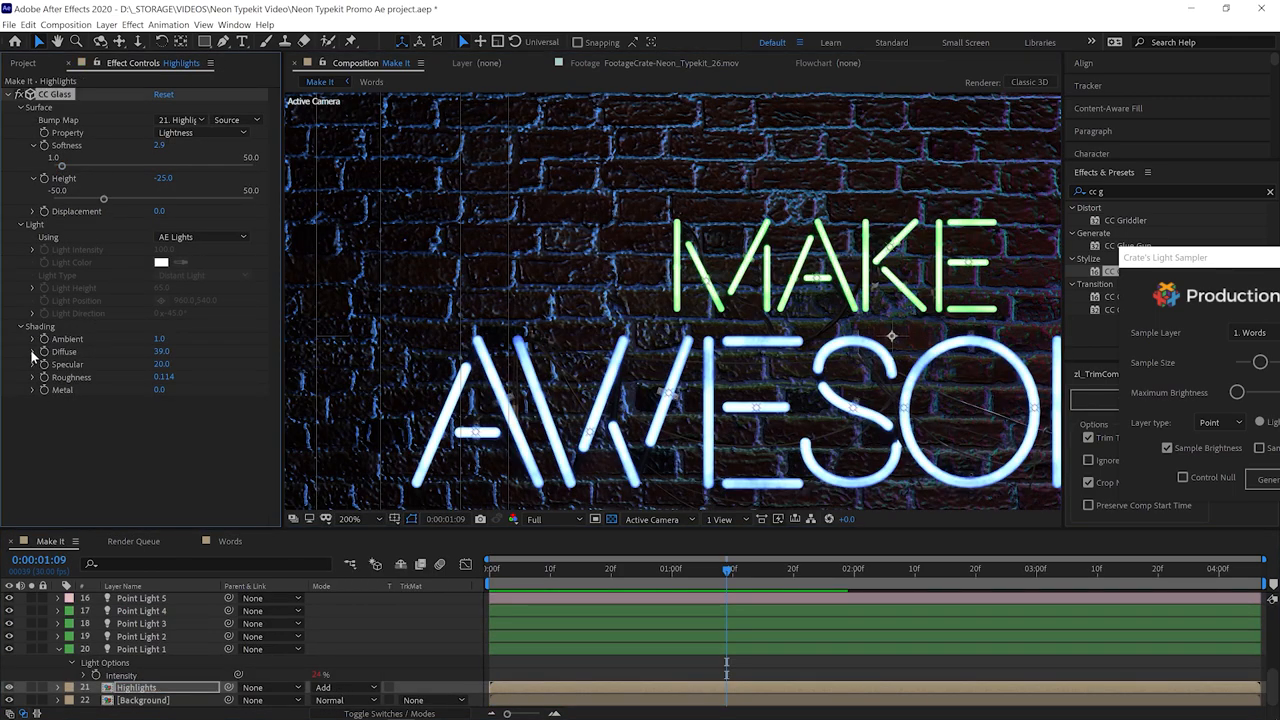
# Set Highlights' CC Glass Roughness to 0.250, Diffuse to 22.6 and Specular to 4.9.
pyautogui.click(33, 364)
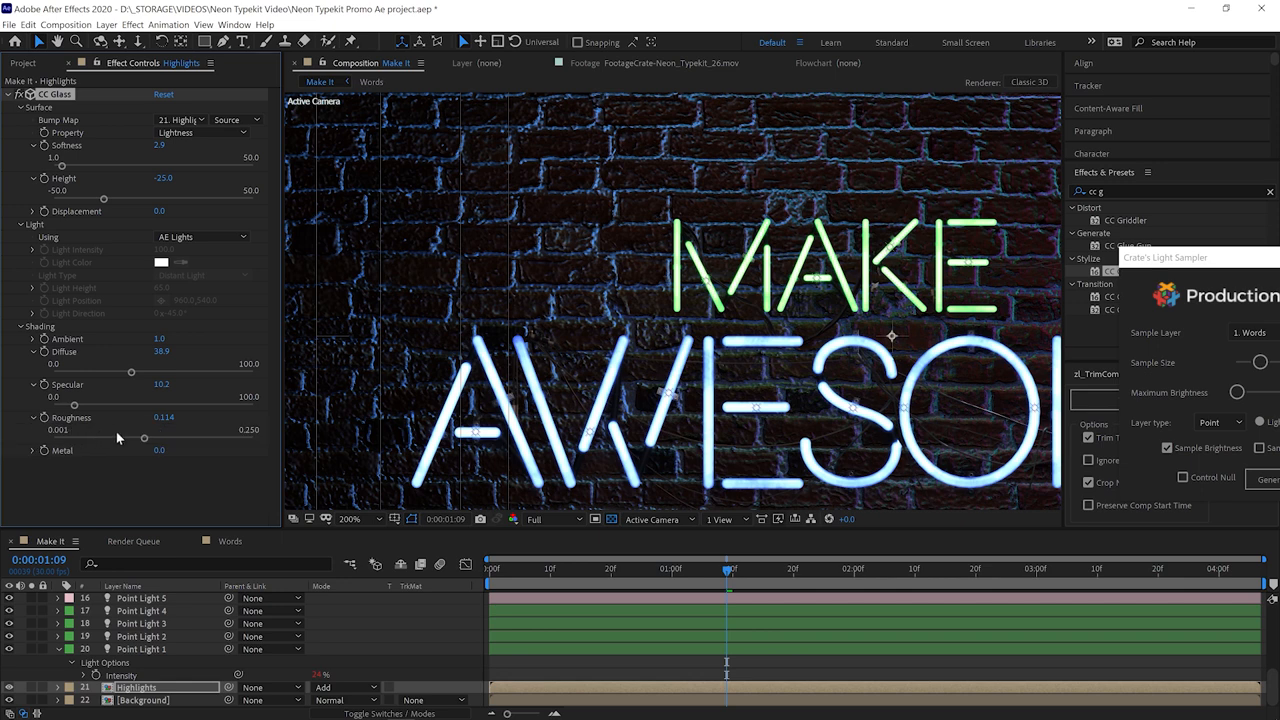
pyautogui.moveTo(143, 438); pyautogui.dragTo(250, 438)
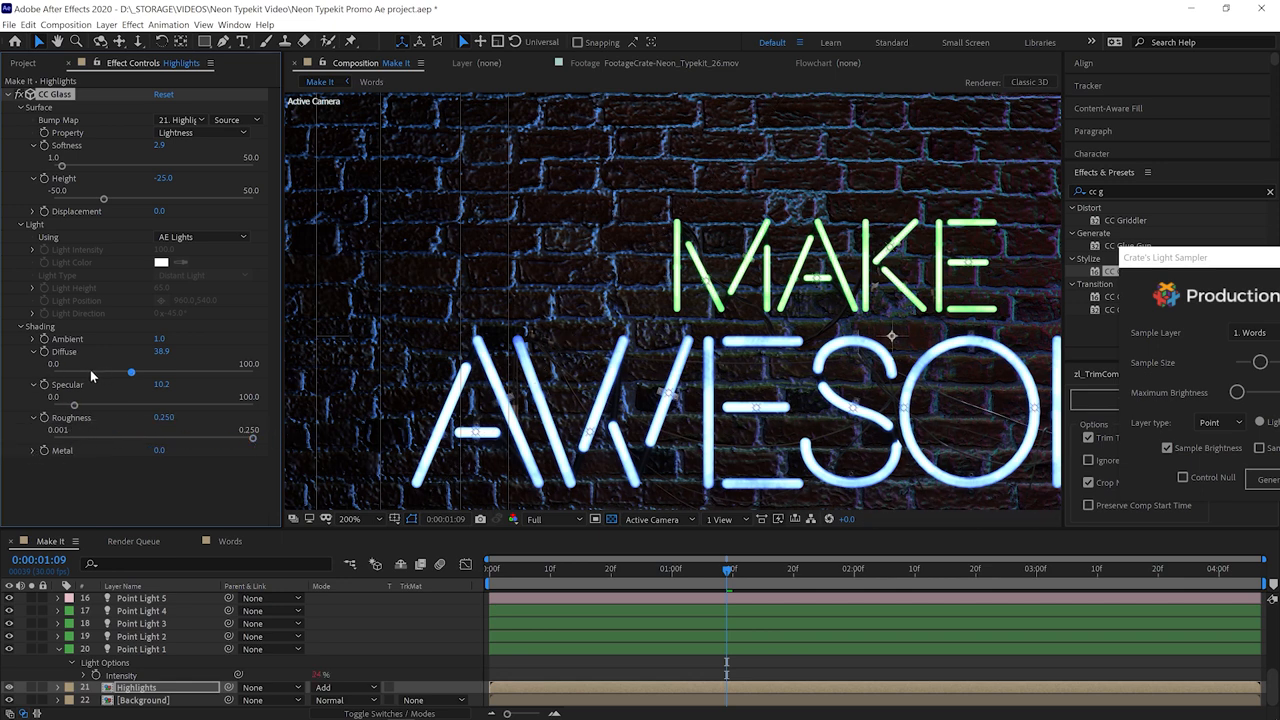
pyautogui.moveTo(130, 371); pyautogui.dragTo(53, 371)
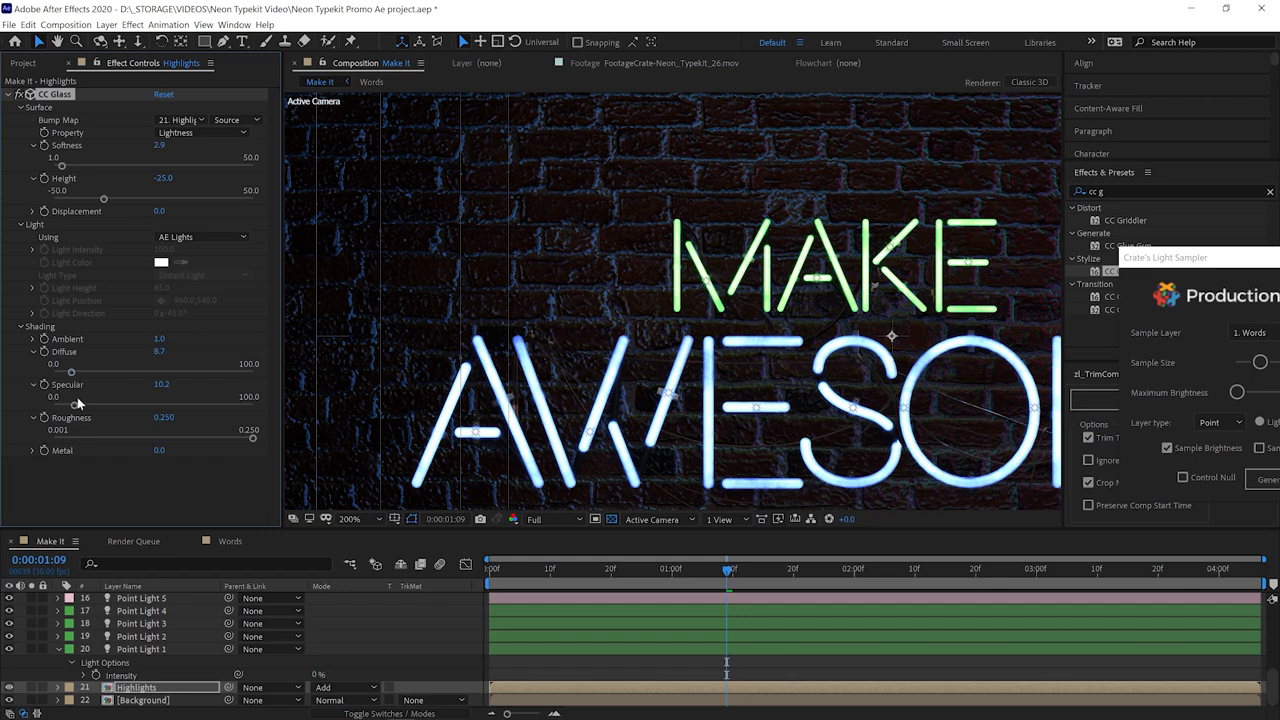
pyautogui.moveTo(60, 363); pyautogui.dragTo(100, 363)
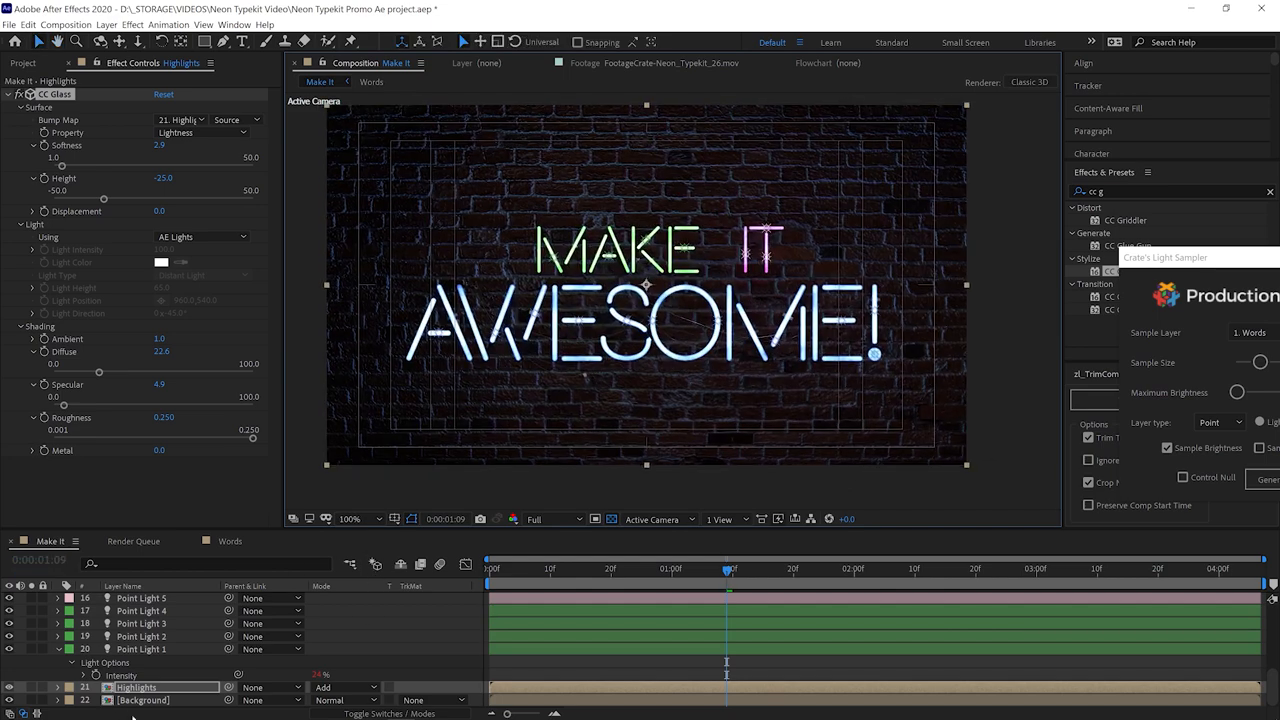
# Select the background layer, check another frame, and close the Light Sampler panel.
pyautogui.click(143, 699)
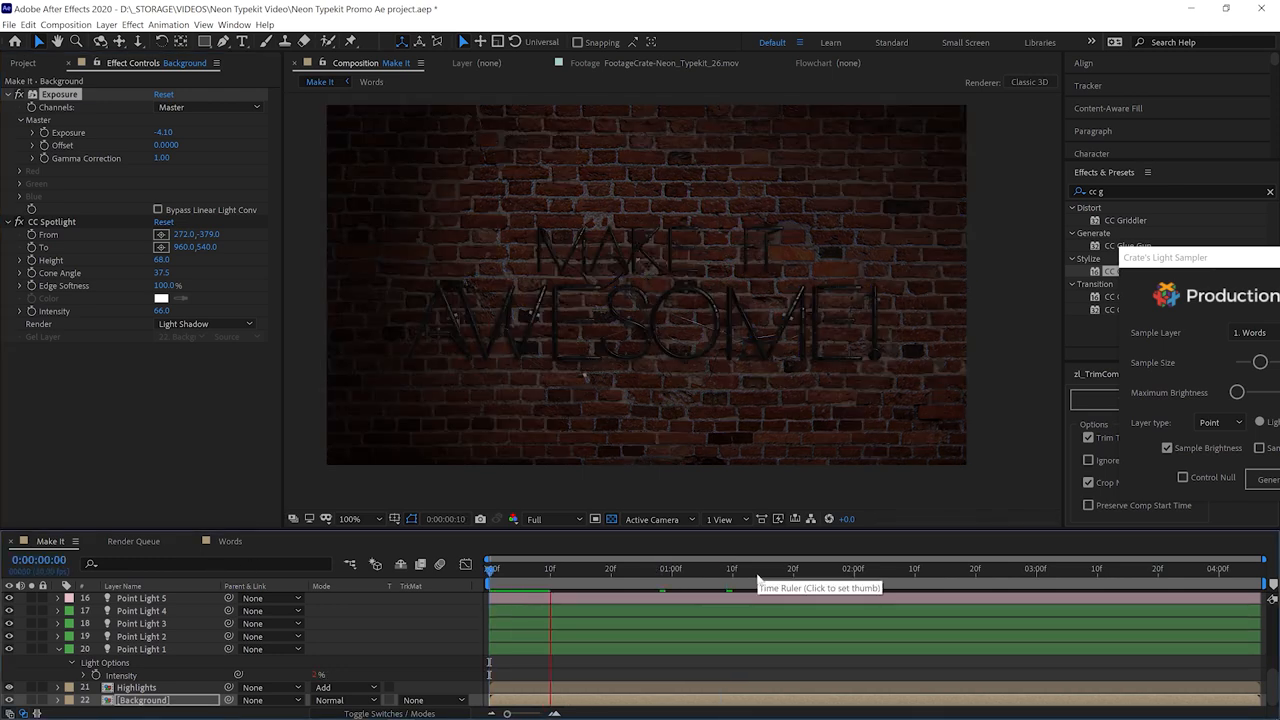
pyautogui.click(647, 568)
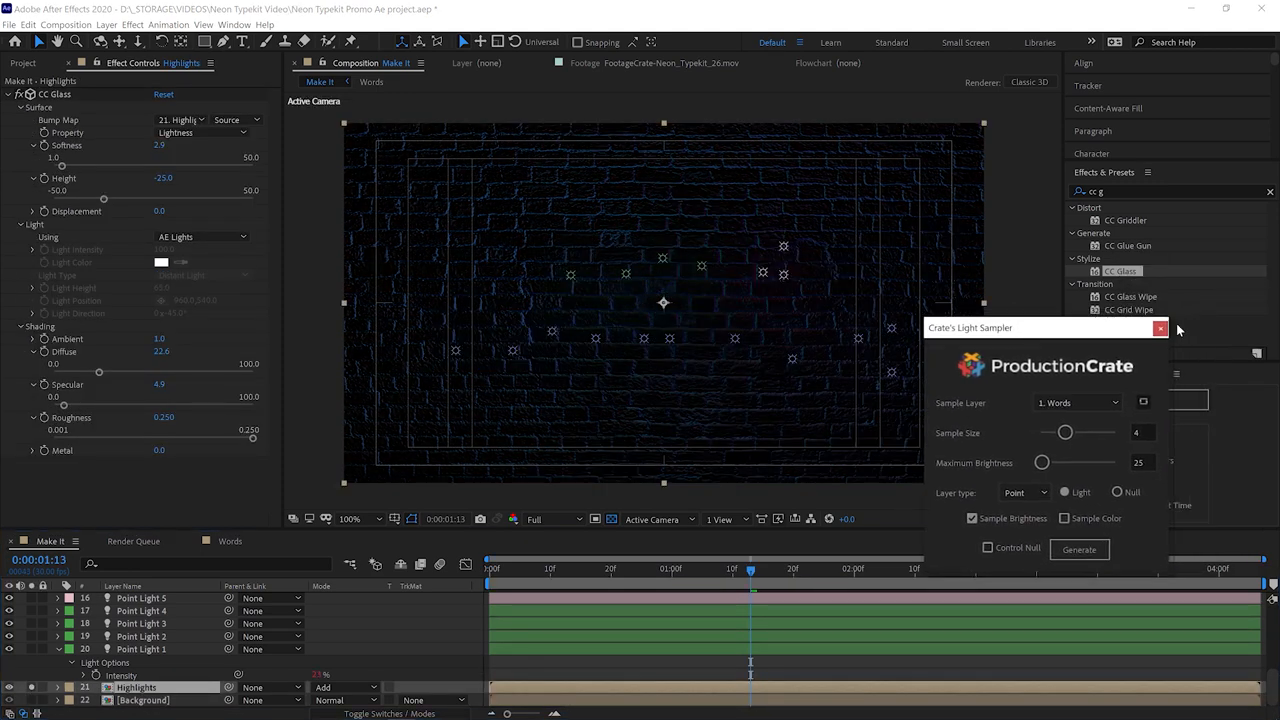
pyautogui.click(1159, 328)
pyautogui.write('v')
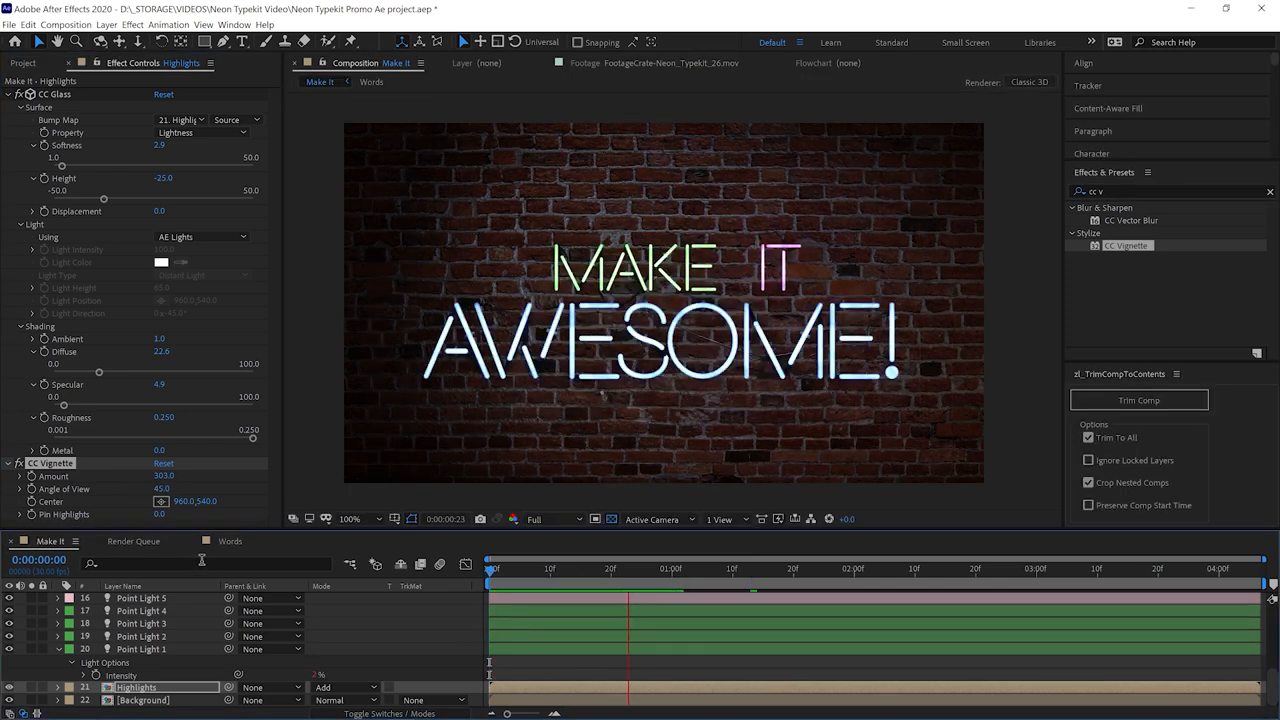
# Add a CC Vignette (Amount 303) to Highlights, peek inside Words, and return to Make It.
pyautogui.click(597, 568)
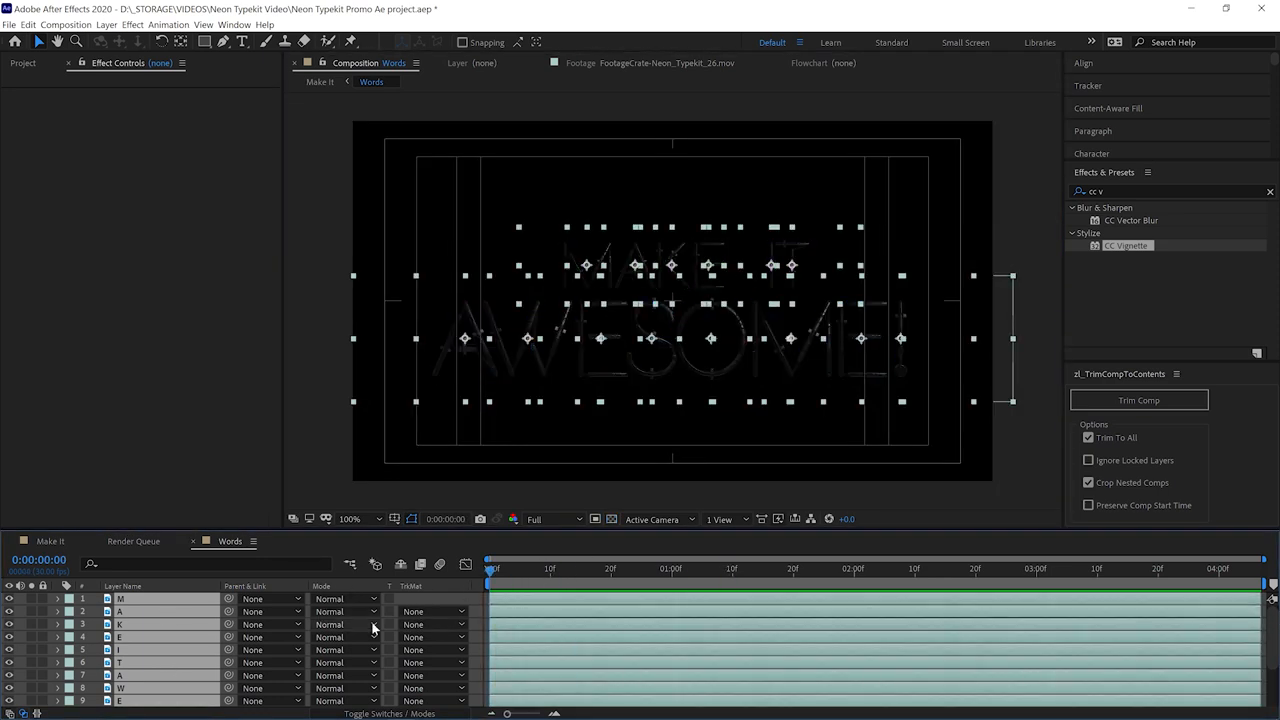
pyautogui.click(120, 598)
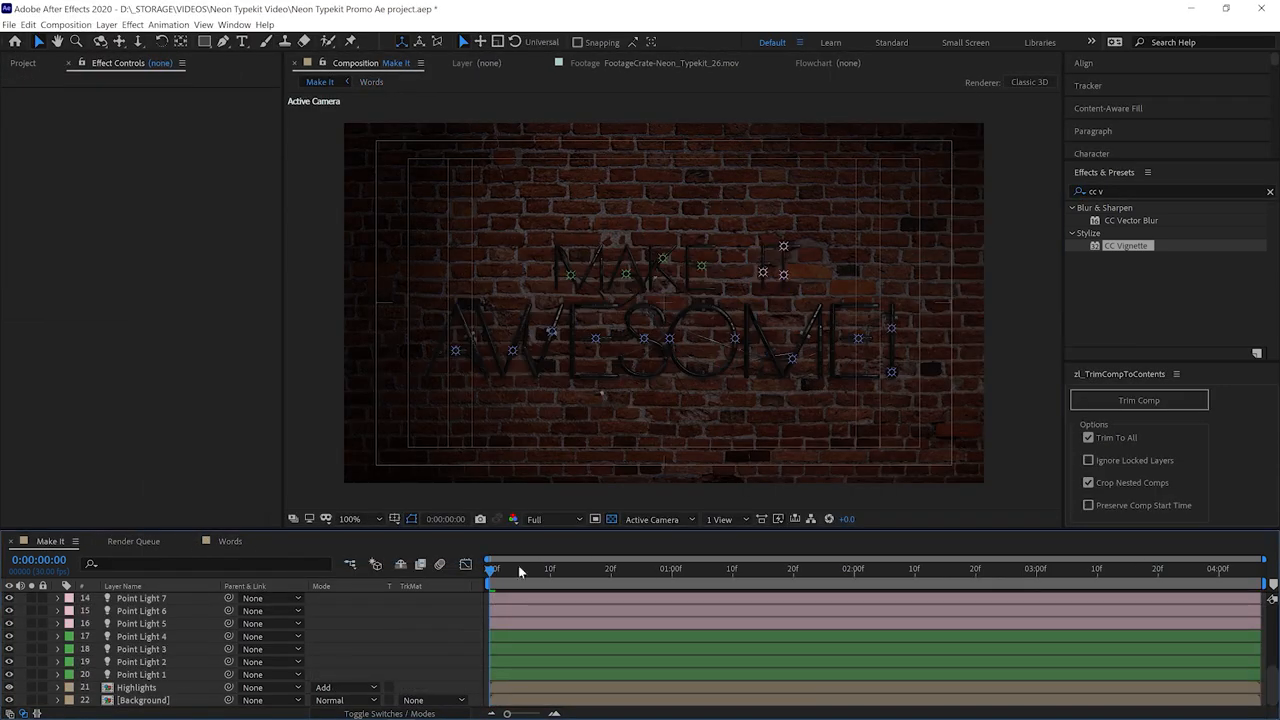
pyautogui.moveTo(649, 231)
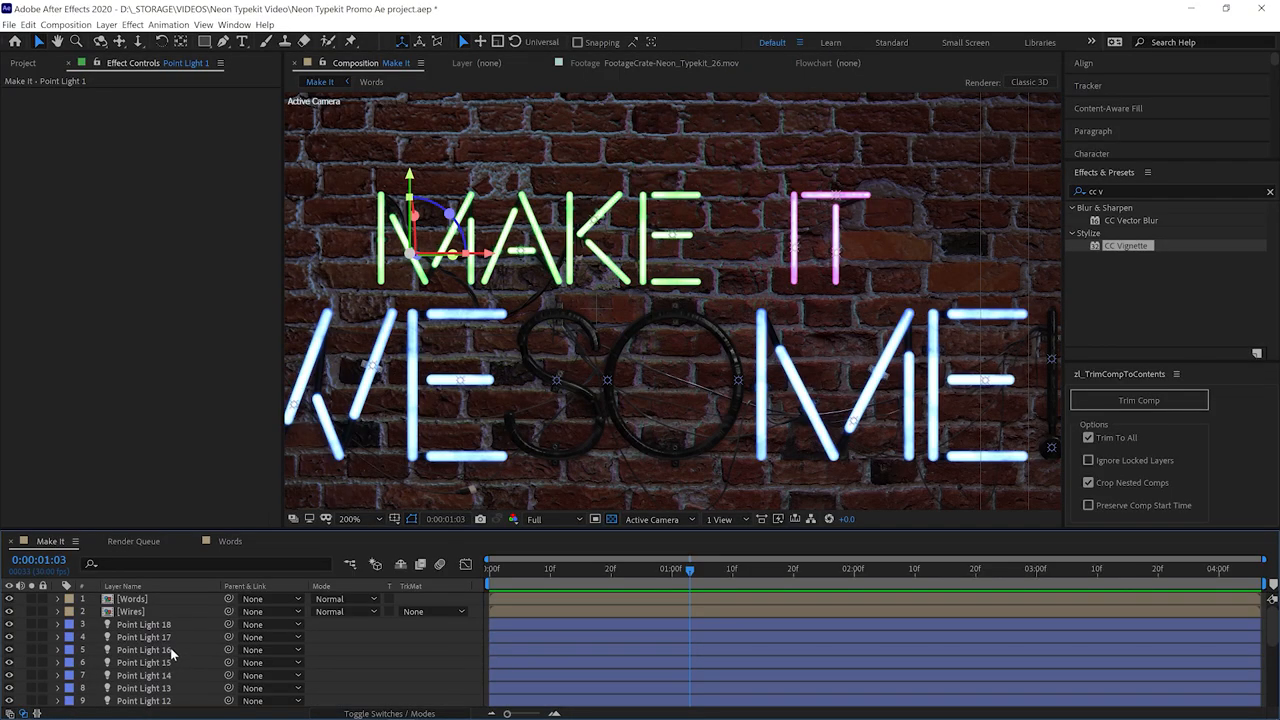
# Mark the Point Light layers shy and turn on Hide Shy Layers.
pyautogui.click(131, 598)
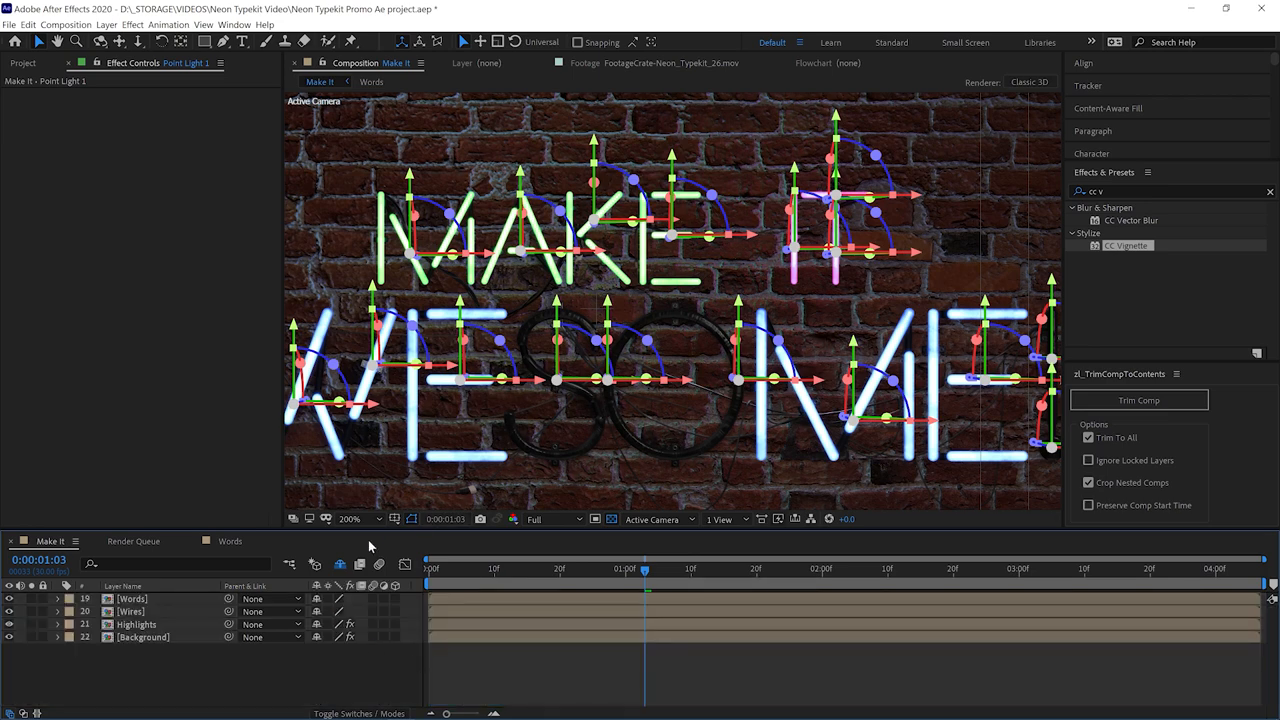
pyautogui.click(340, 565)
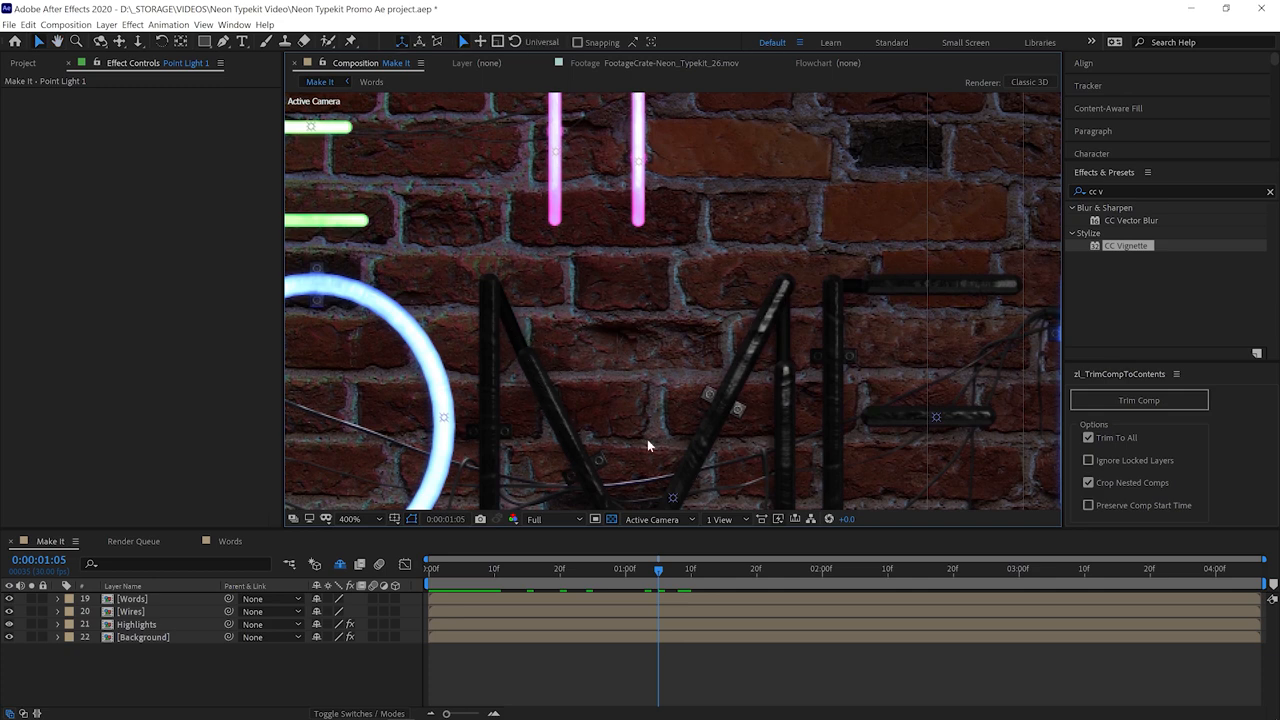
pyautogui.moveTo(650, 362)
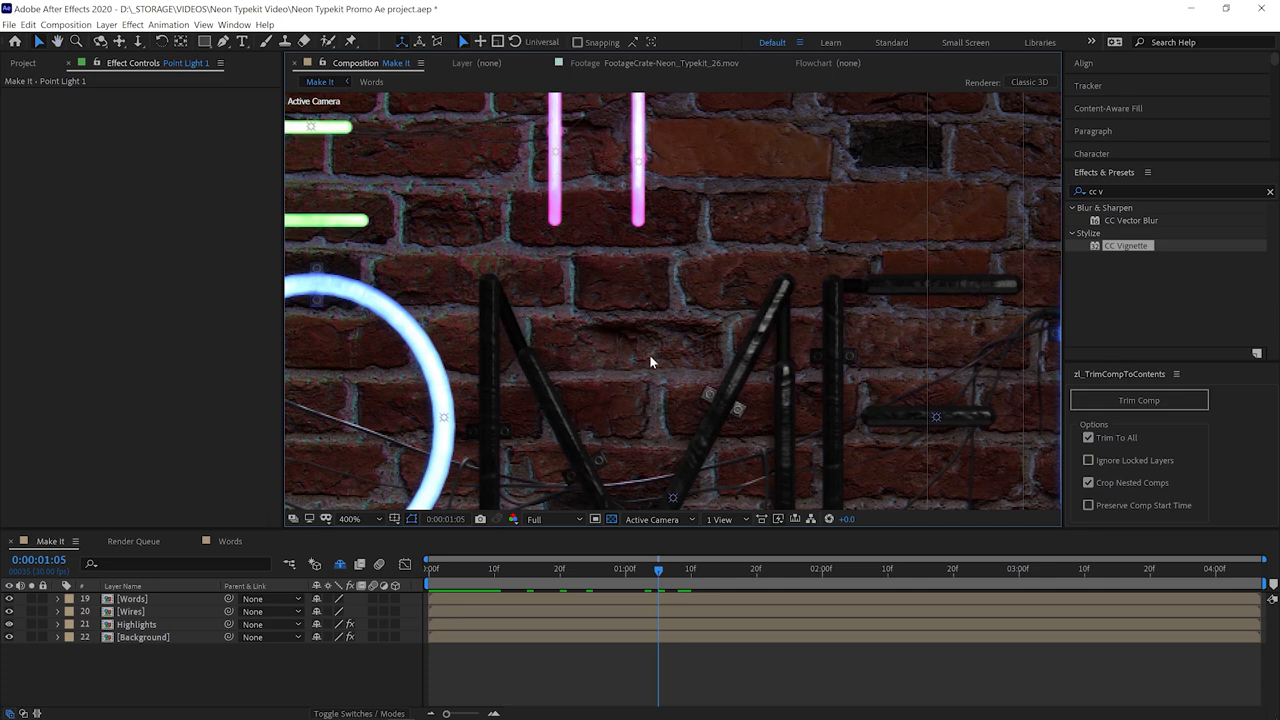
pyautogui.click(350, 518)
pyautogui.write('fill')
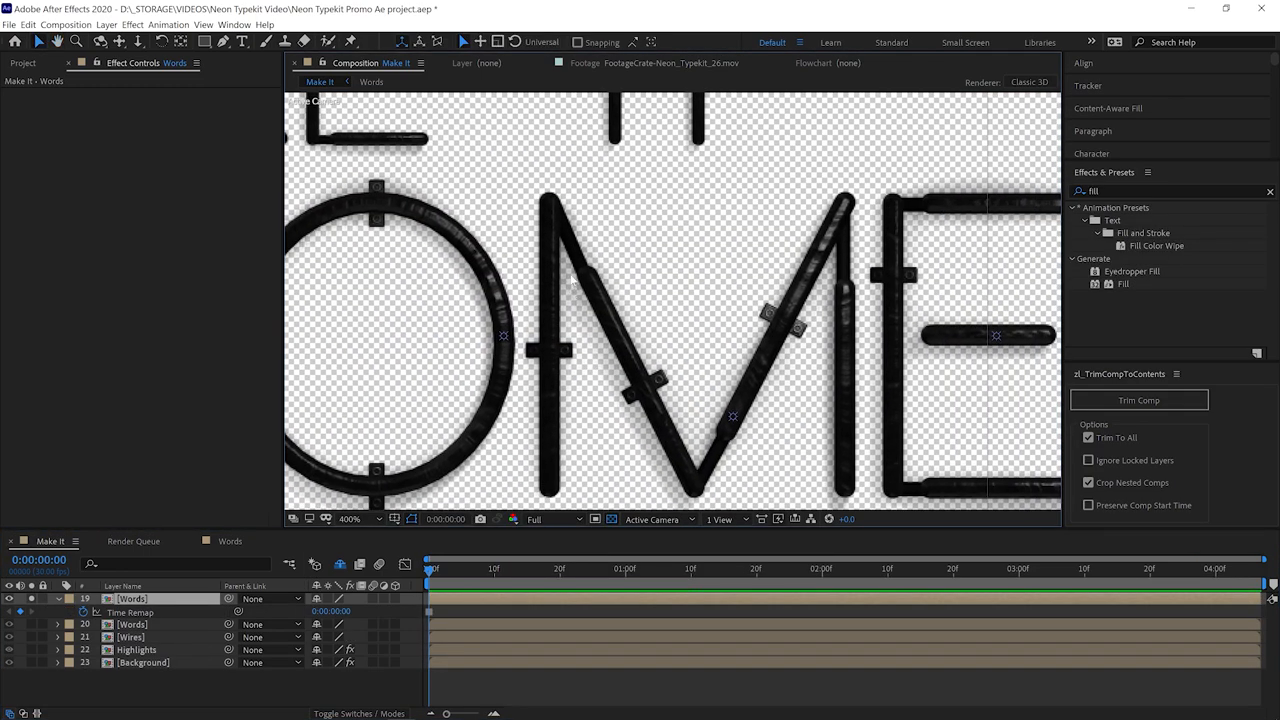
# Give the Words copy white Fill, black Solid Composite, Levels, and a larger Fast Box Blur radius.
pyautogui.click(508, 568)
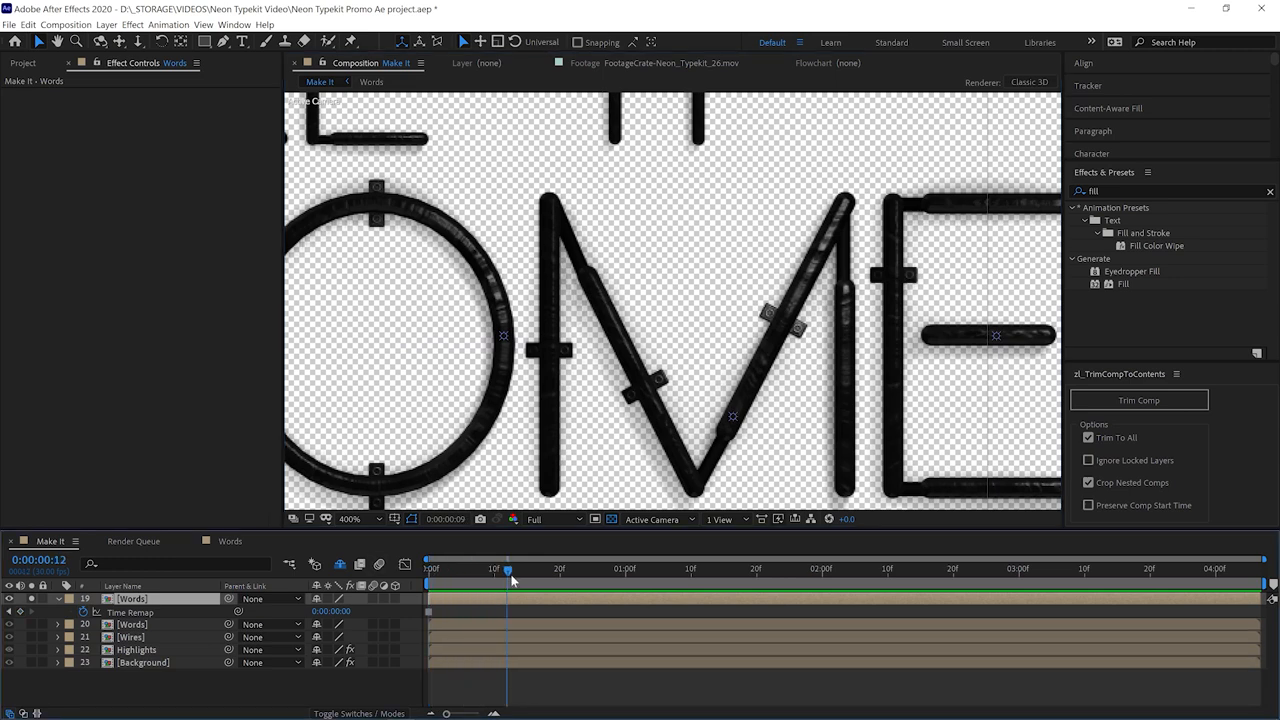
pyautogui.click(527, 568)
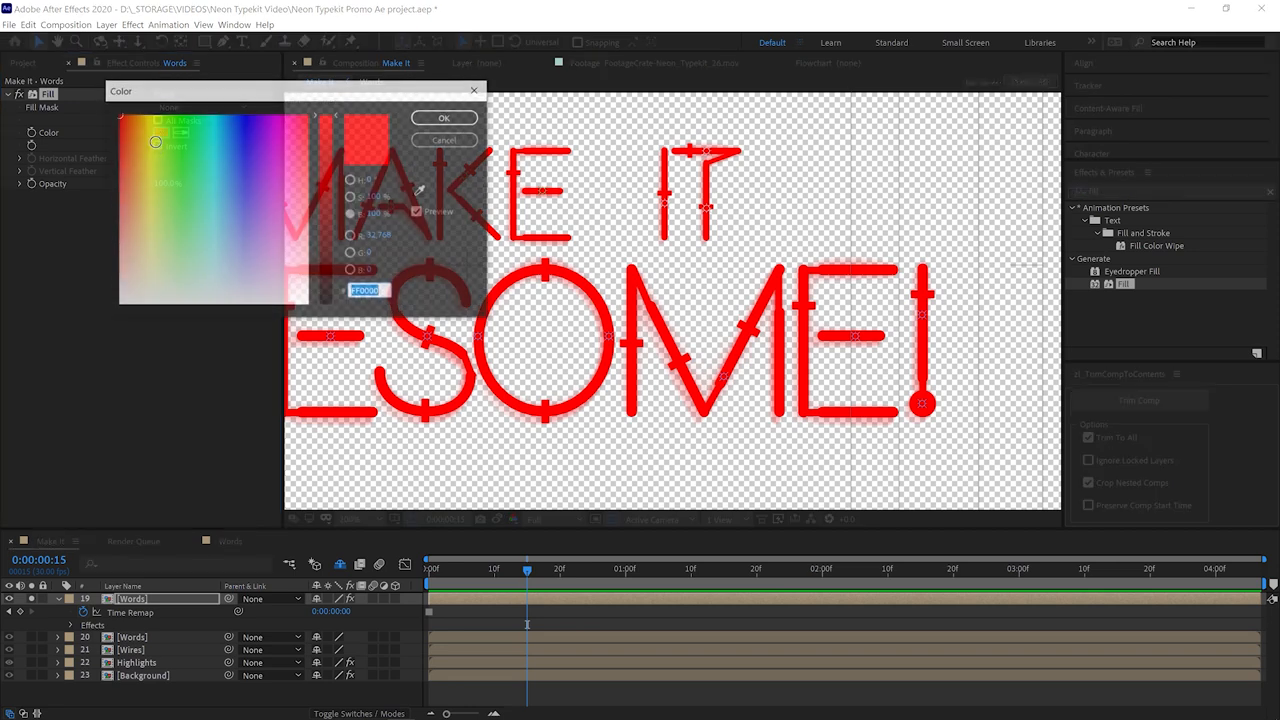
pyautogui.click(444, 118)
pyautogui.write('solid')
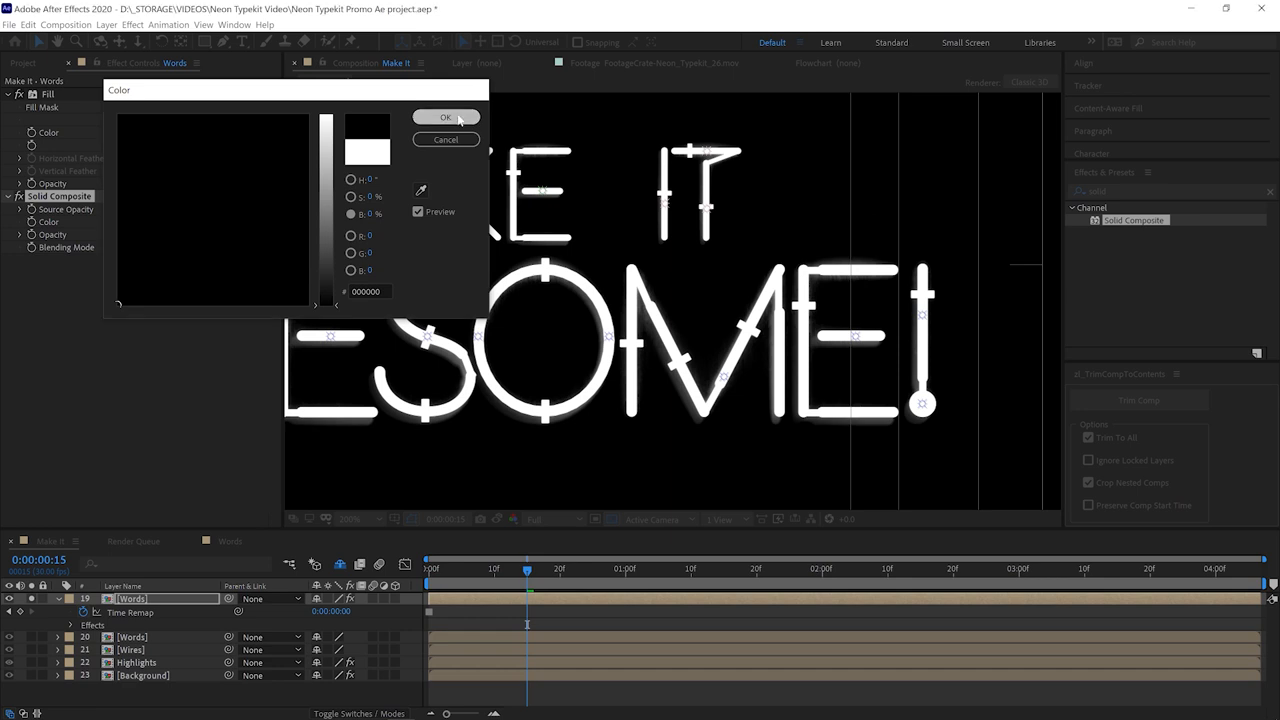
pyautogui.click(446, 117)
pyautogui.write('level')
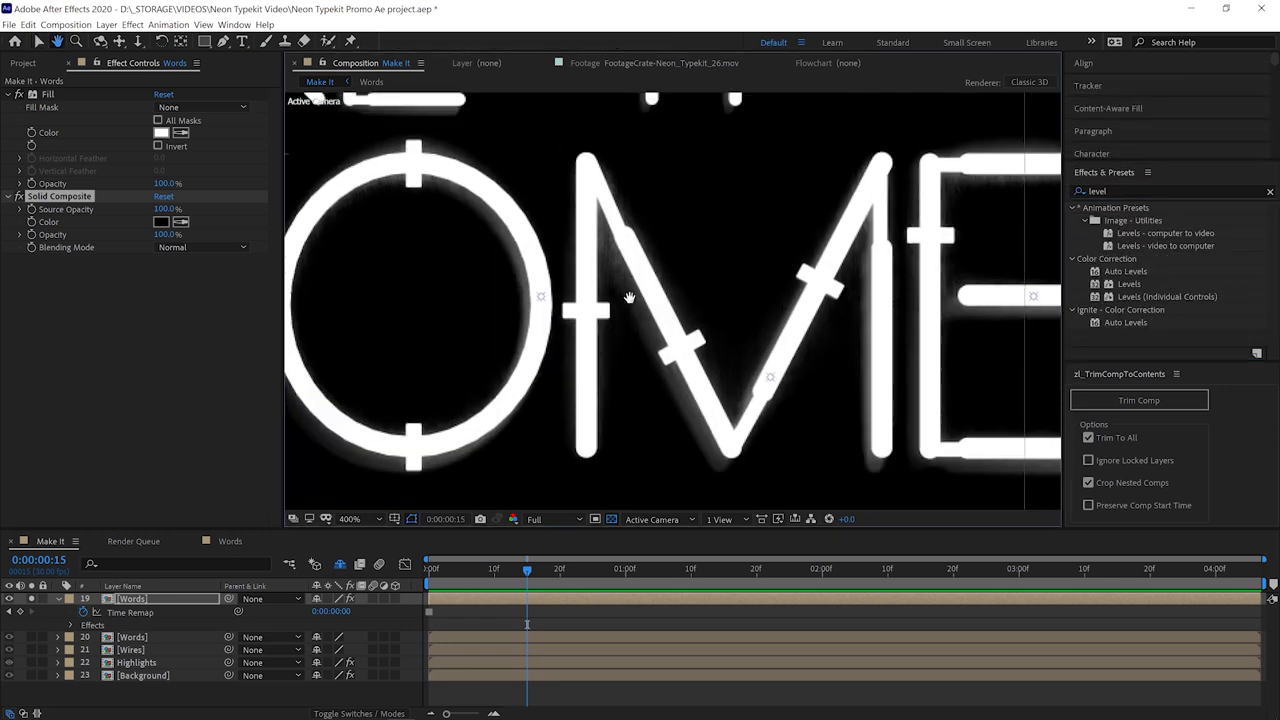
pyautogui.doubleClick(1128, 283)
pyautogui.write('fast')
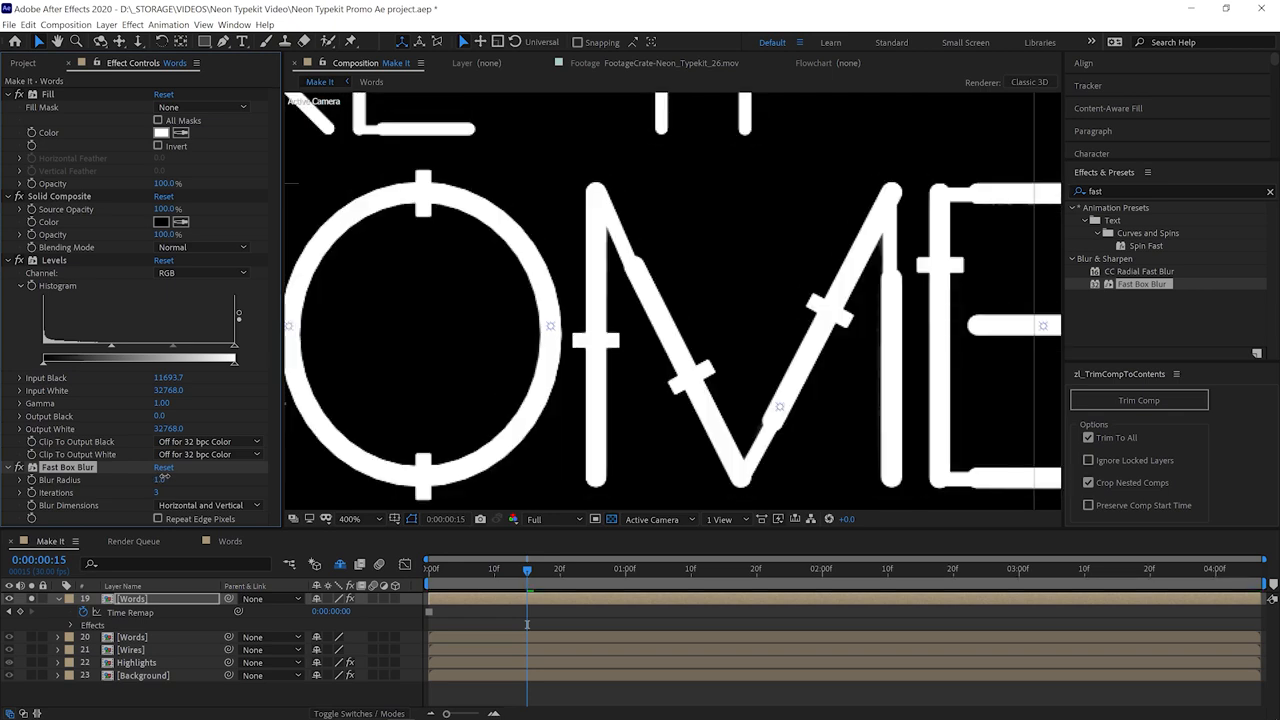
pyautogui.moveTo(527, 567); pyautogui.dragTo(613, 567)
pyautogui.write('Words Hi')
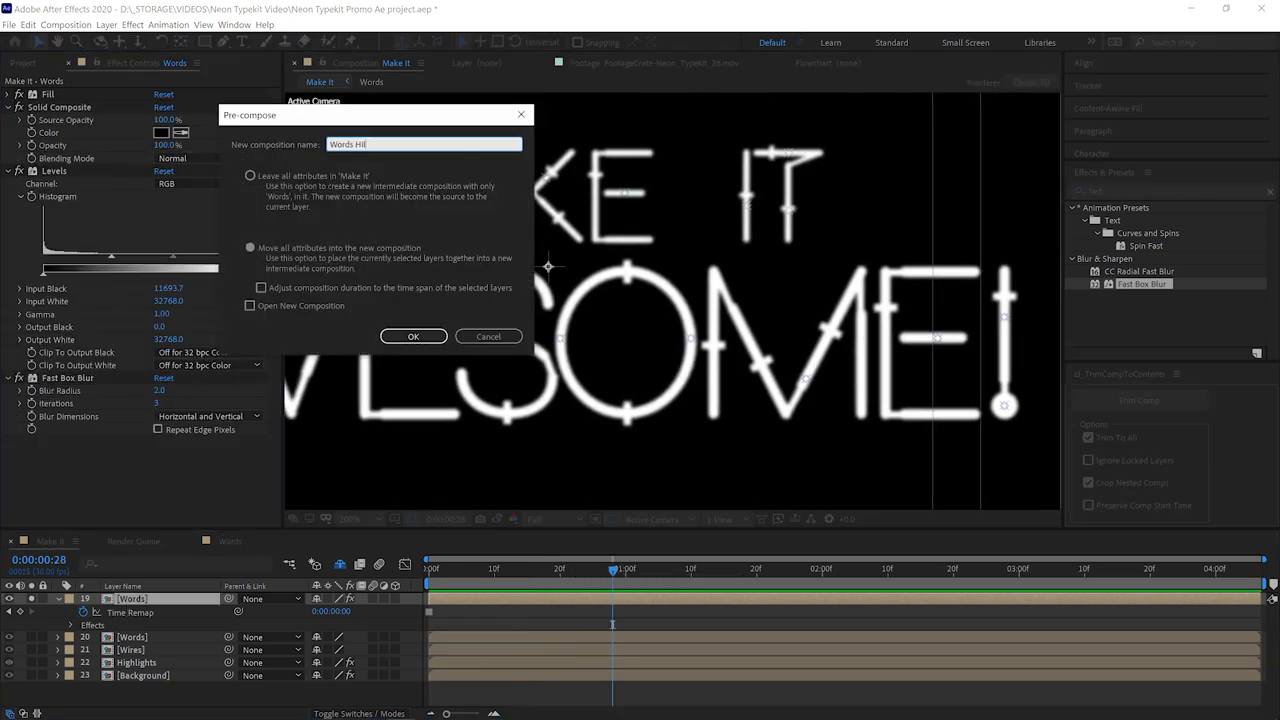
# Pre-compose as 'Words Highlight' and light its CC Glass with AE Lights, bump-mapped from Words.
pyautogui.click(413, 336)
pyautogui.write('cc gl')
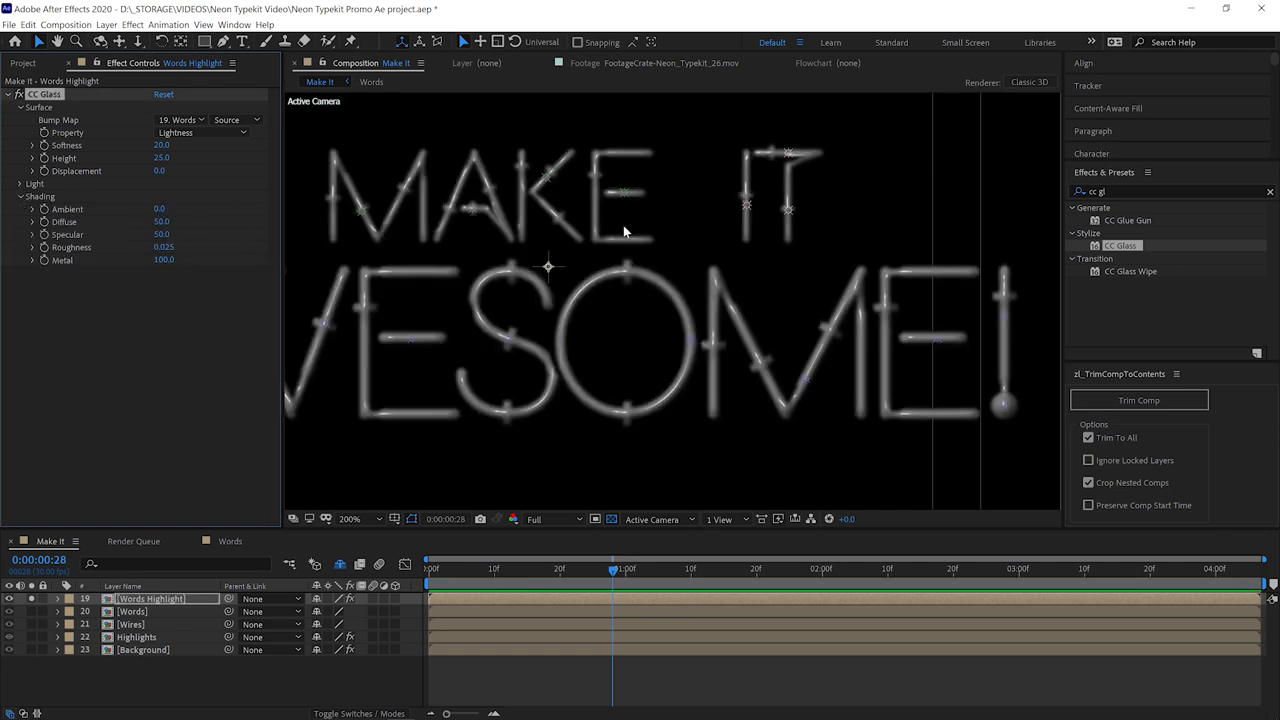
pyautogui.moveTo(565, 287)
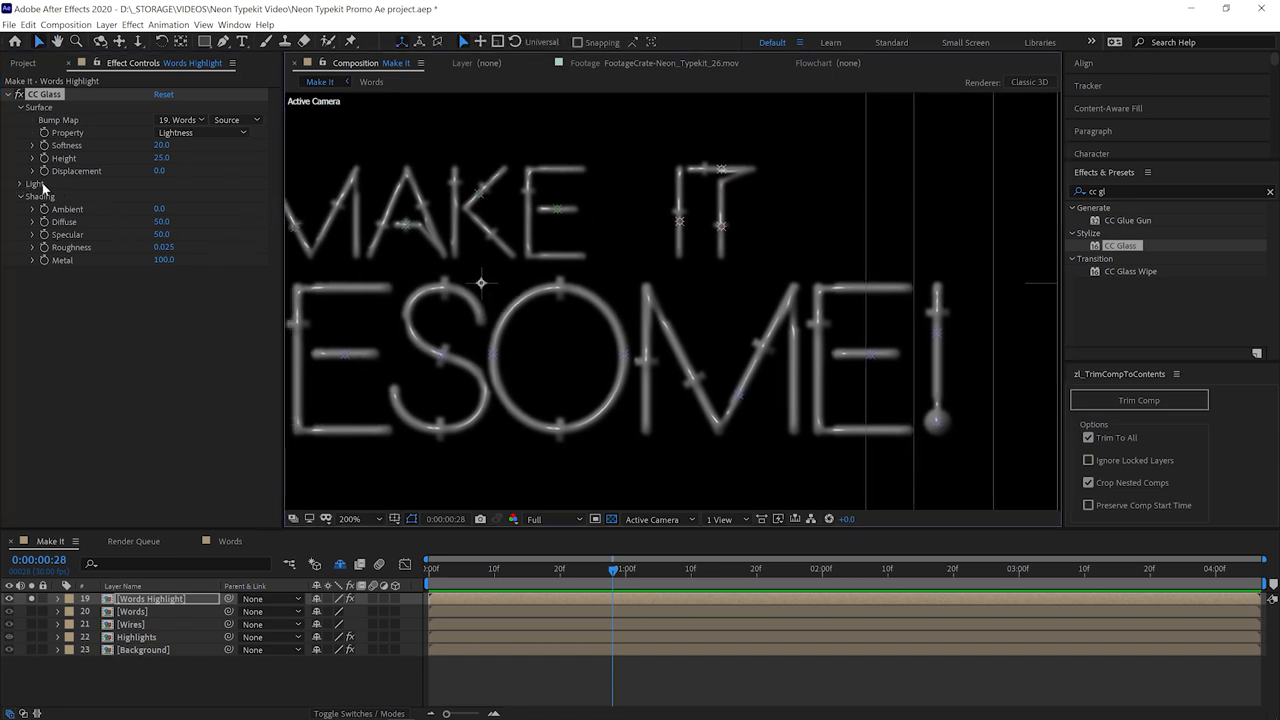
pyautogui.click(25, 184)
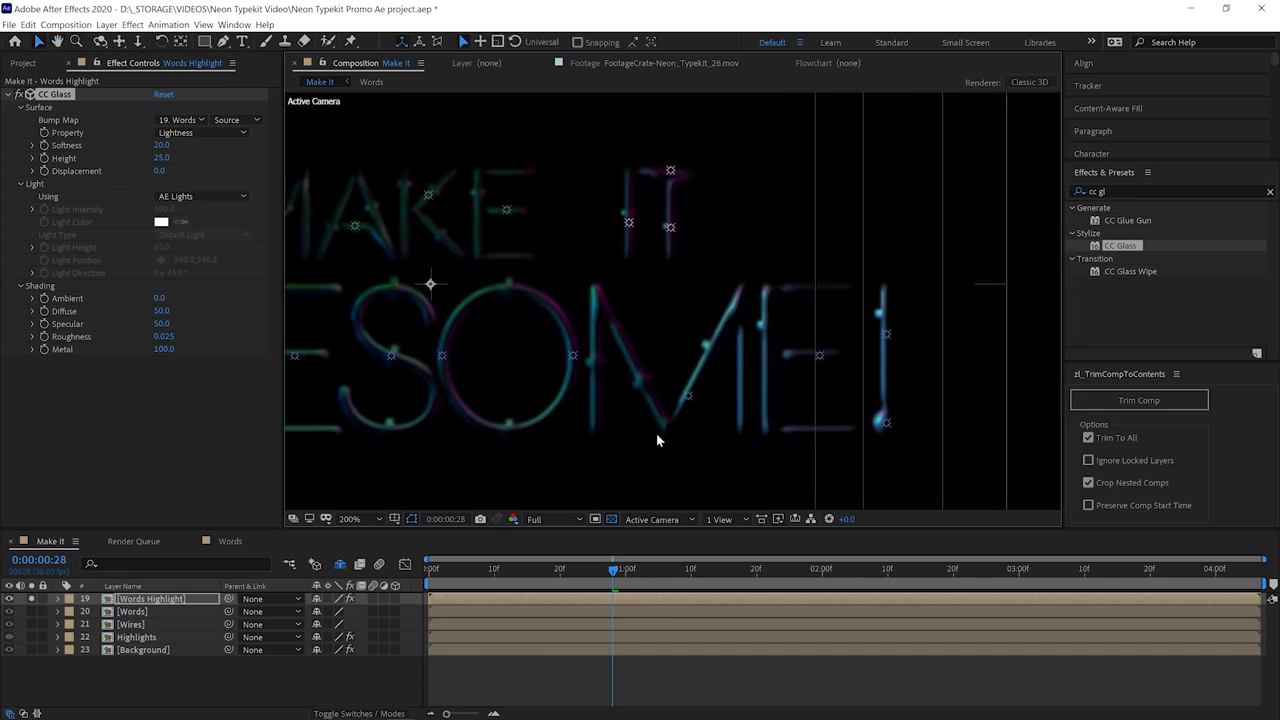
pyautogui.moveTo(142, 660)
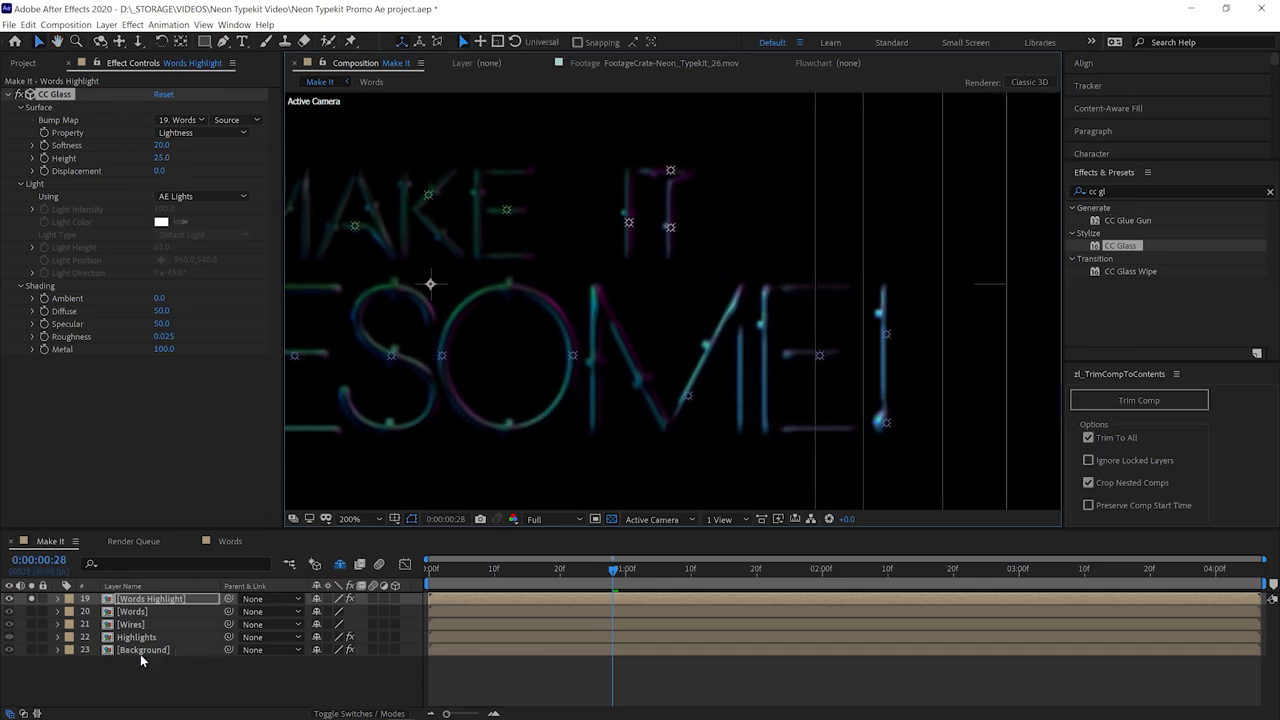
pyautogui.moveTo(640, 370)
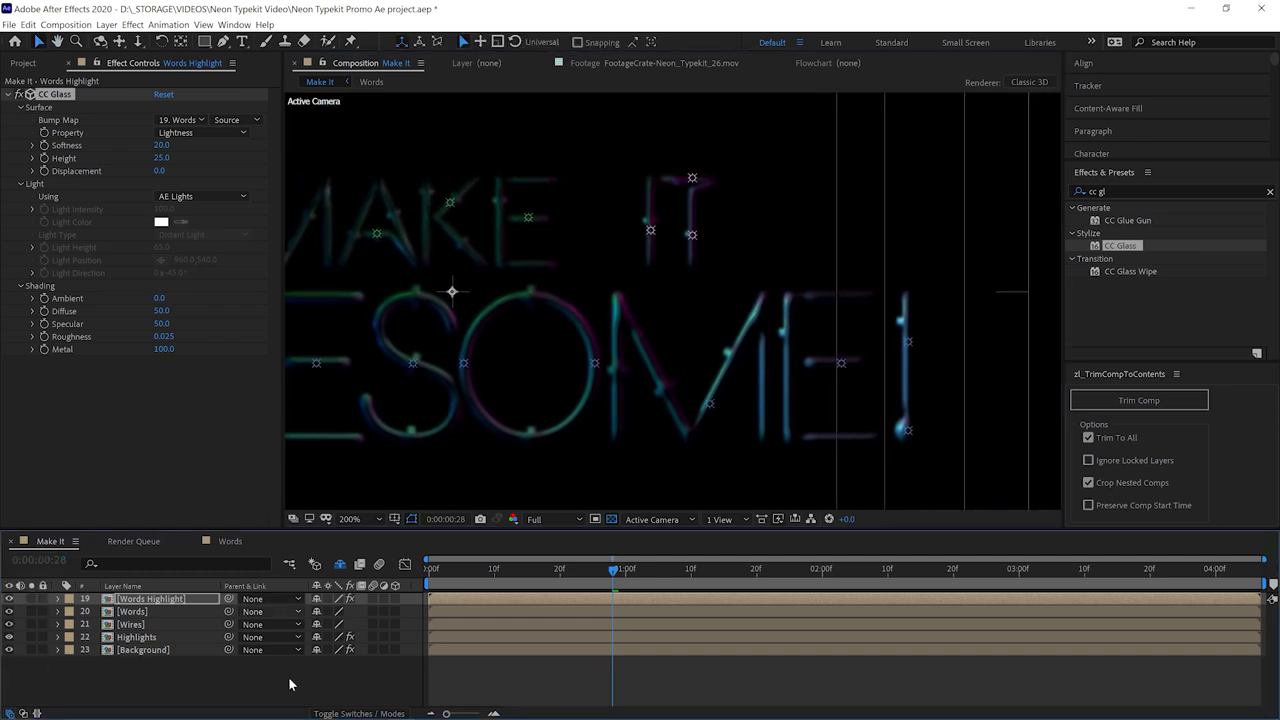
# Switch the timeline to Modes and set Words Highlight's blending mode to Screen.
pyautogui.click(340, 598)
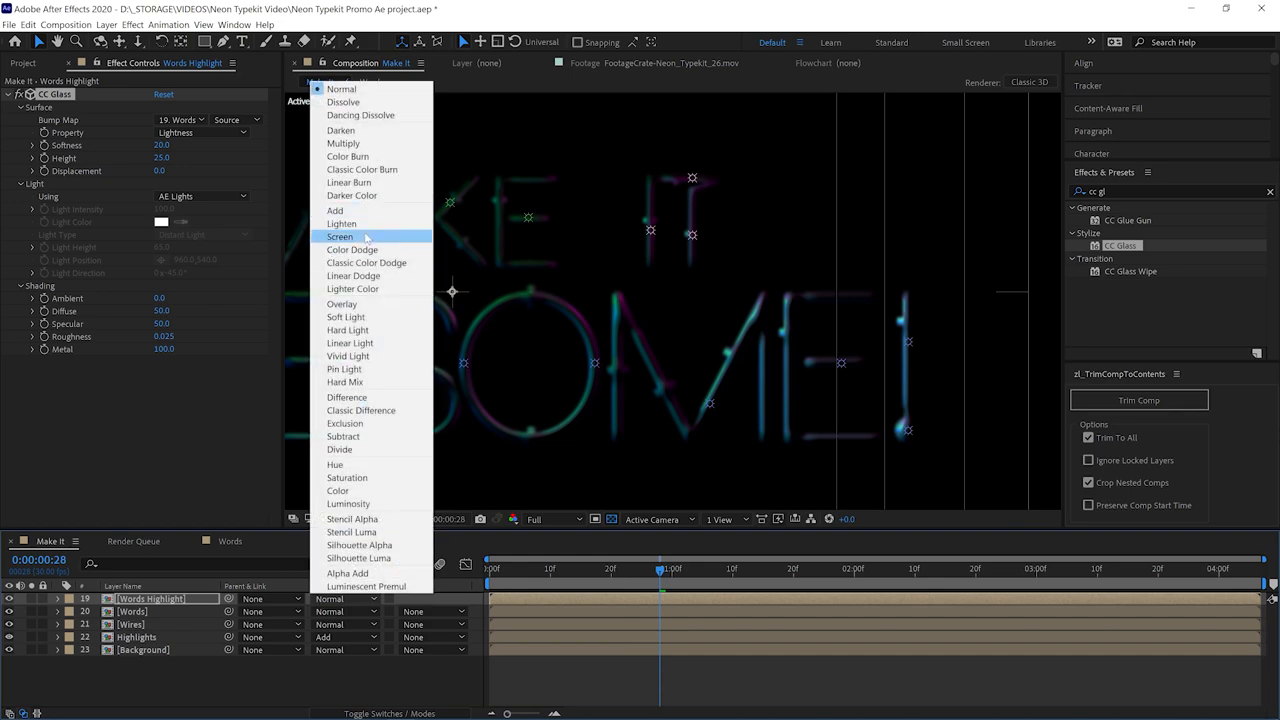
pyautogui.click(339, 236)
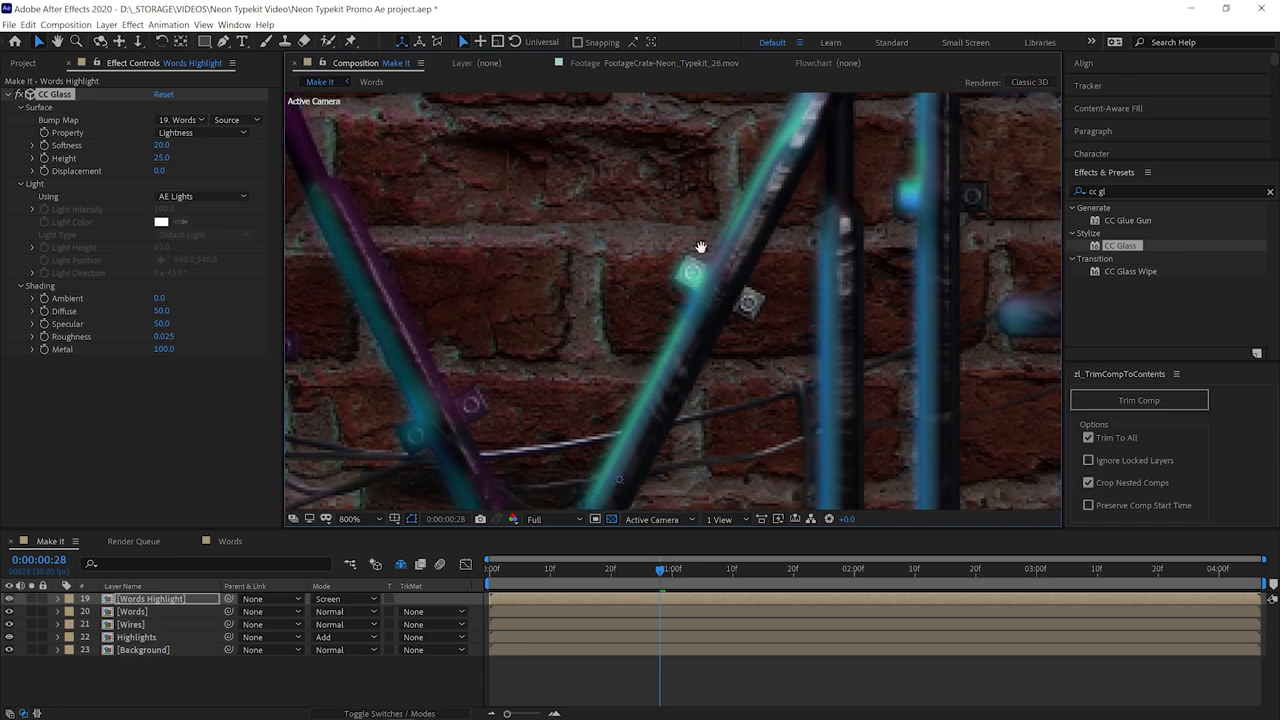
pyautogui.click(131, 611)
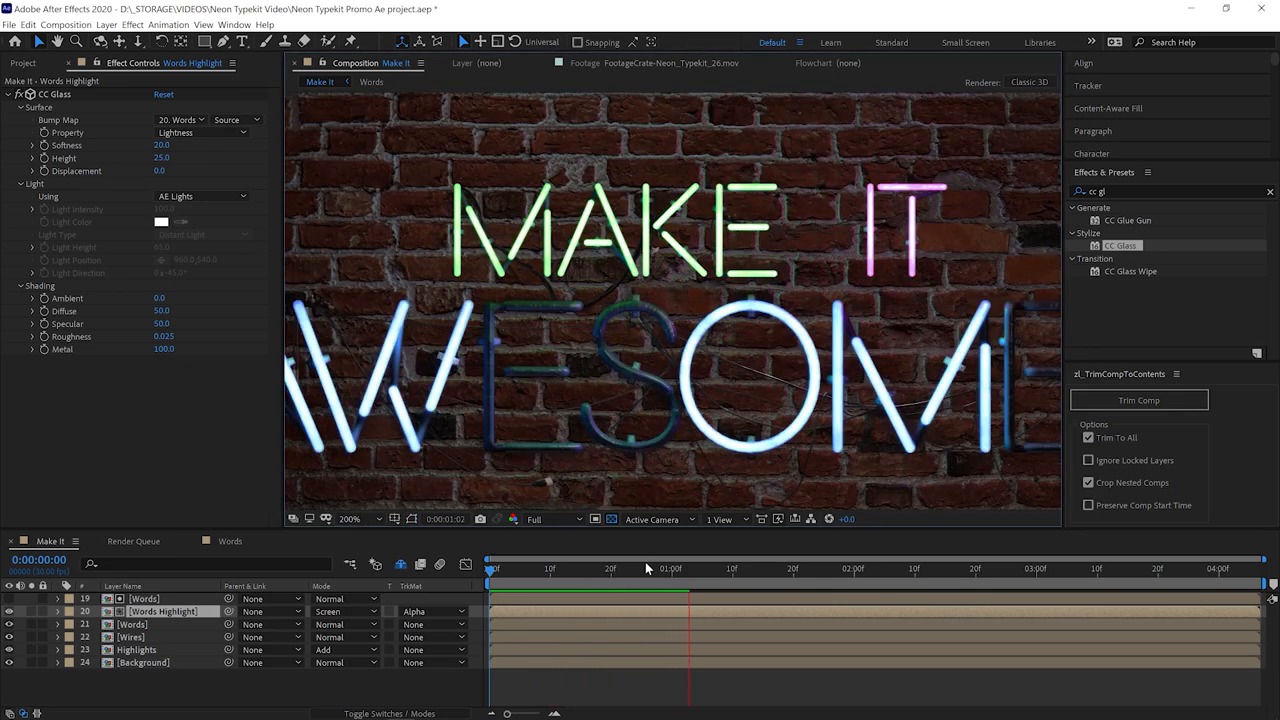
# Scrub through the sign switching on, then raise CC Glass Specular to 100.
pyautogui.moveTo(688, 568); pyautogui.dragTo(582, 568)
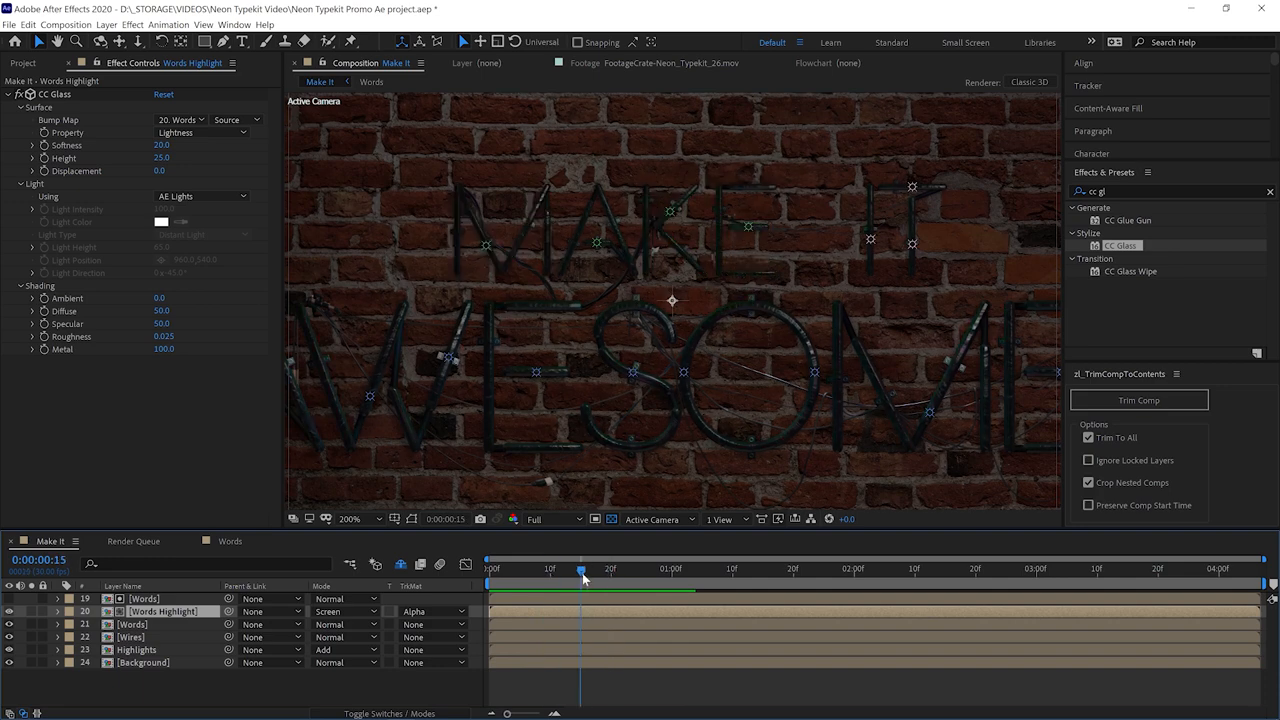
pyautogui.moveTo(582, 569); pyautogui.dragTo(642, 569)
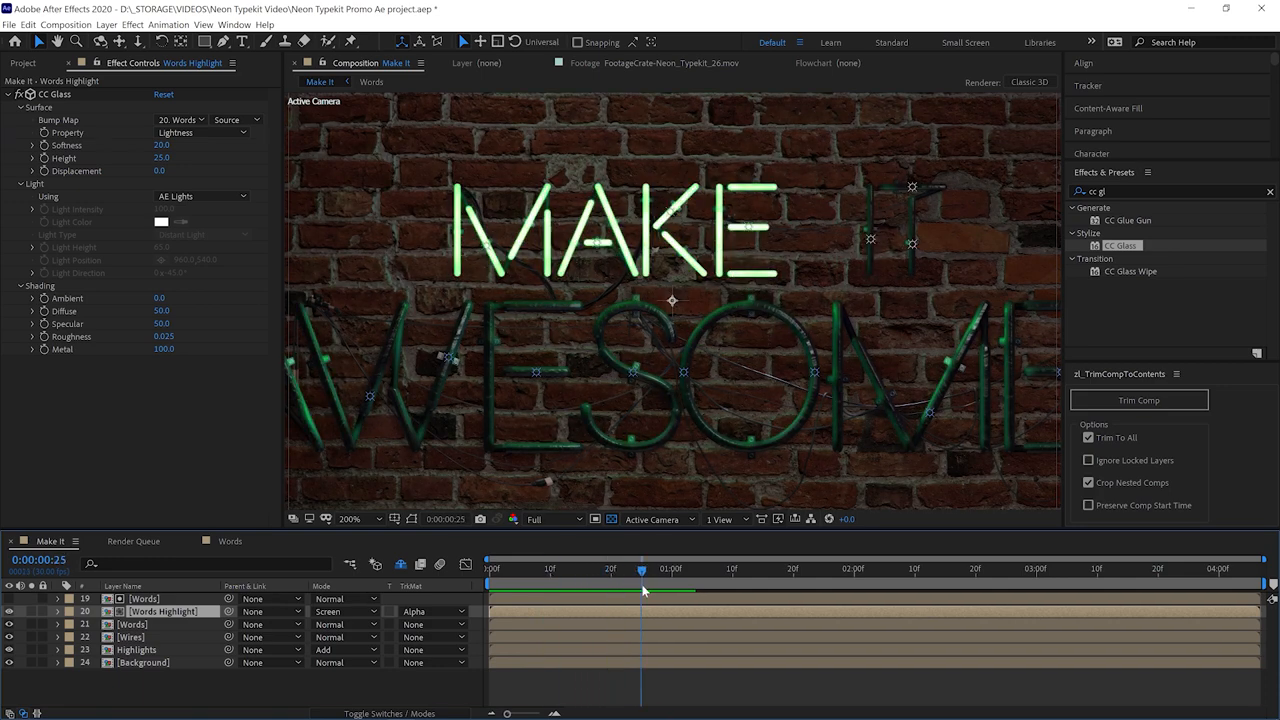
pyautogui.moveTo(643, 580); pyautogui.dragTo(603, 580)
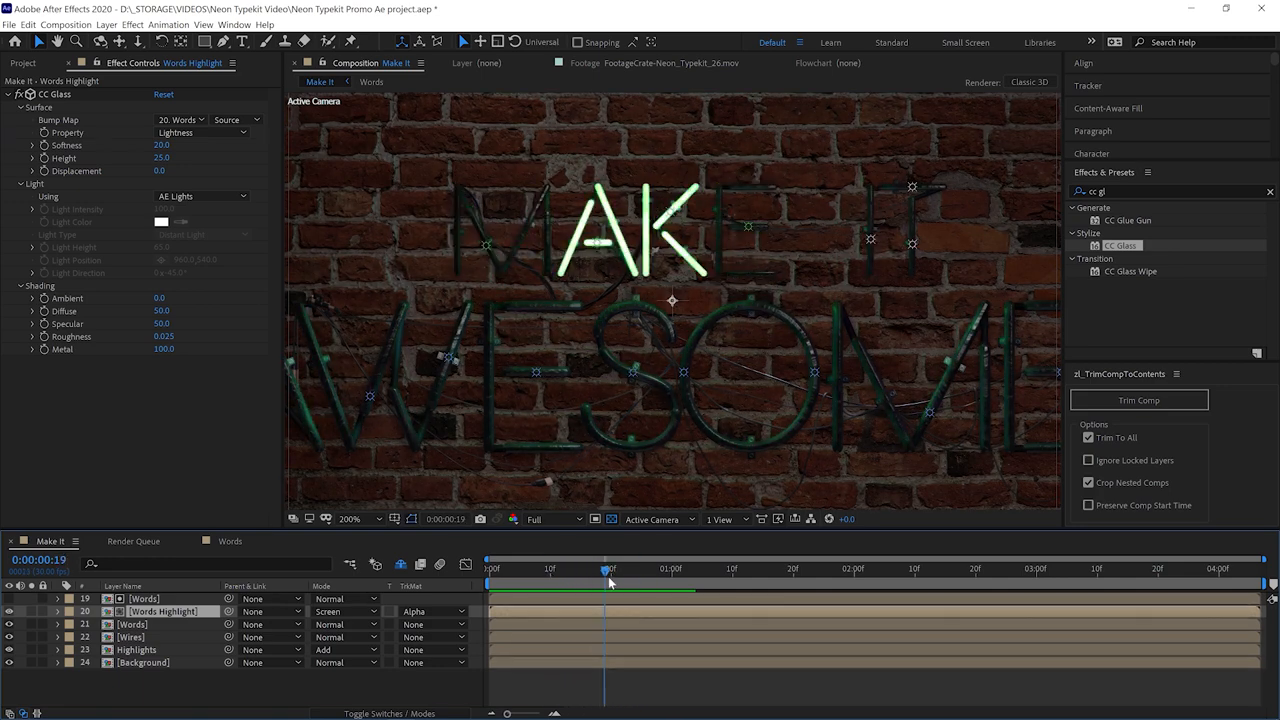
pyautogui.moveTo(605, 568); pyautogui.dragTo(630, 568)
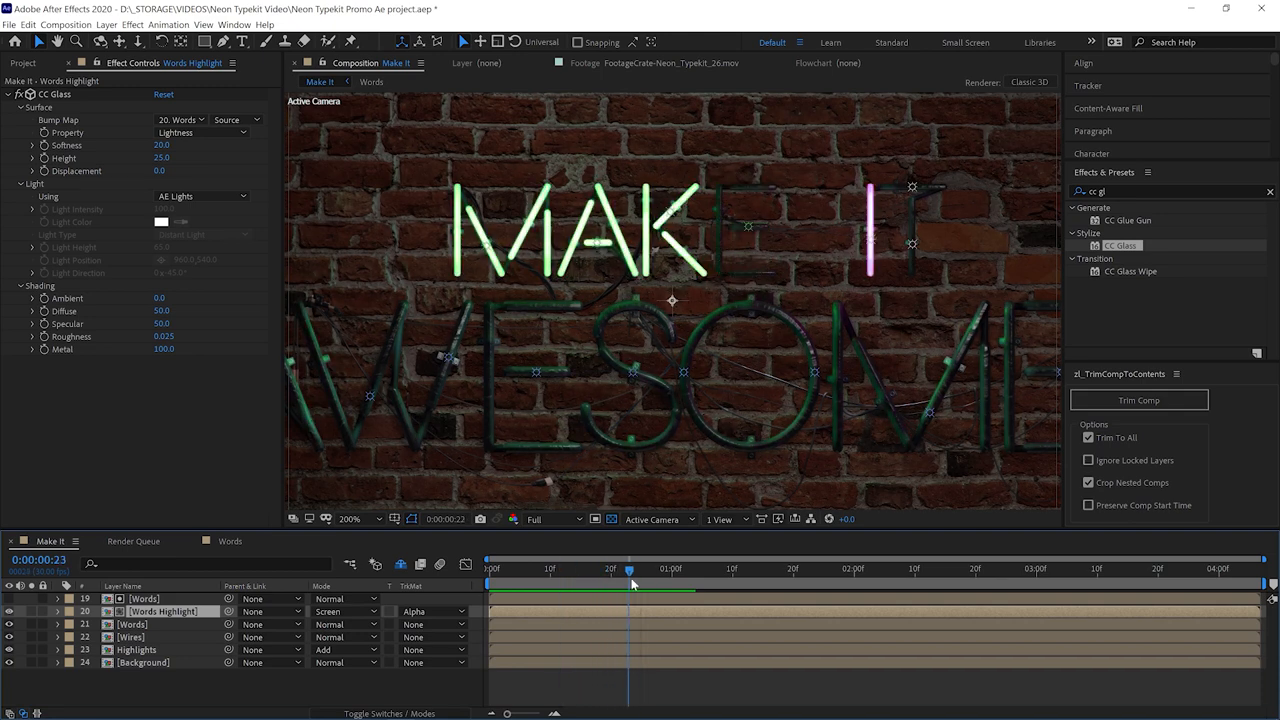
pyautogui.moveTo(630, 578); pyautogui.dragTo(650, 578)
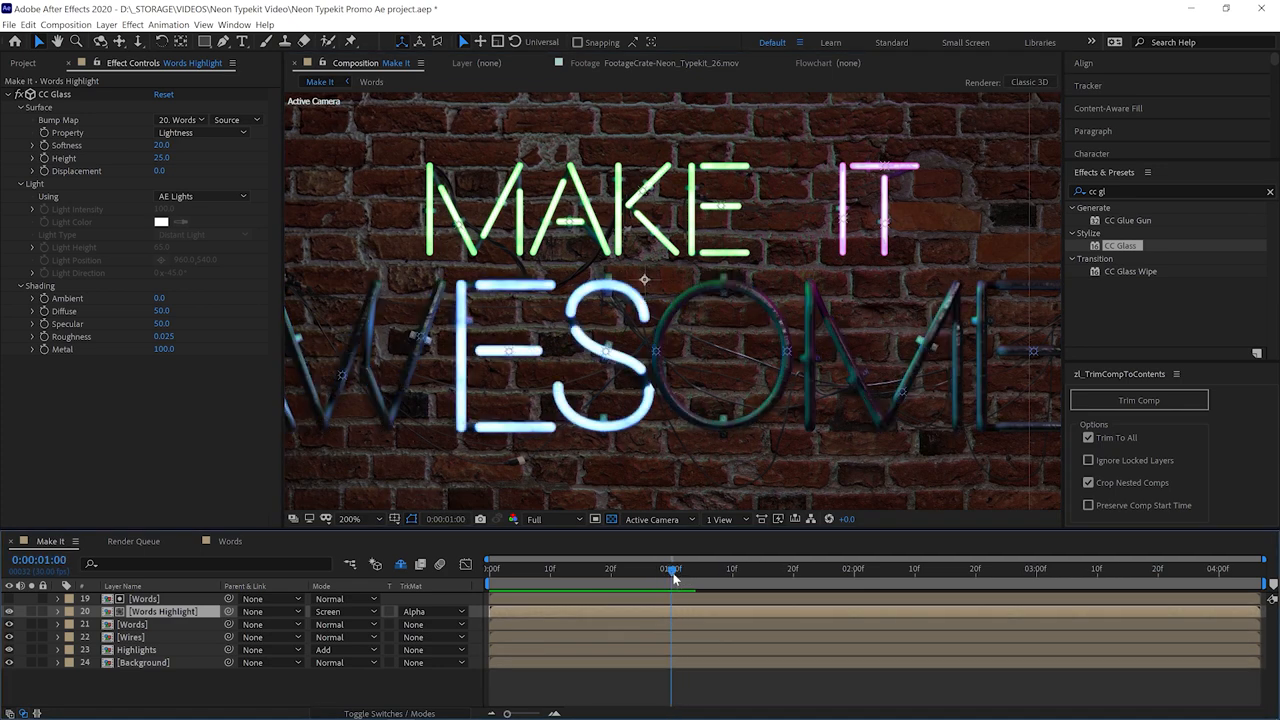
pyautogui.moveTo(672, 568); pyautogui.dragTo(581, 568)
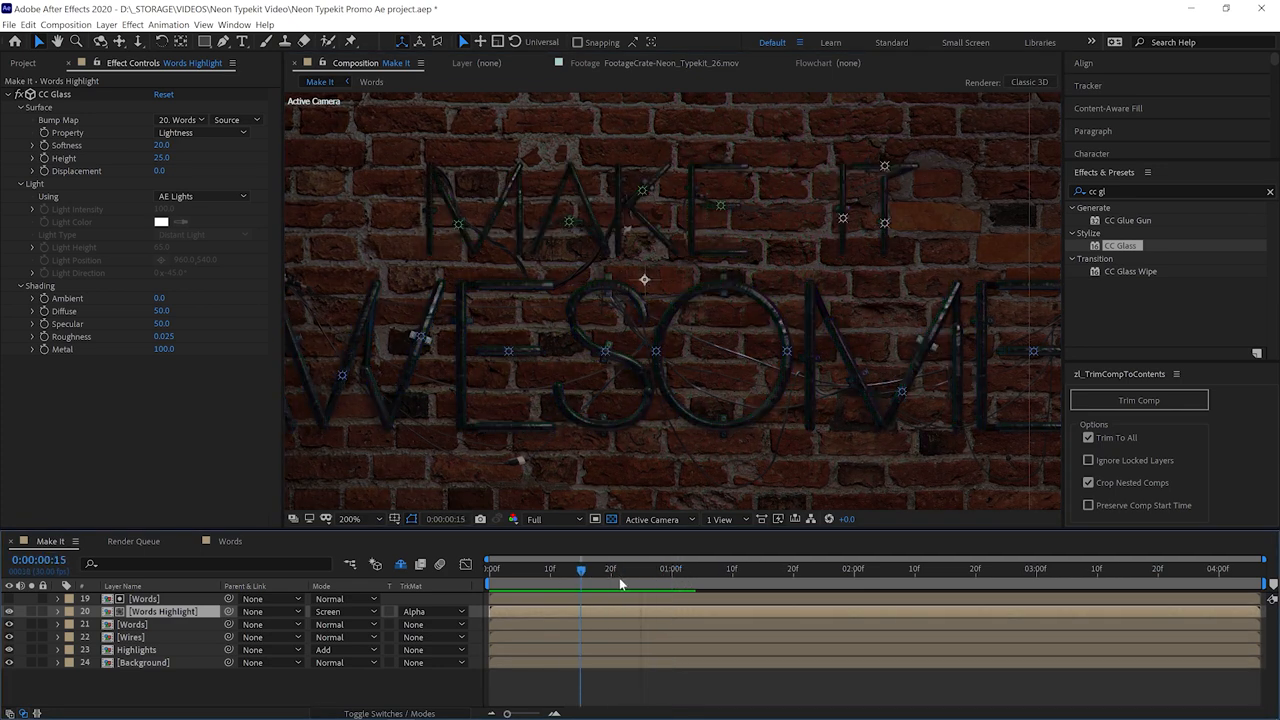
pyautogui.moveTo(581, 568); pyautogui.dragTo(658, 568)
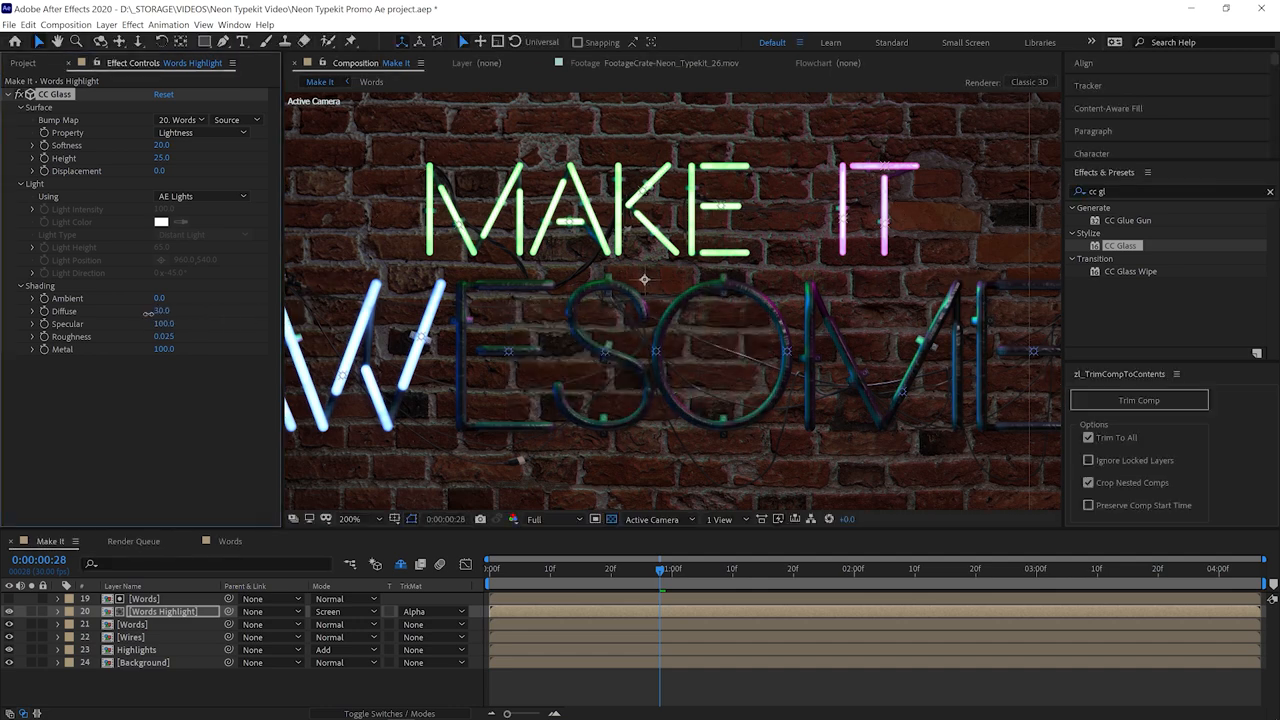
pyautogui.moveTo(162, 311); pyautogui.dragTo(162, 311)
pyautogui.write('fast')
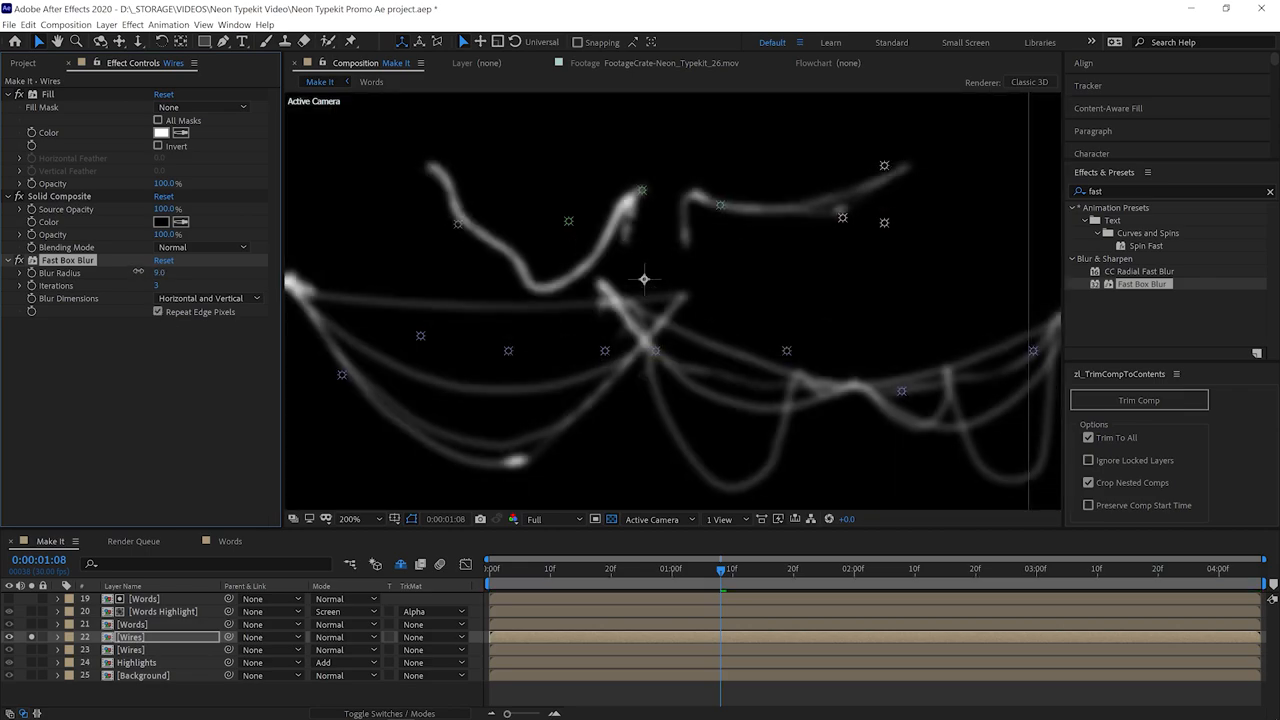
# Set the Wire Highlights CC Glass Bump Map to the blurred wires layer.
pyautogui.click(183, 119)
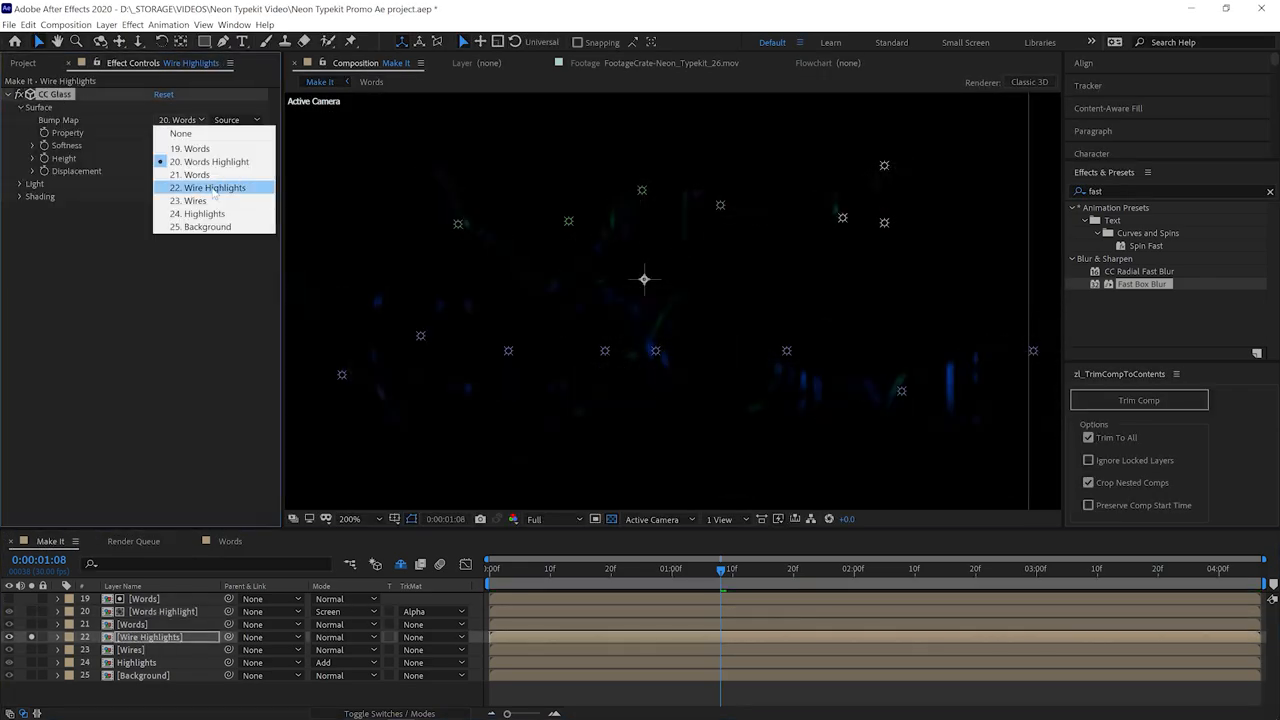
pyautogui.click(180, 133)
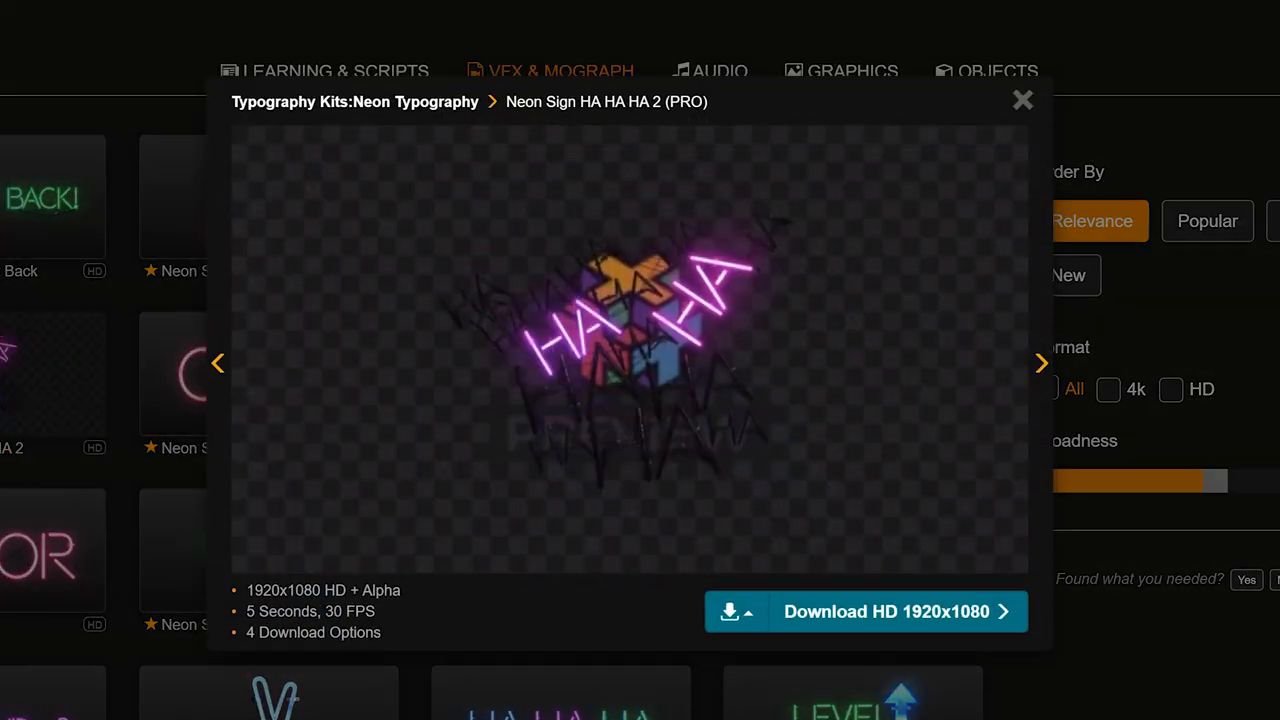
# Cycle through the Open, The End, Error and Please Subscribe neon sign previews.
pyautogui.click(1040, 363)
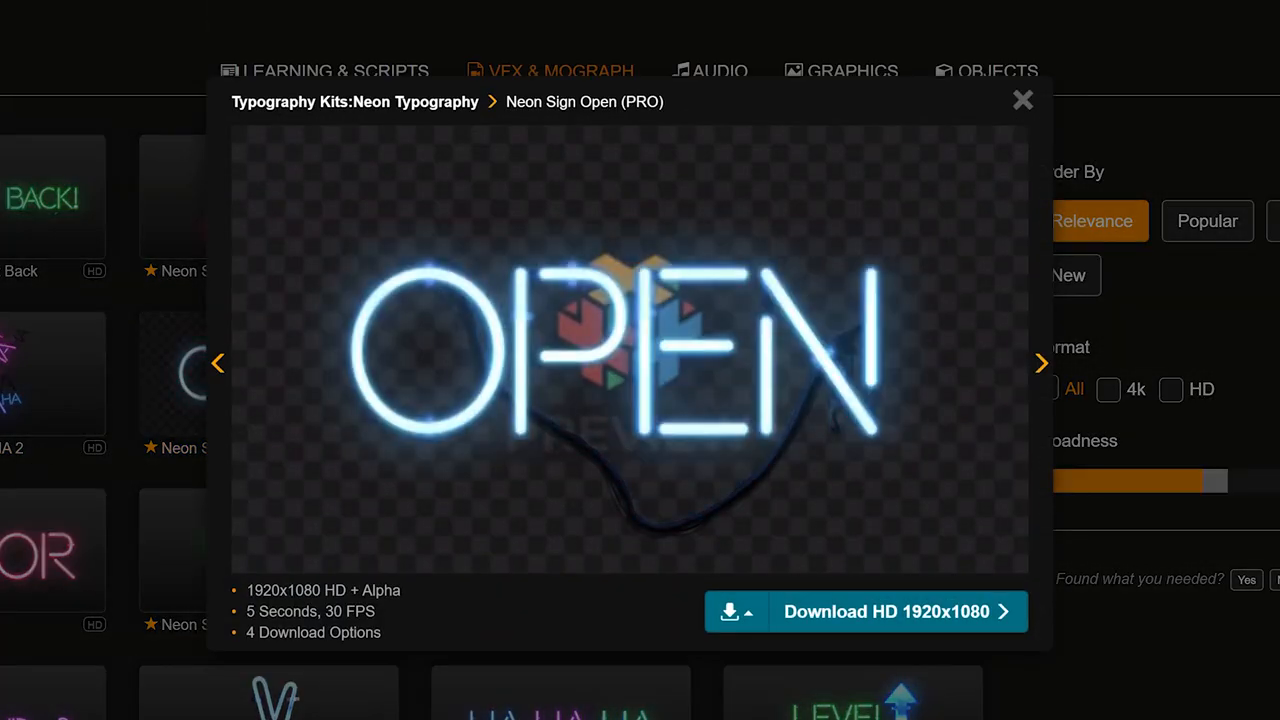
pyautogui.click(1040, 362)
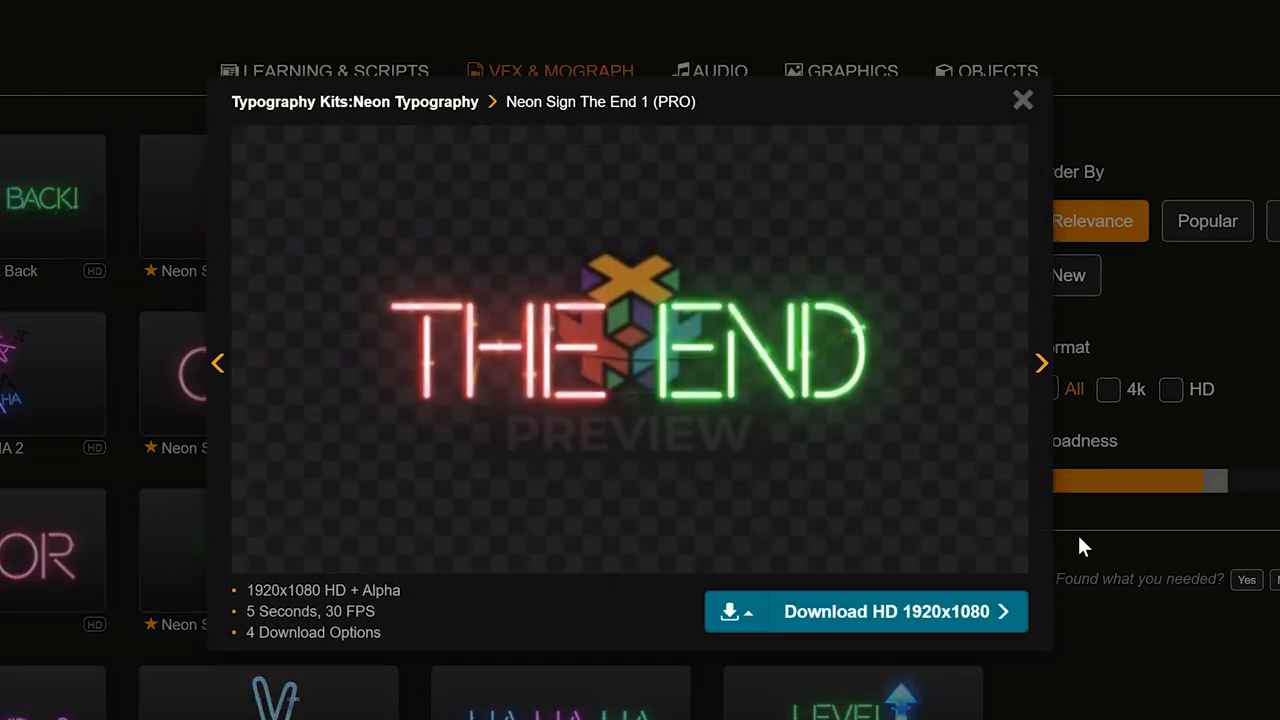
pyautogui.click(1040, 362)
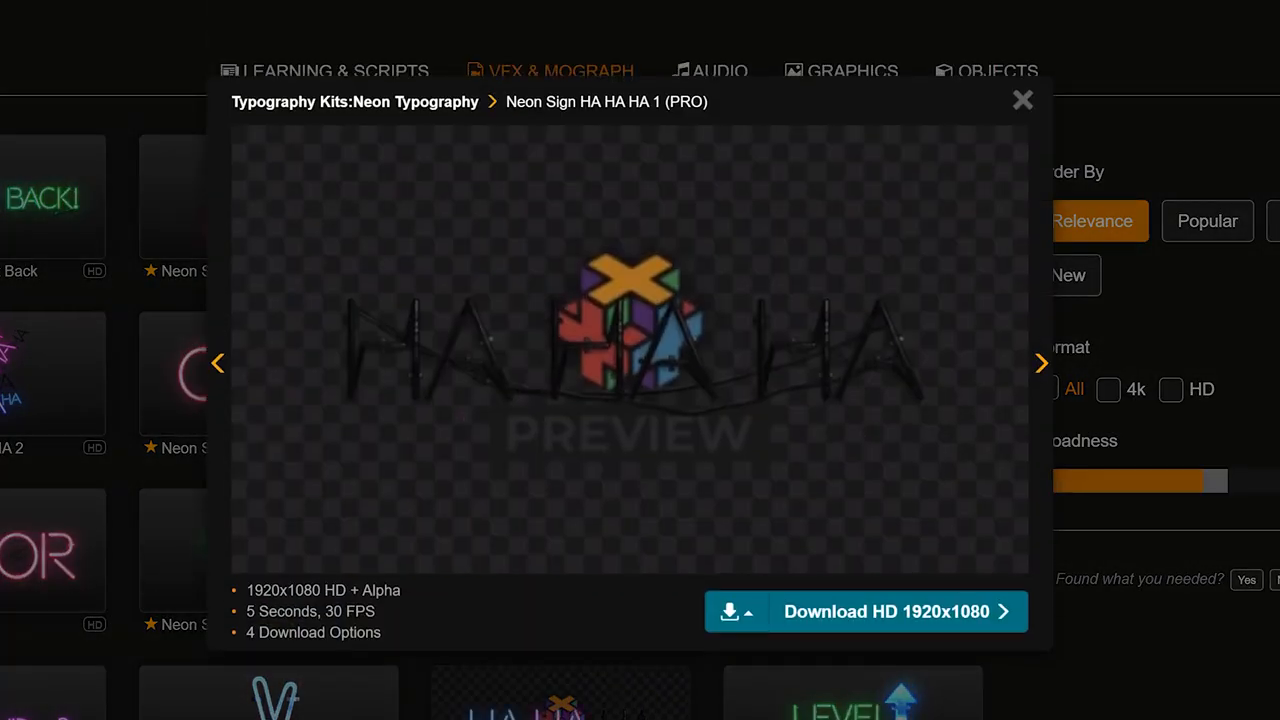
pyautogui.click(1040, 363)
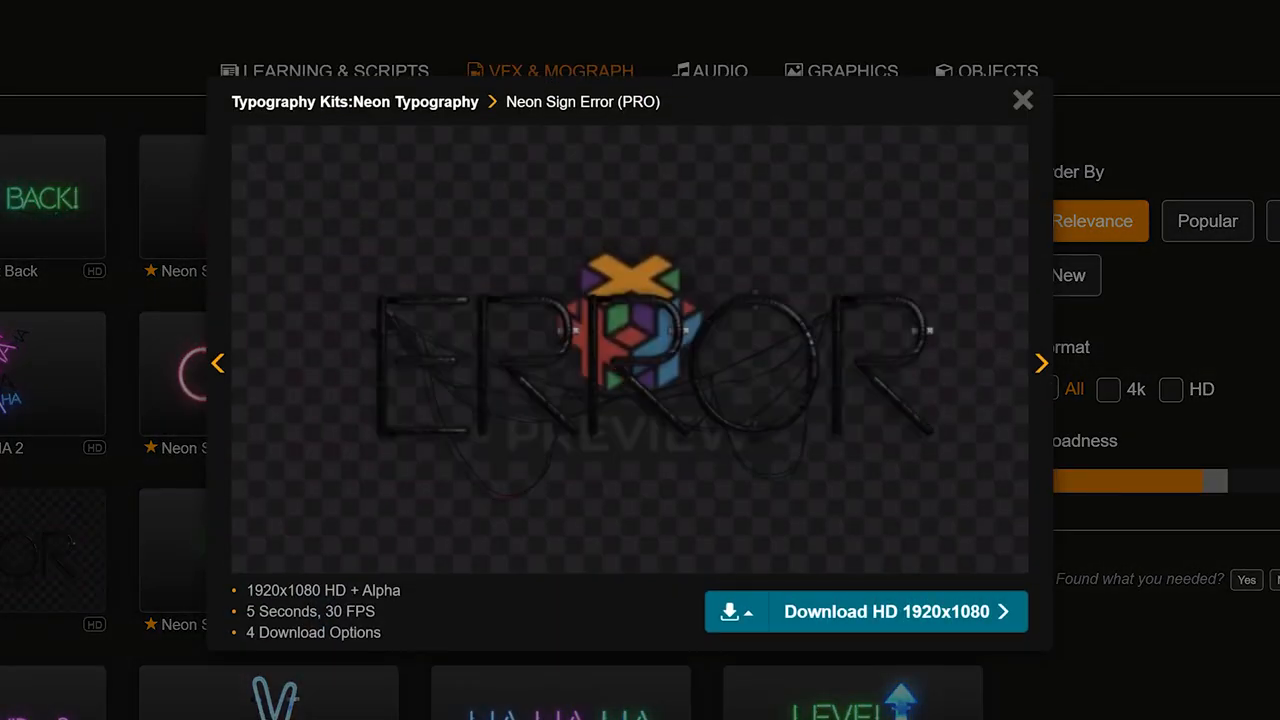
pyautogui.click(1040, 363)
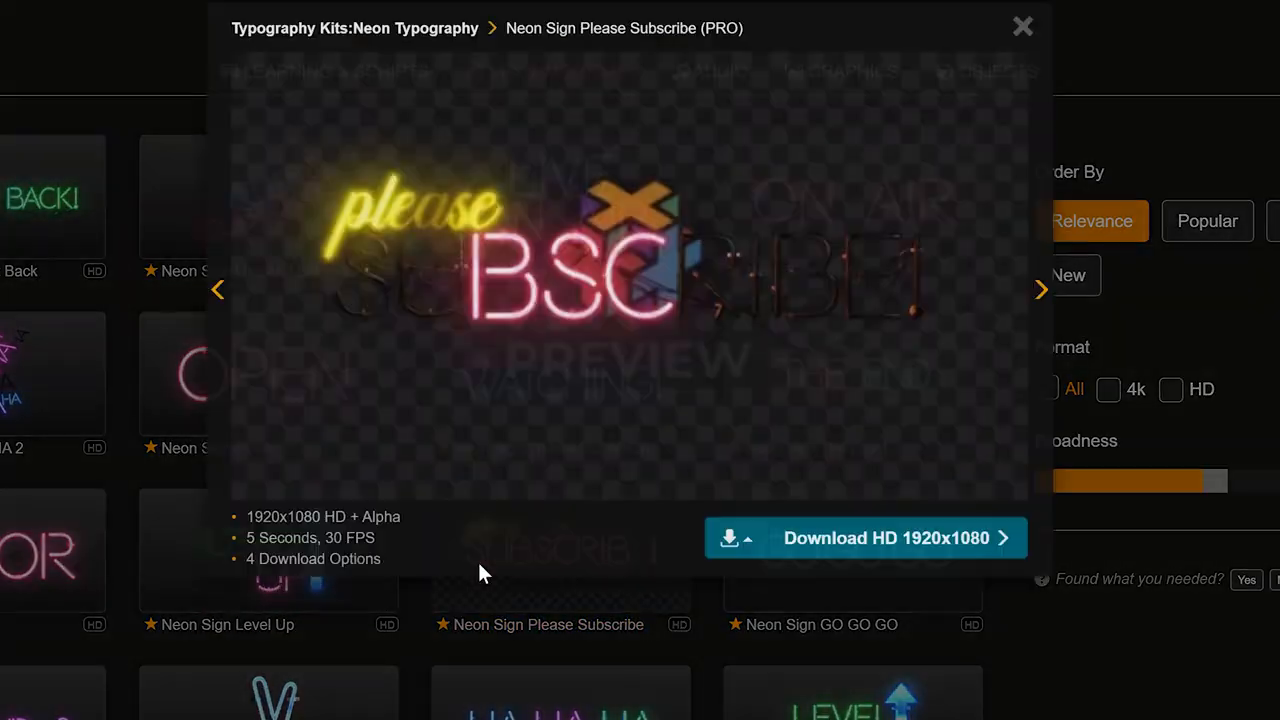
pyautogui.click(1022, 26)
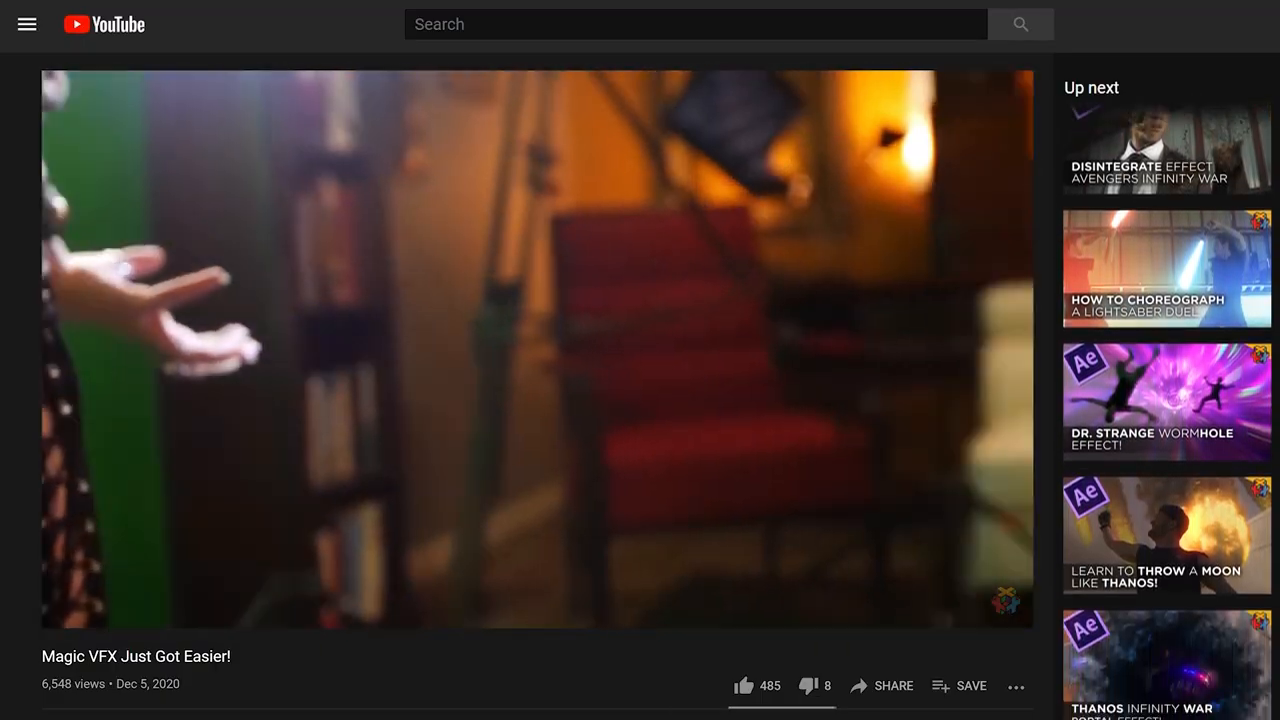